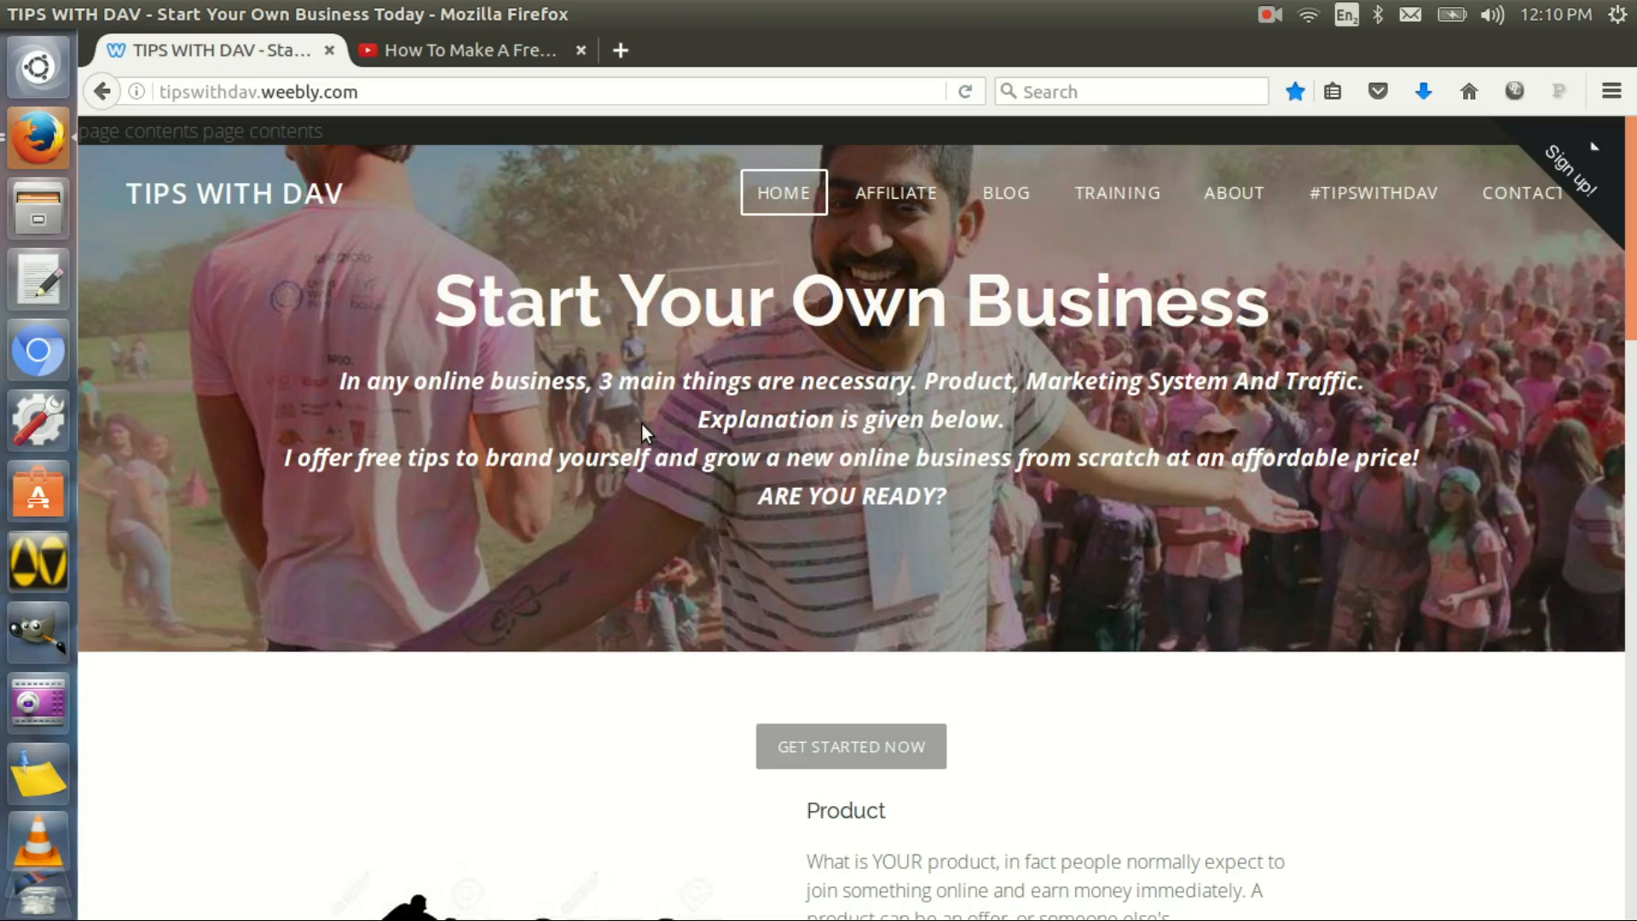
Switch to the 'How To Make A Free Website With Weebly' YouTube video
left_click(470, 49)
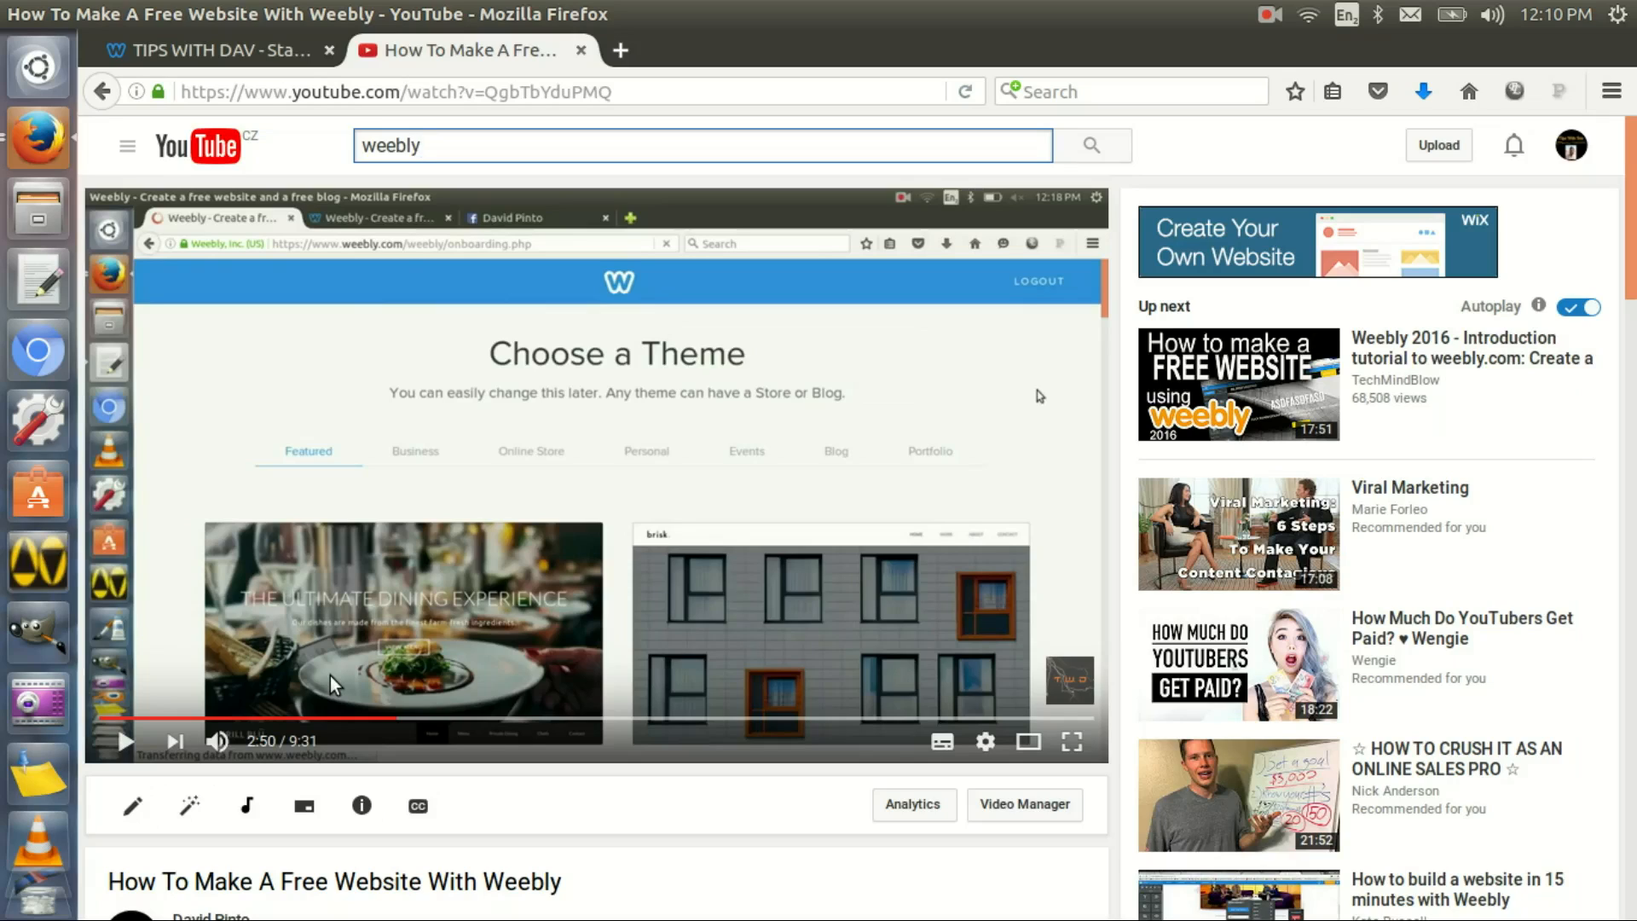
Open a new tab for the Weebly dashboard, visit the tutorial video, and return to the Tips With Dav site
left_click(208, 49)
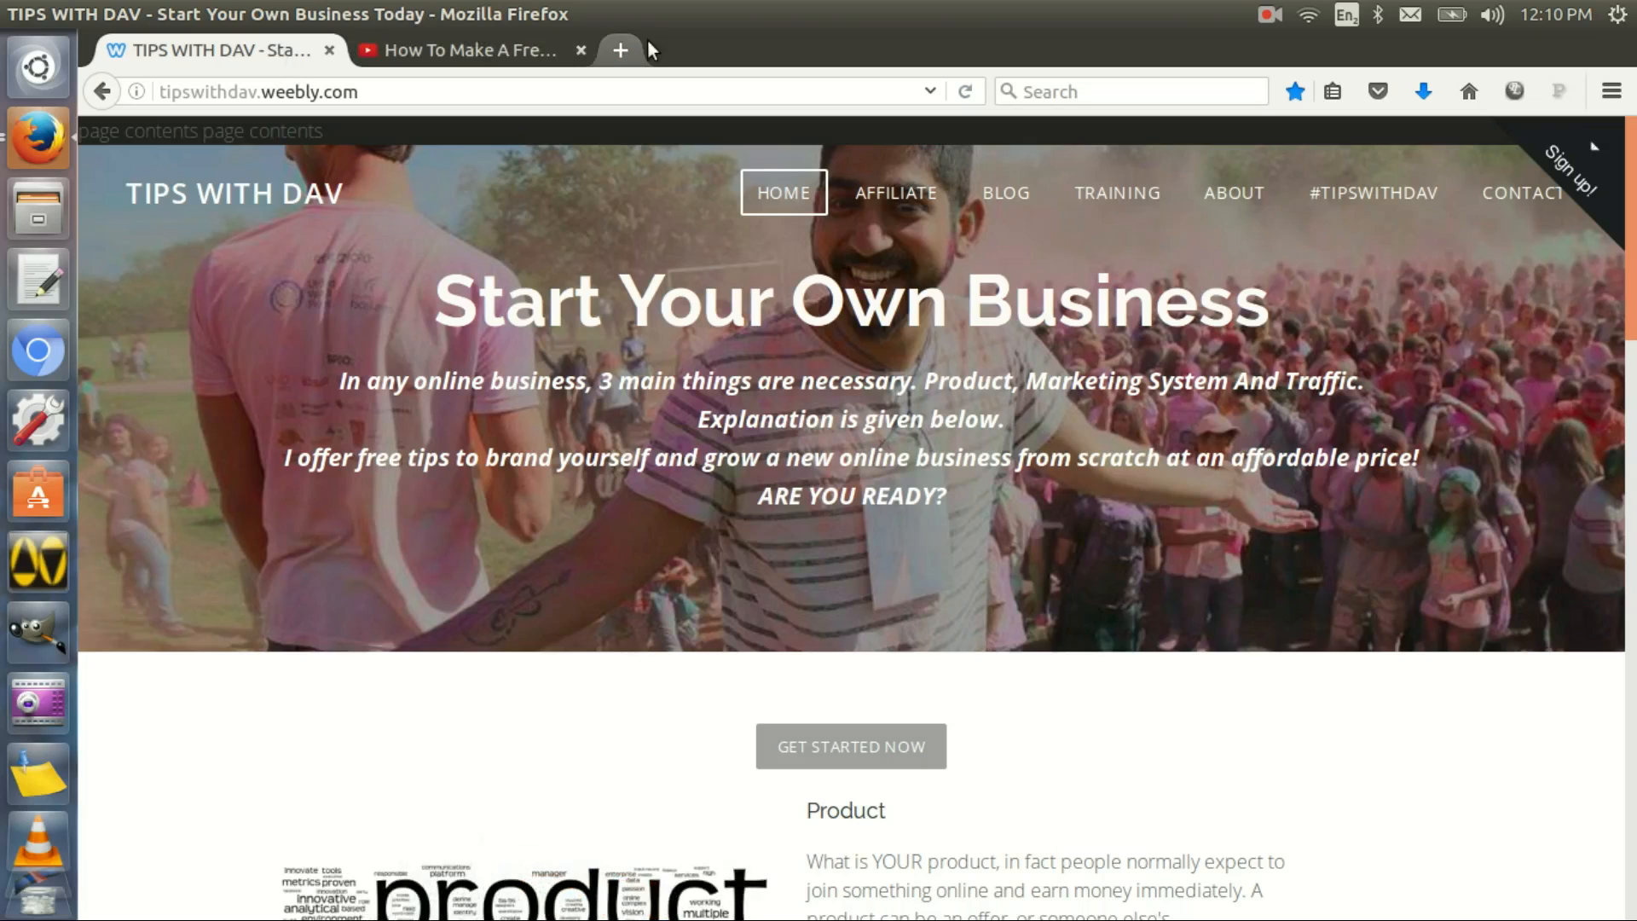
left_click(618, 49)
type("weebly.com/")
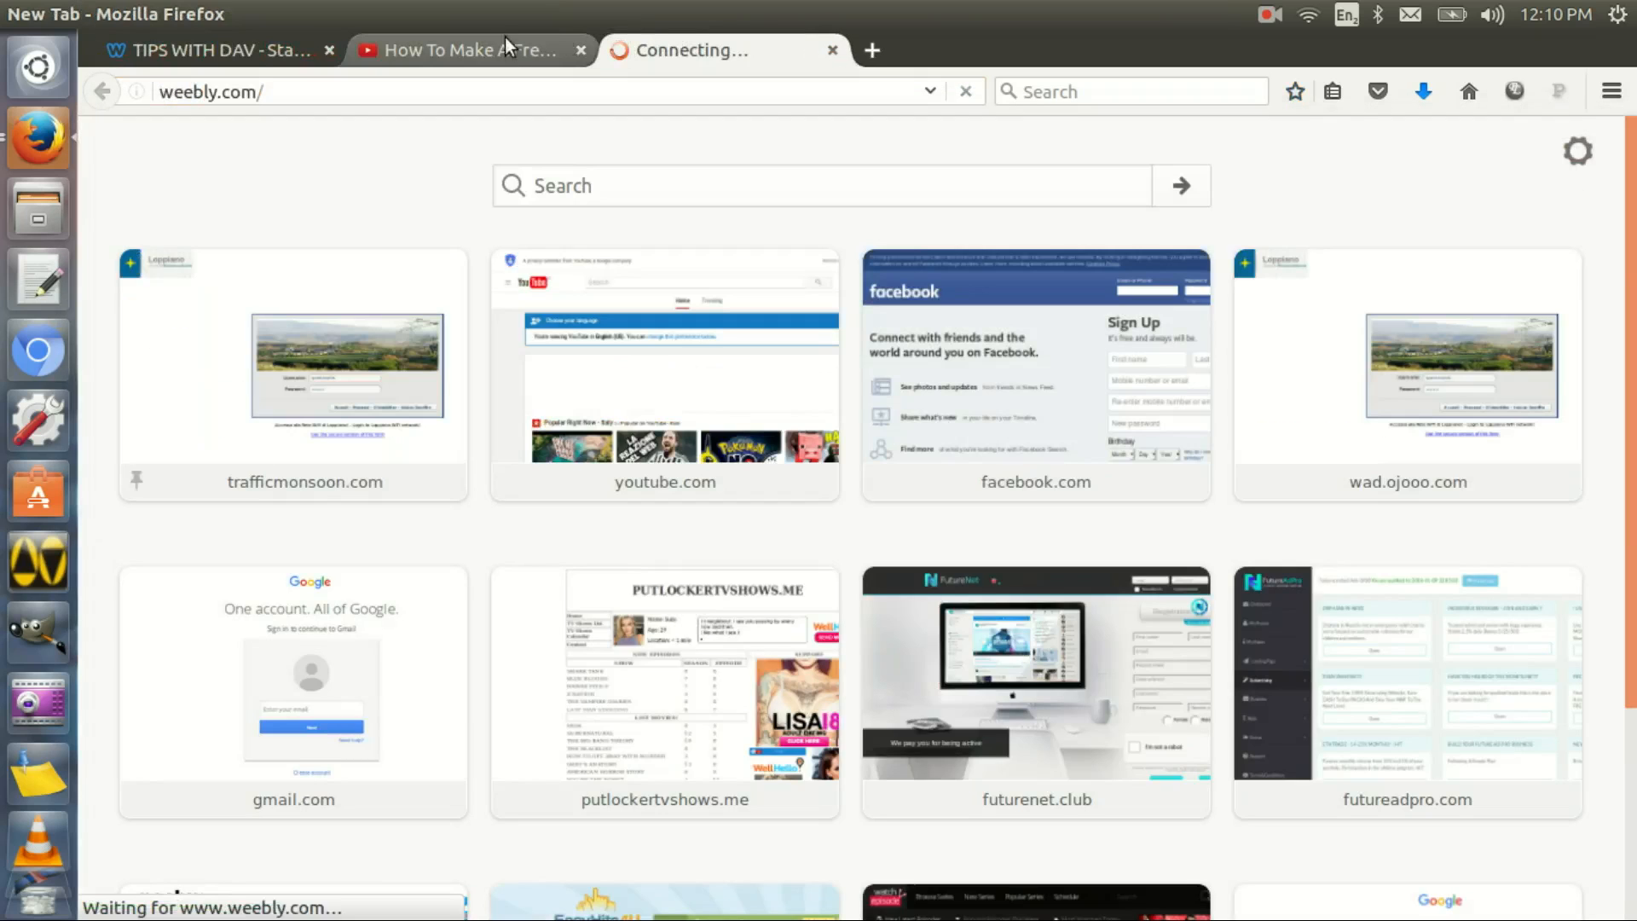
left_click(467, 50)
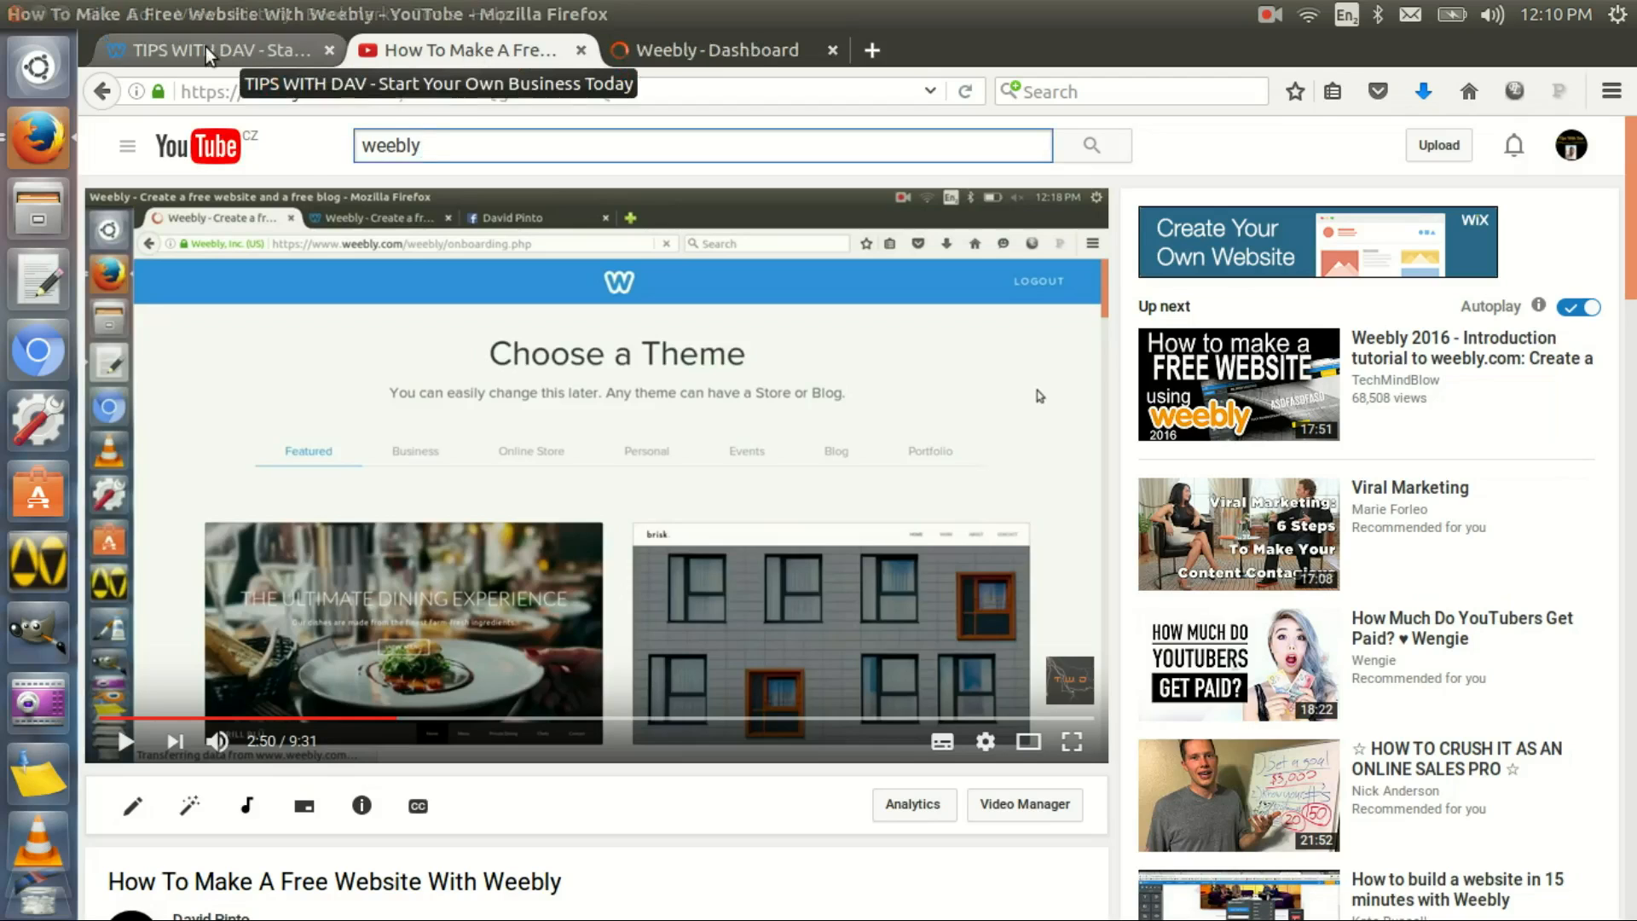
left_click(220, 50)
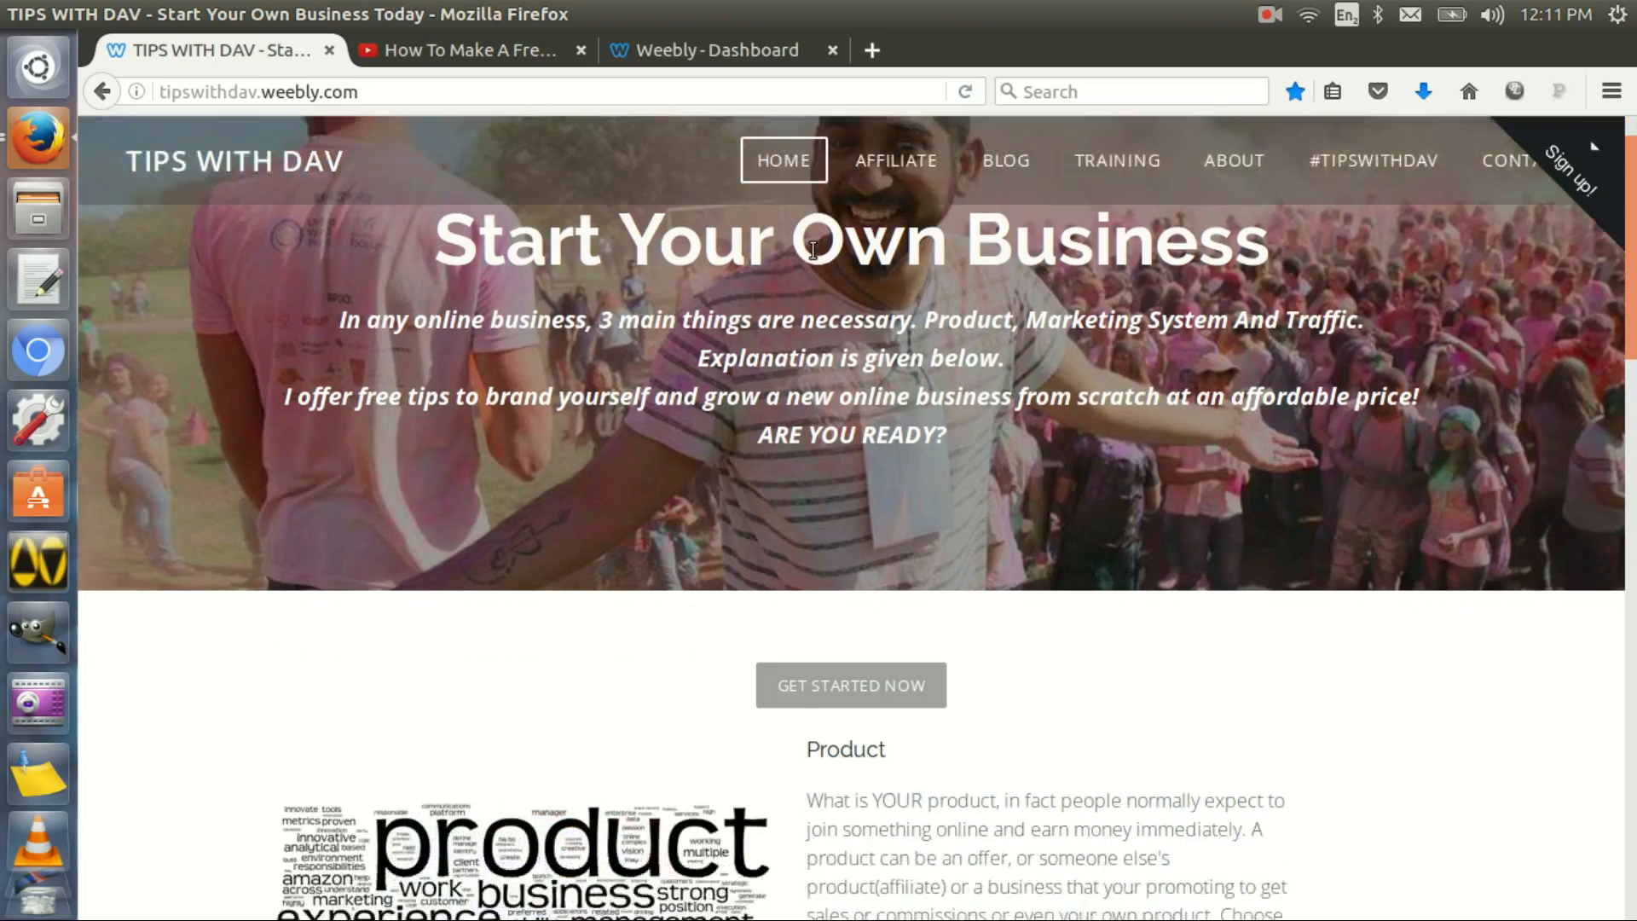
scroll("down", 3)
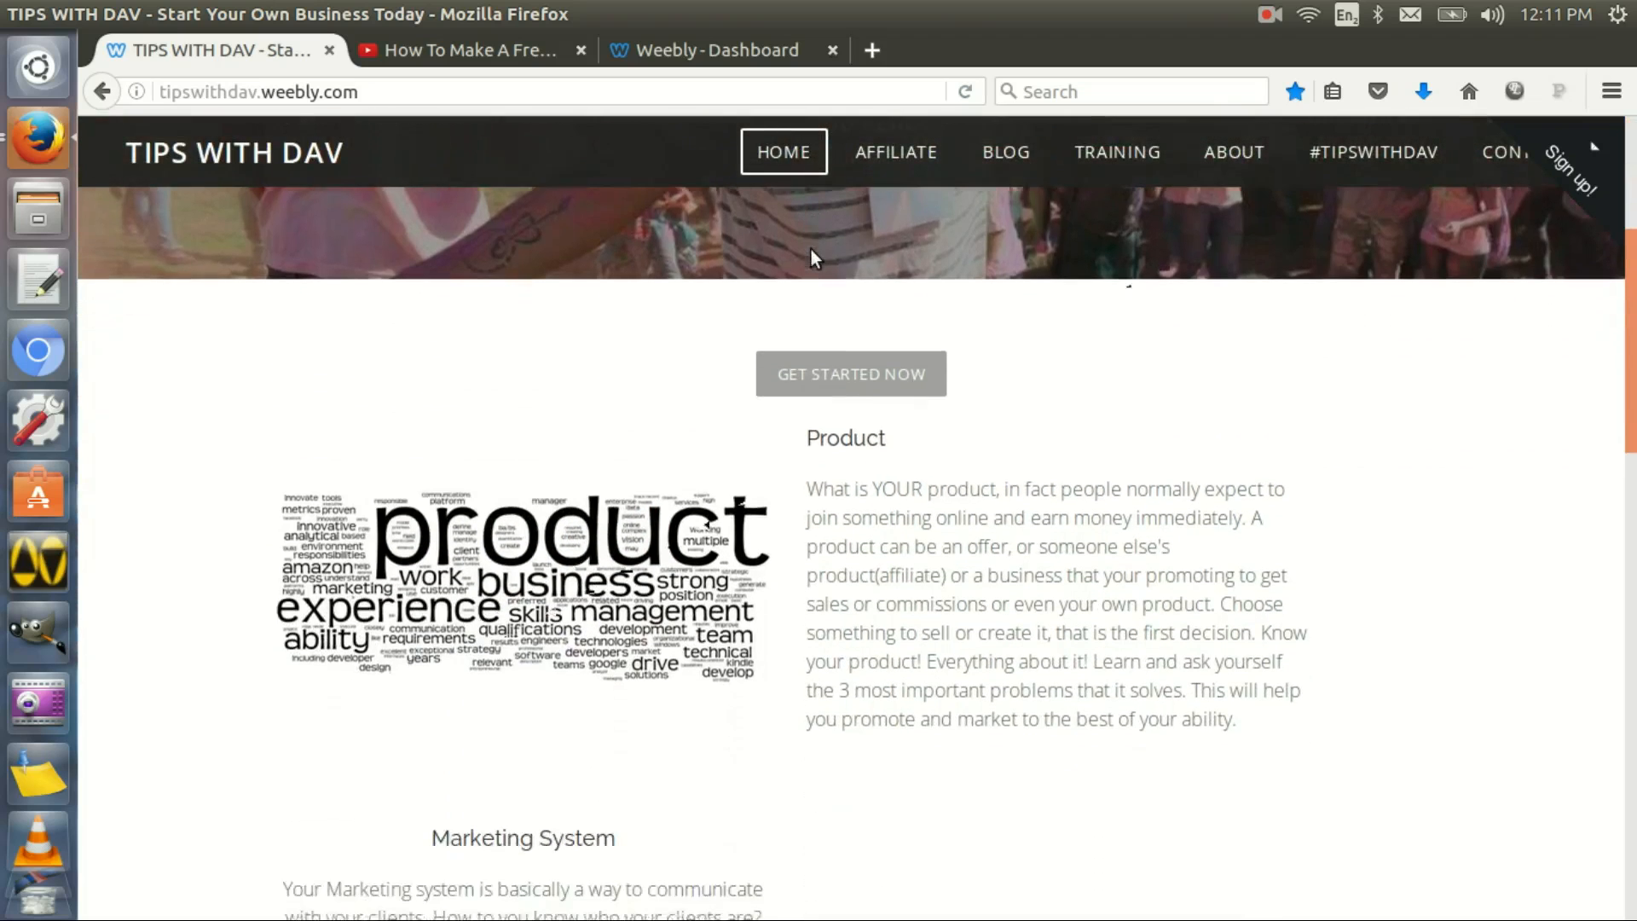
scroll("down", 3)
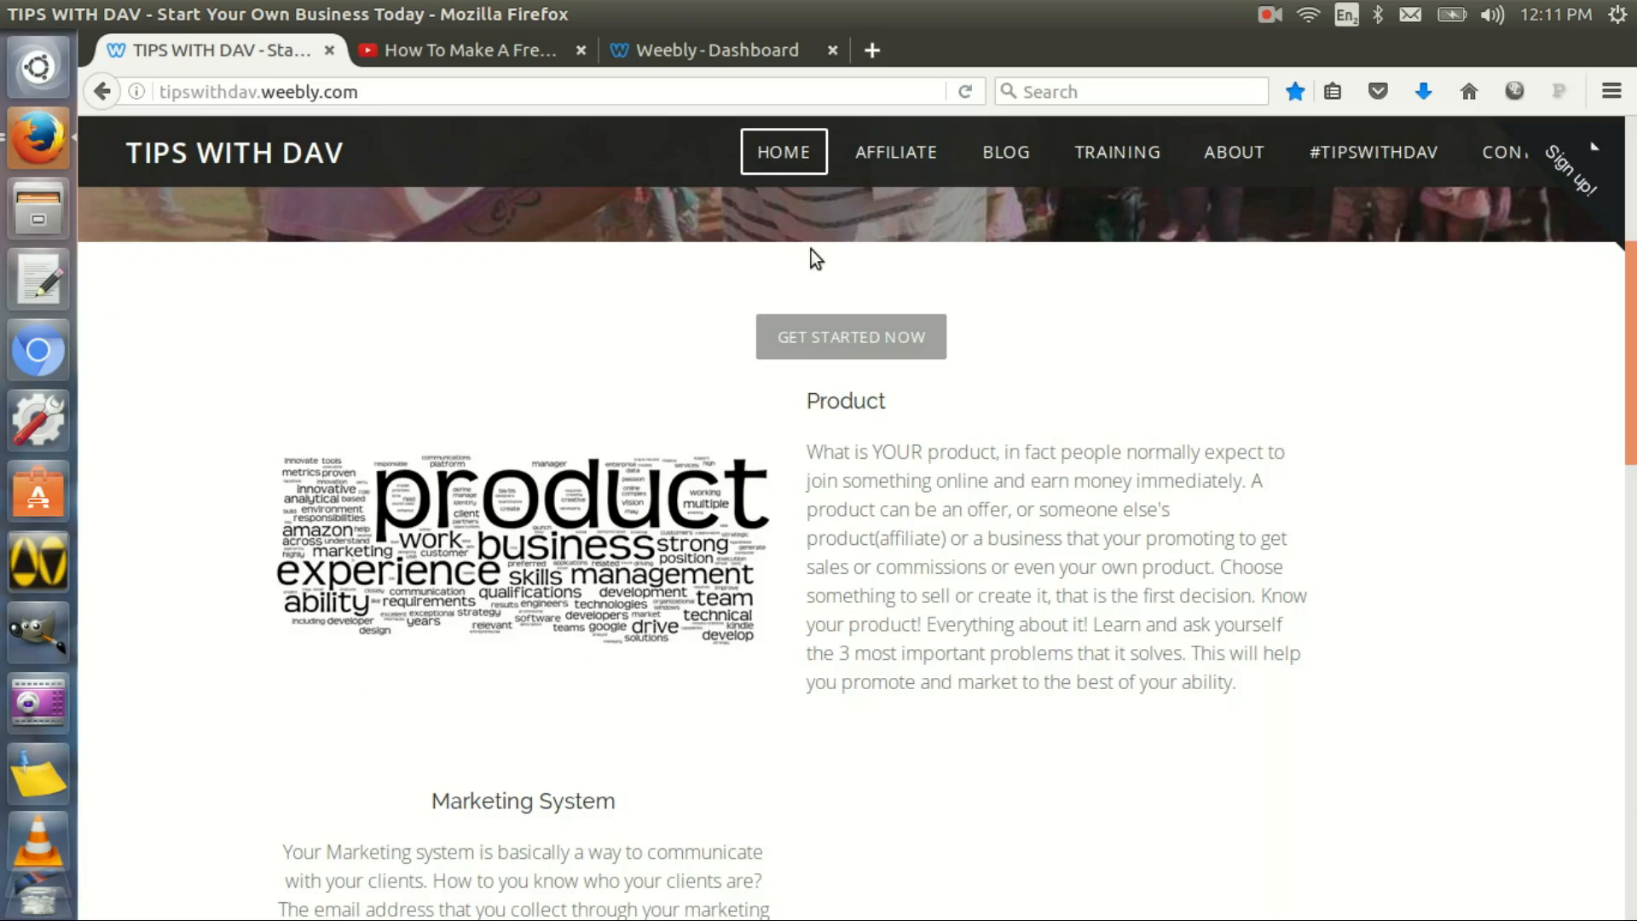
scroll("down", 3)
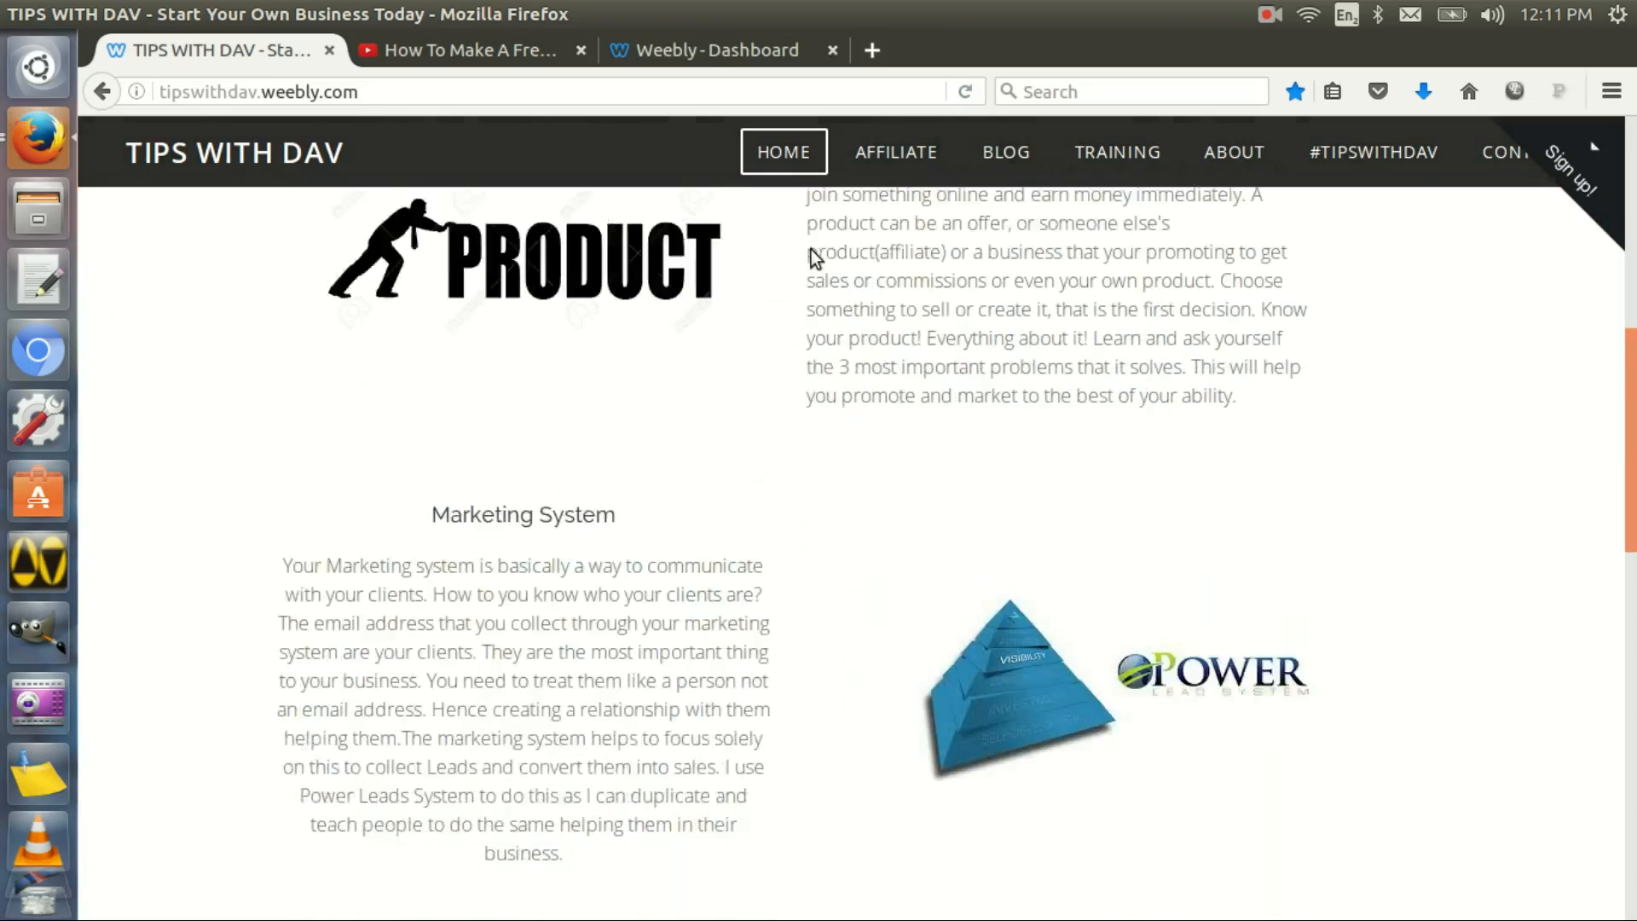
scroll("down", 3)
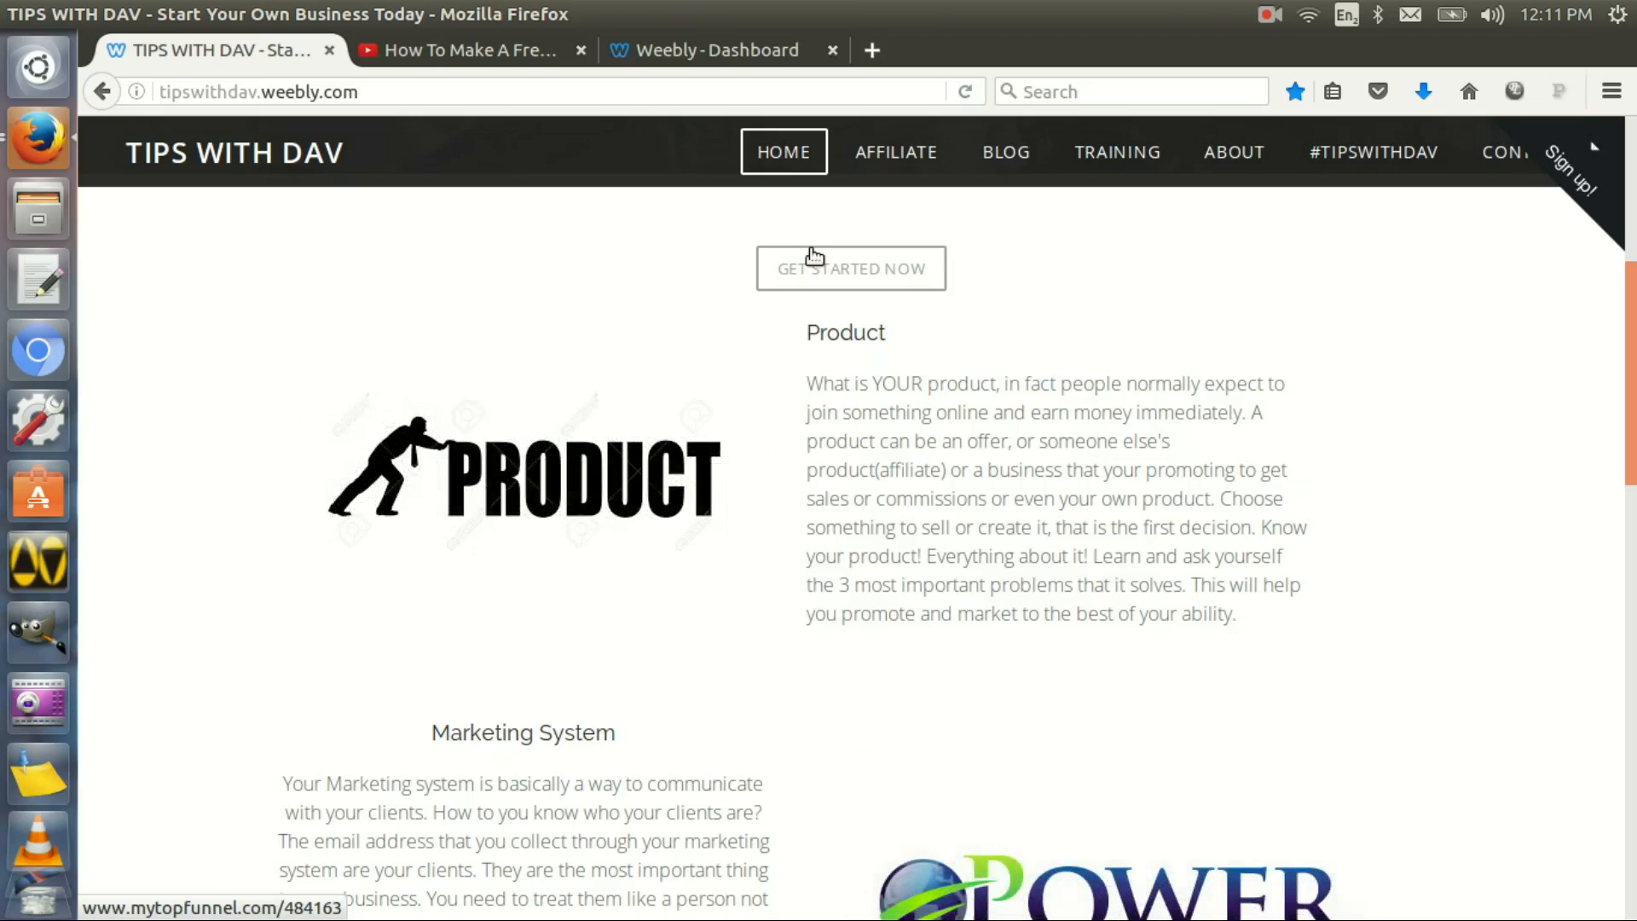
scroll("down", 3)
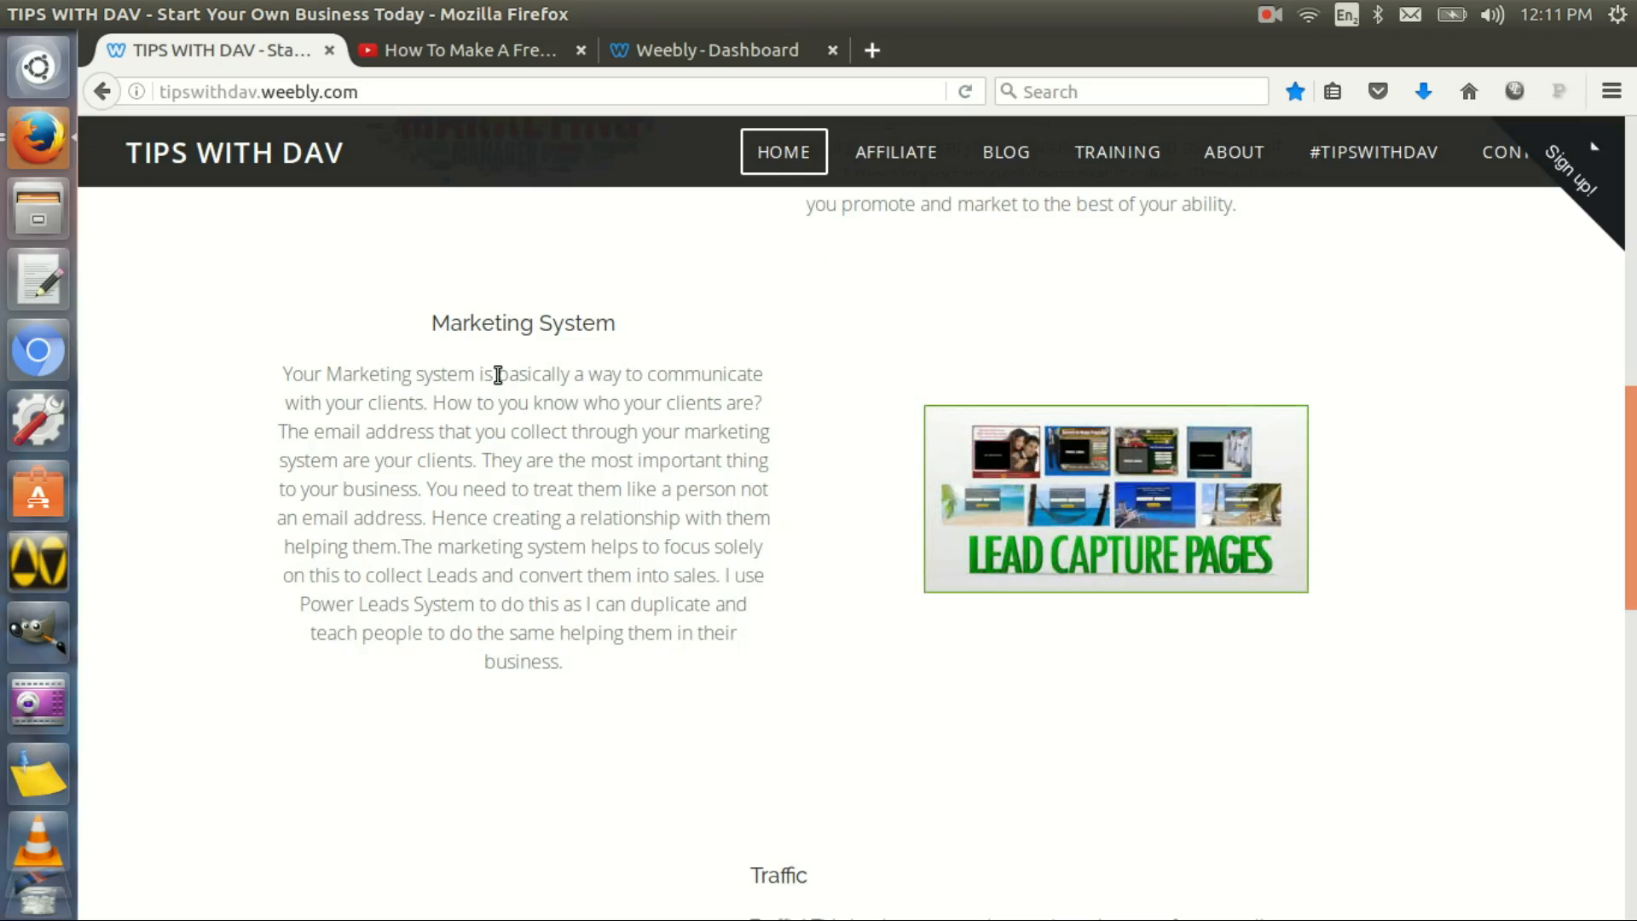
scroll("down", 3)
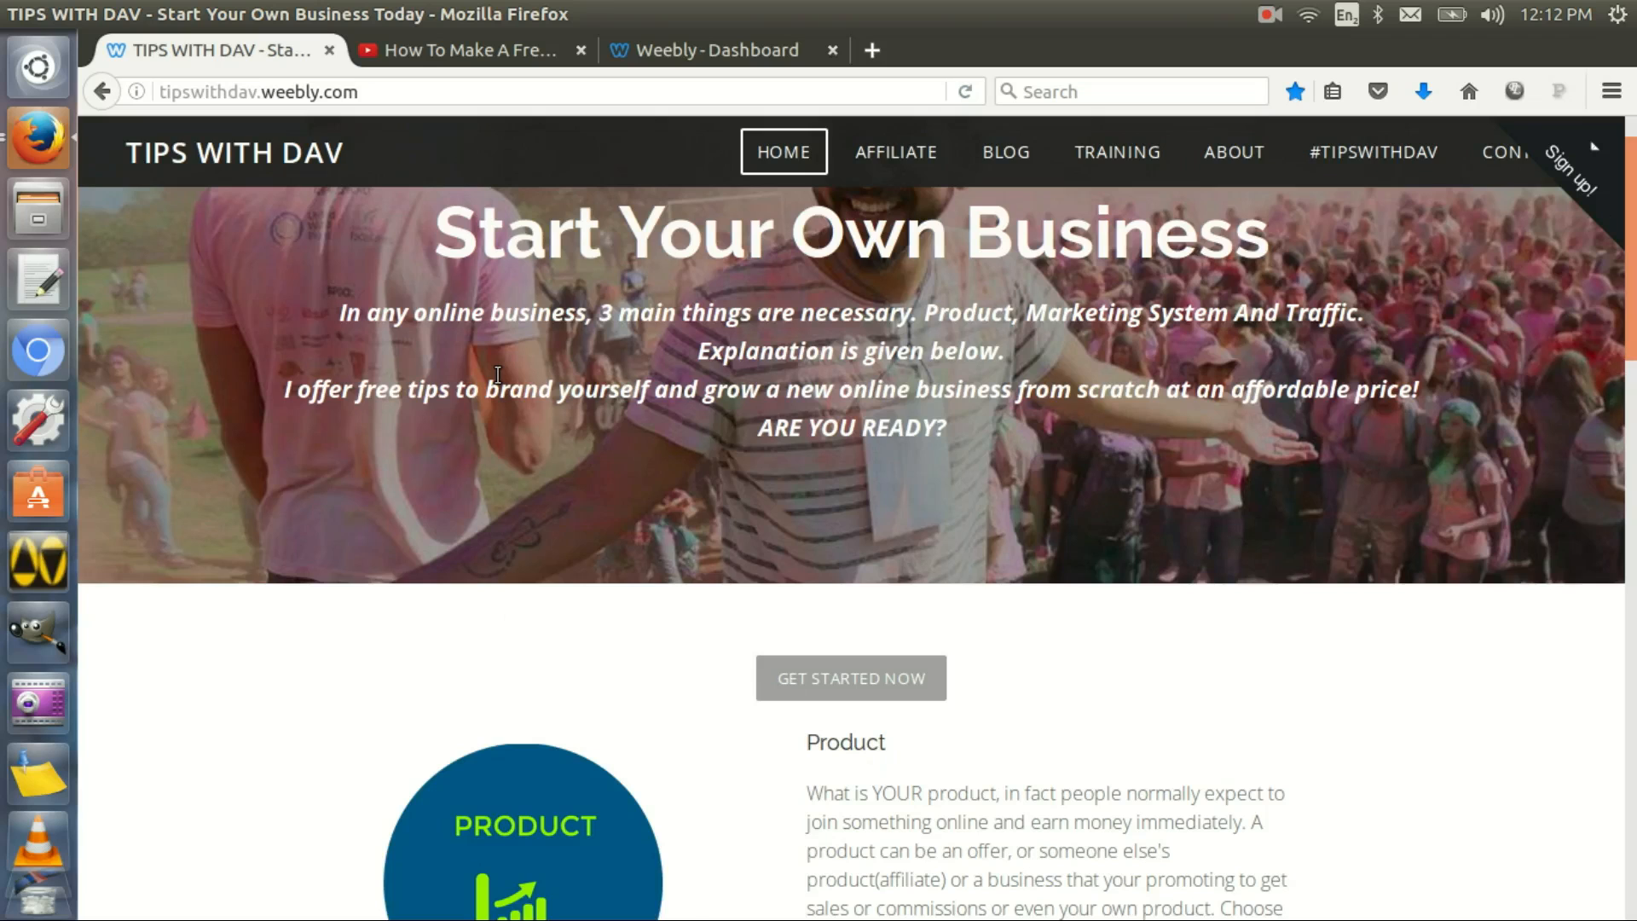
scroll("down", 3)
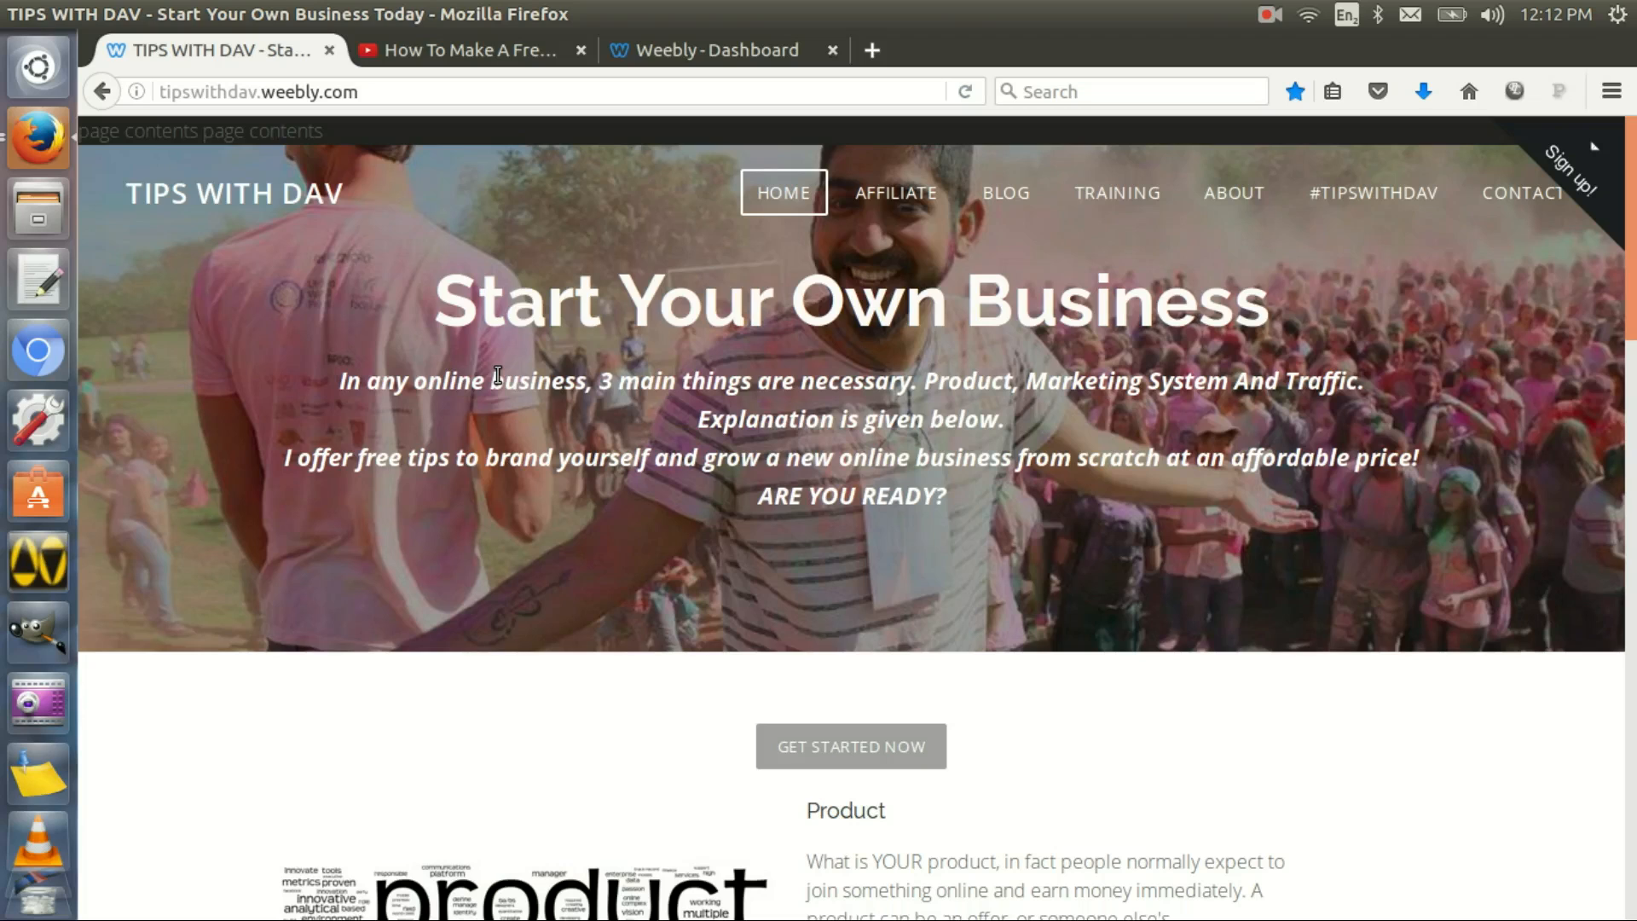
mouse_move(648, 575)
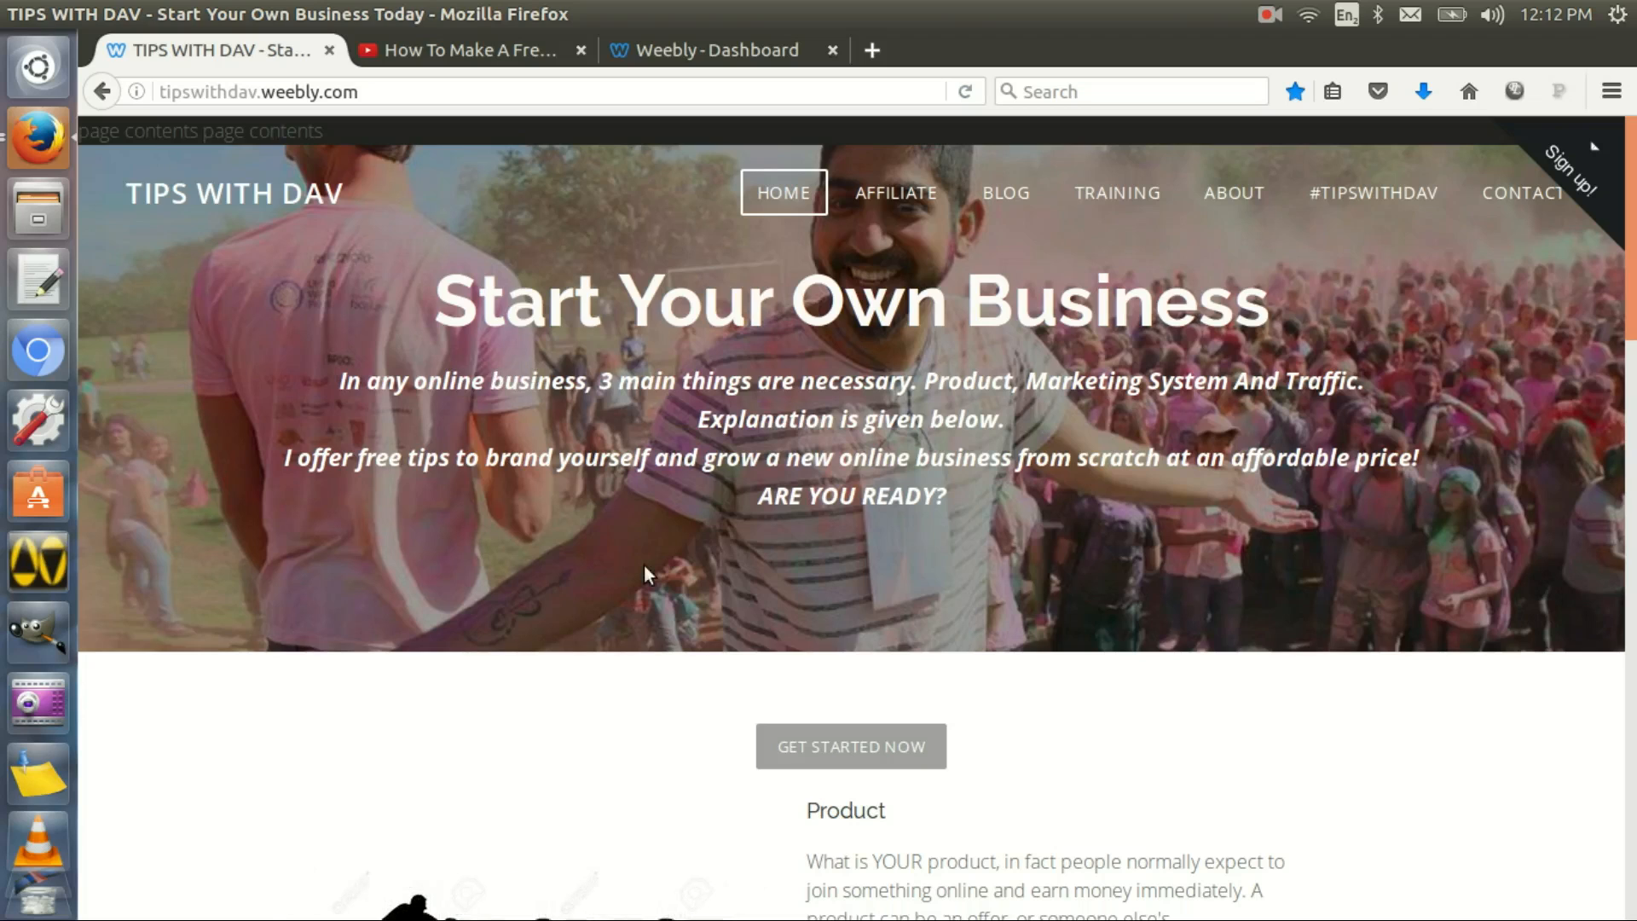
mouse_move(887, 213)
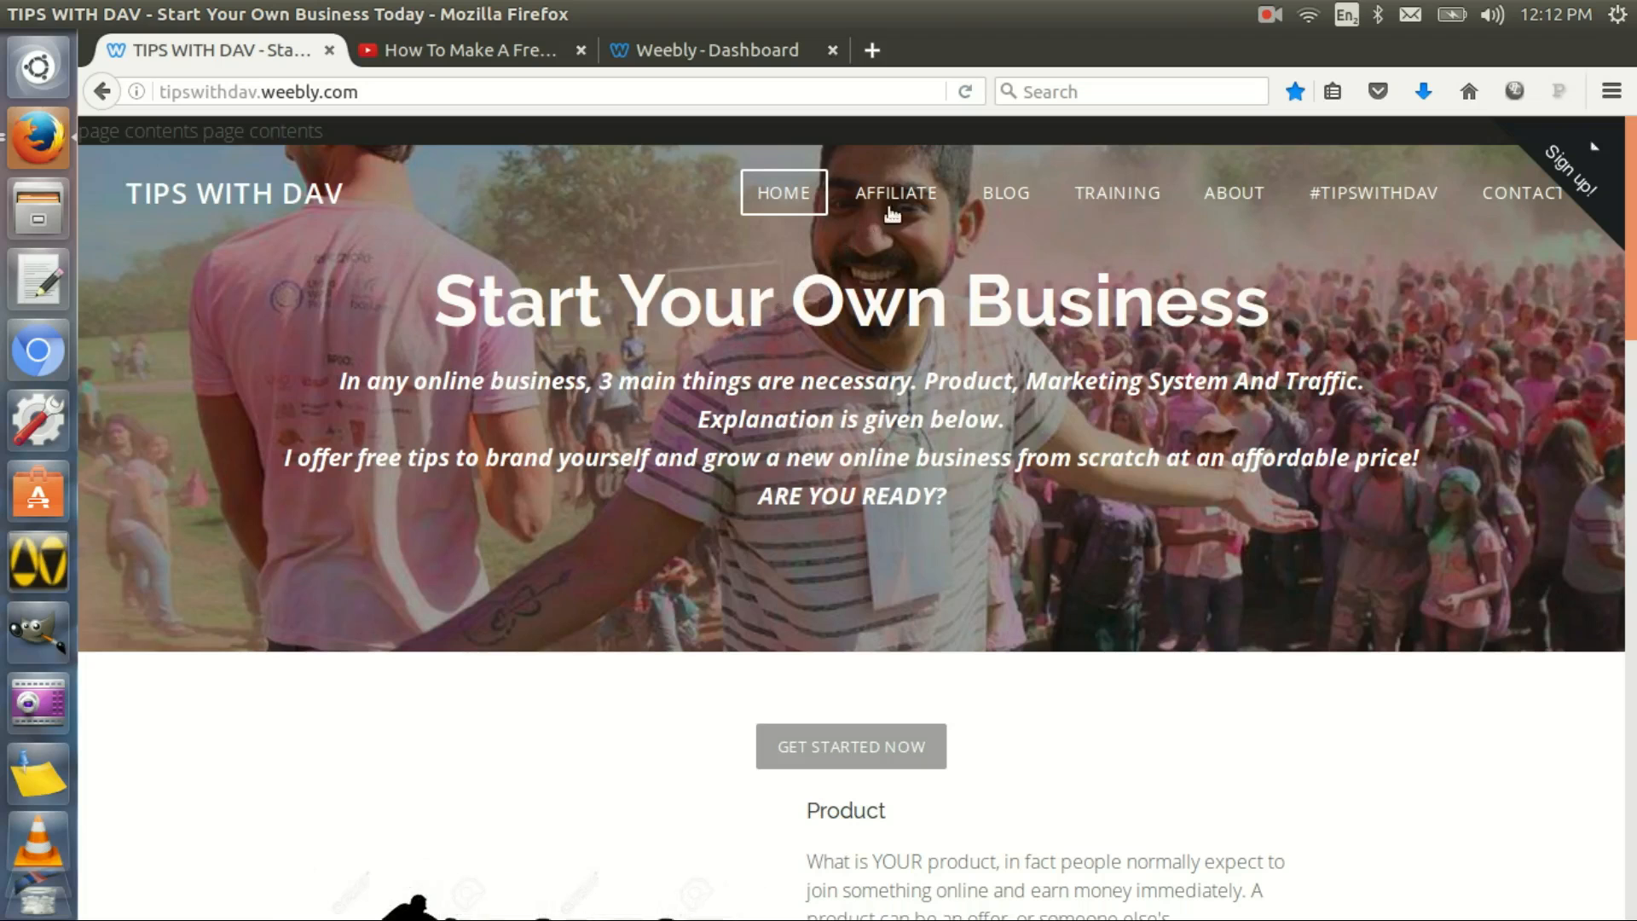
Go to the My Affiliate page and scroll through its offers and back up
left_click(893, 193)
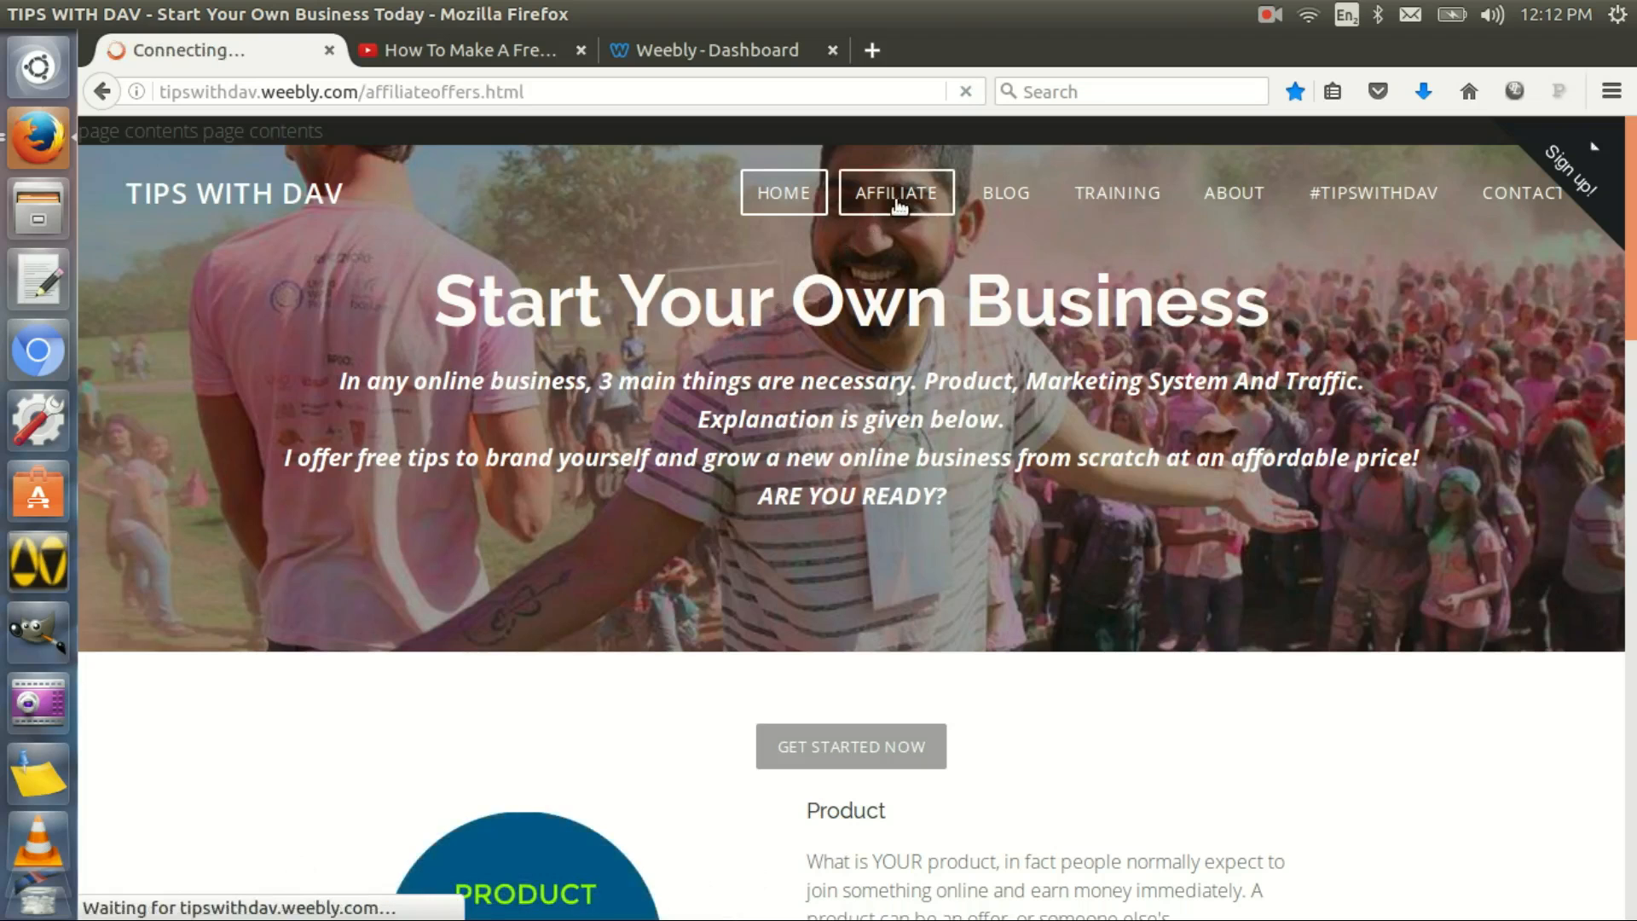
left_click(894, 193)
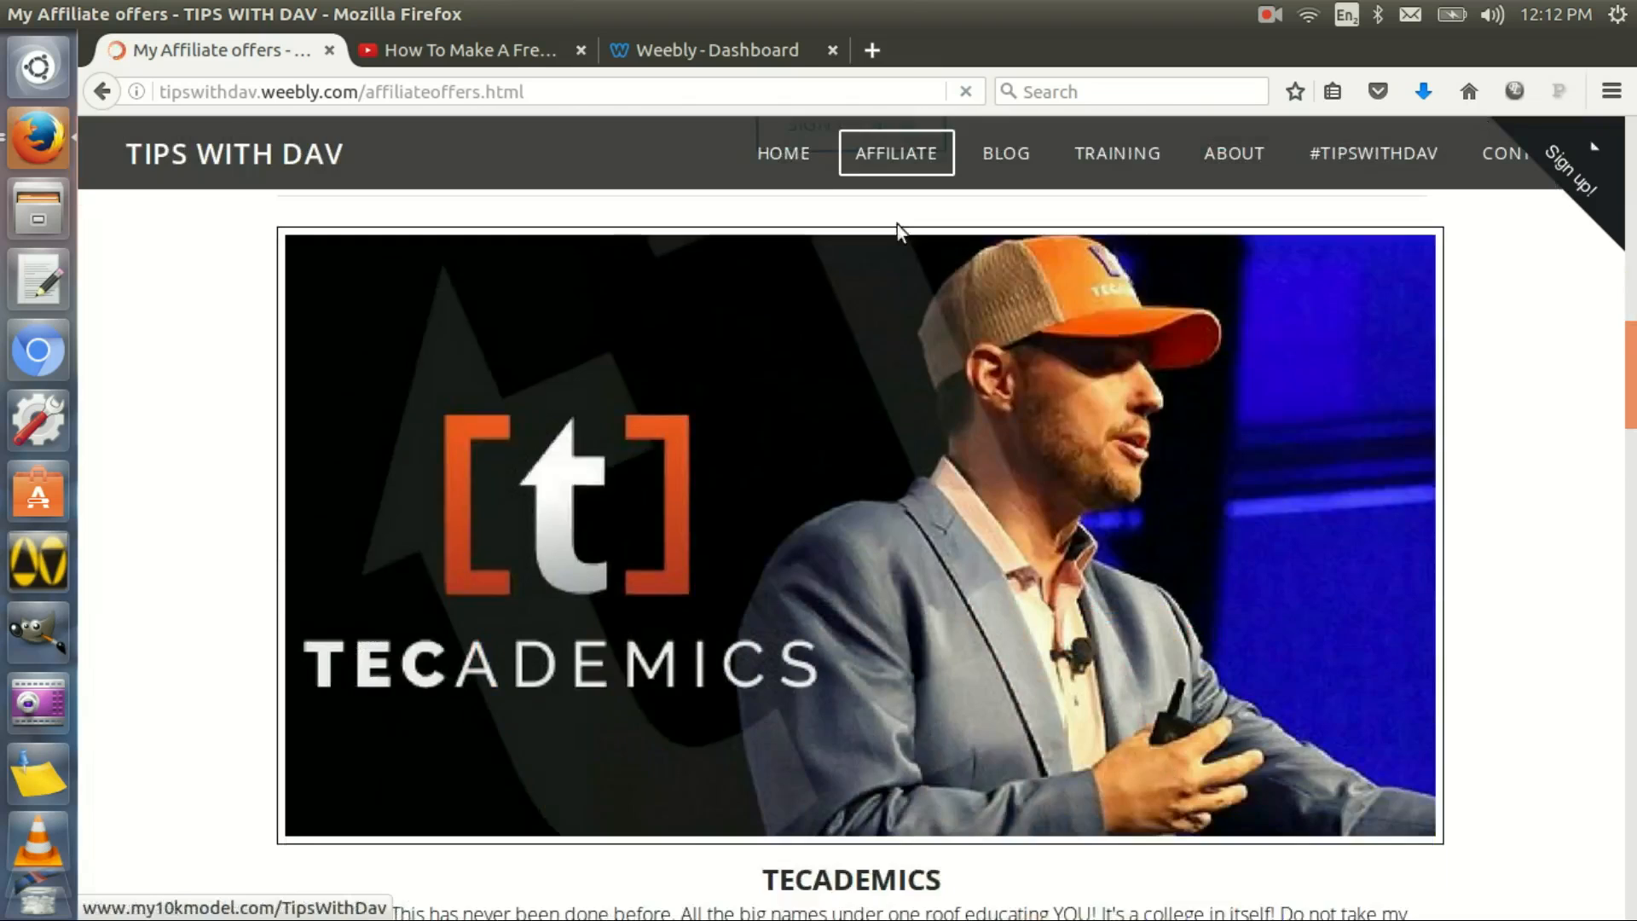
scroll("down", 3)
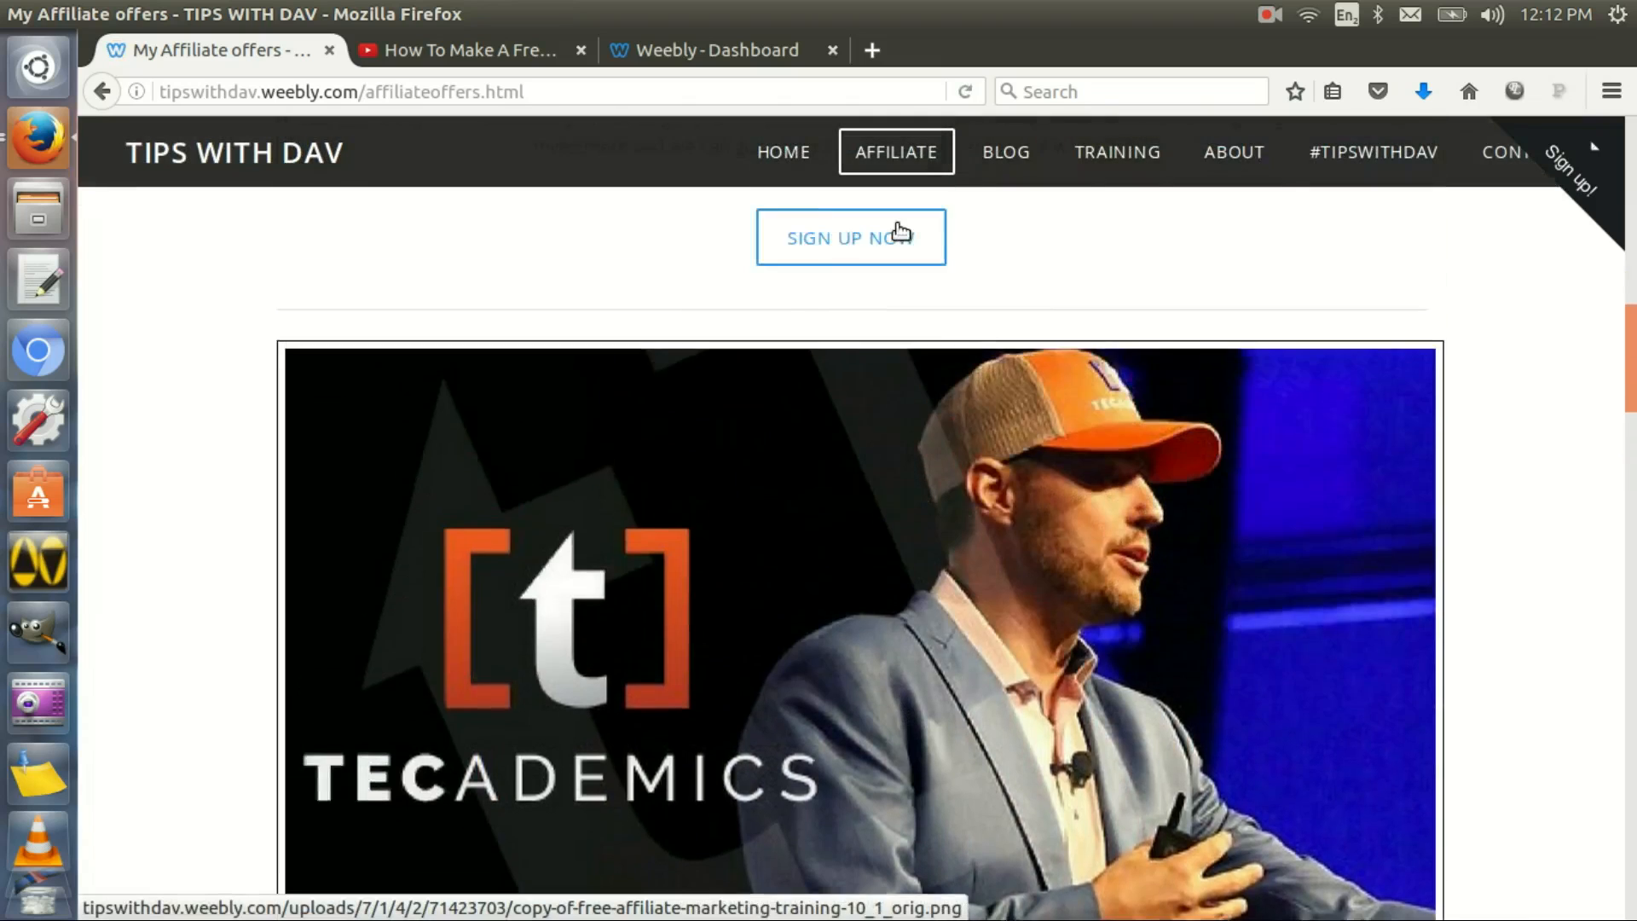
scroll("down", 3)
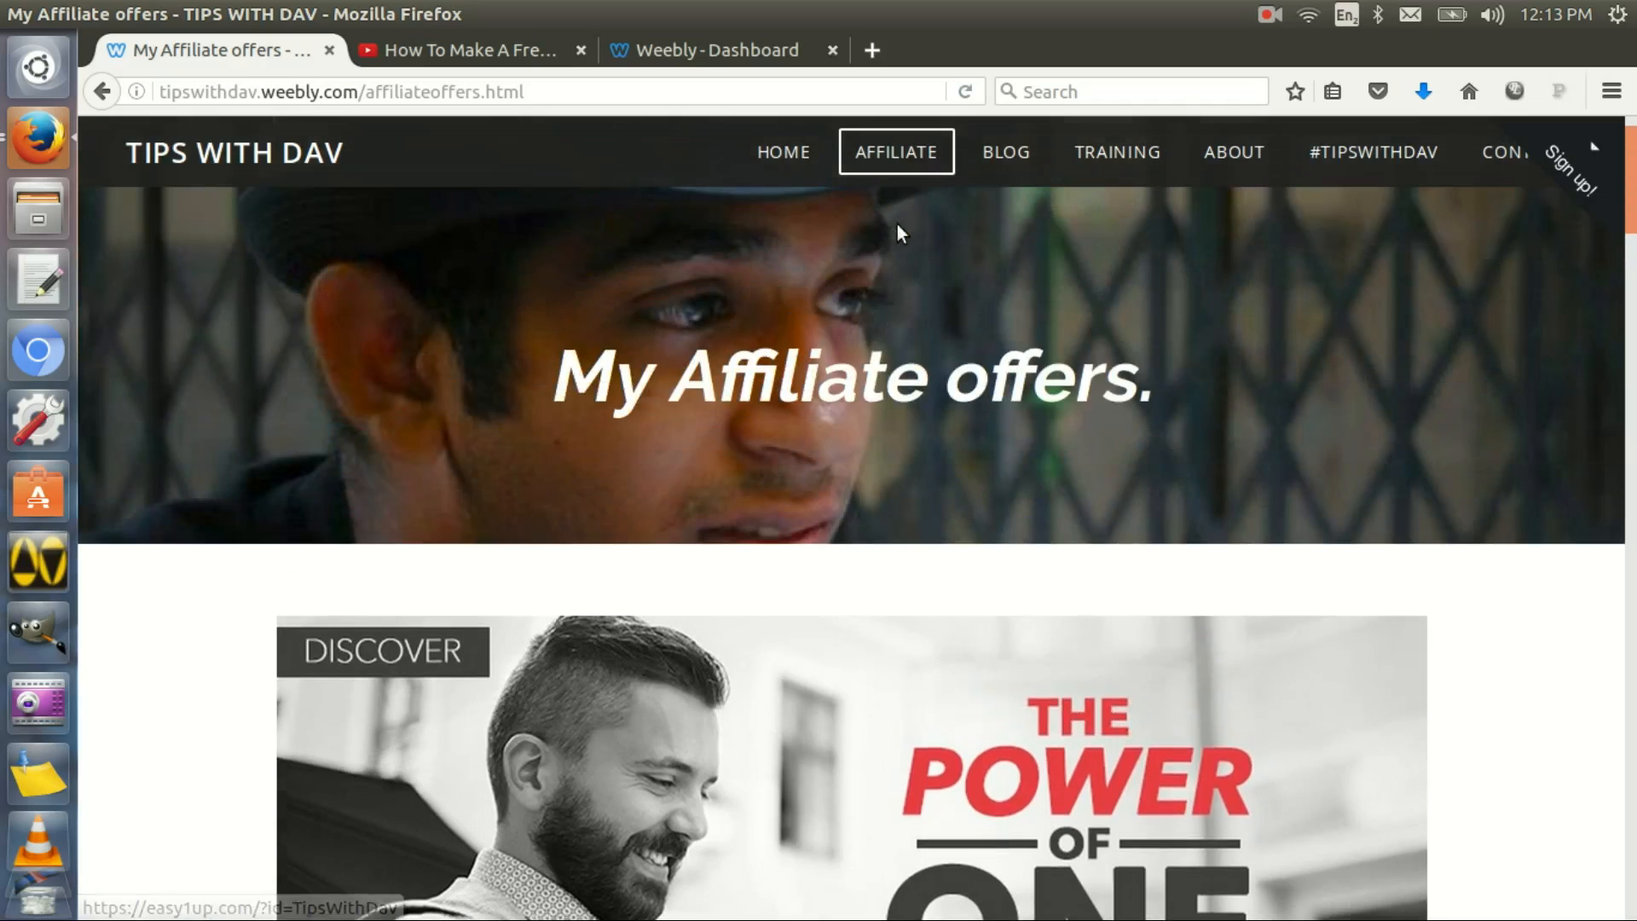
scroll("down", 3)
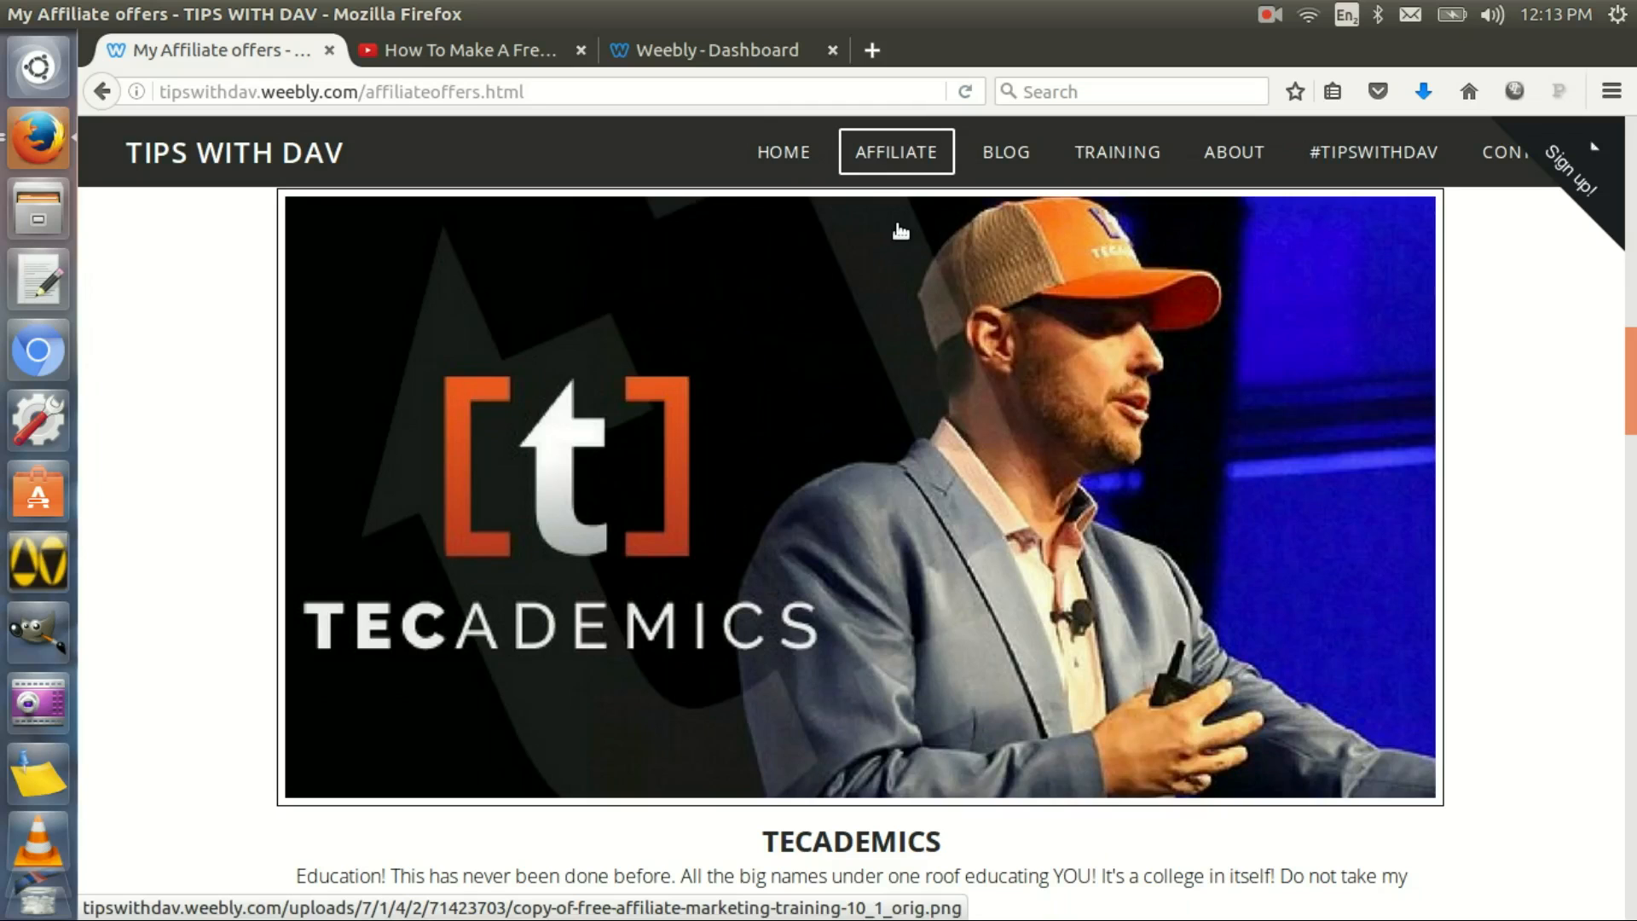
scroll("down", 3)
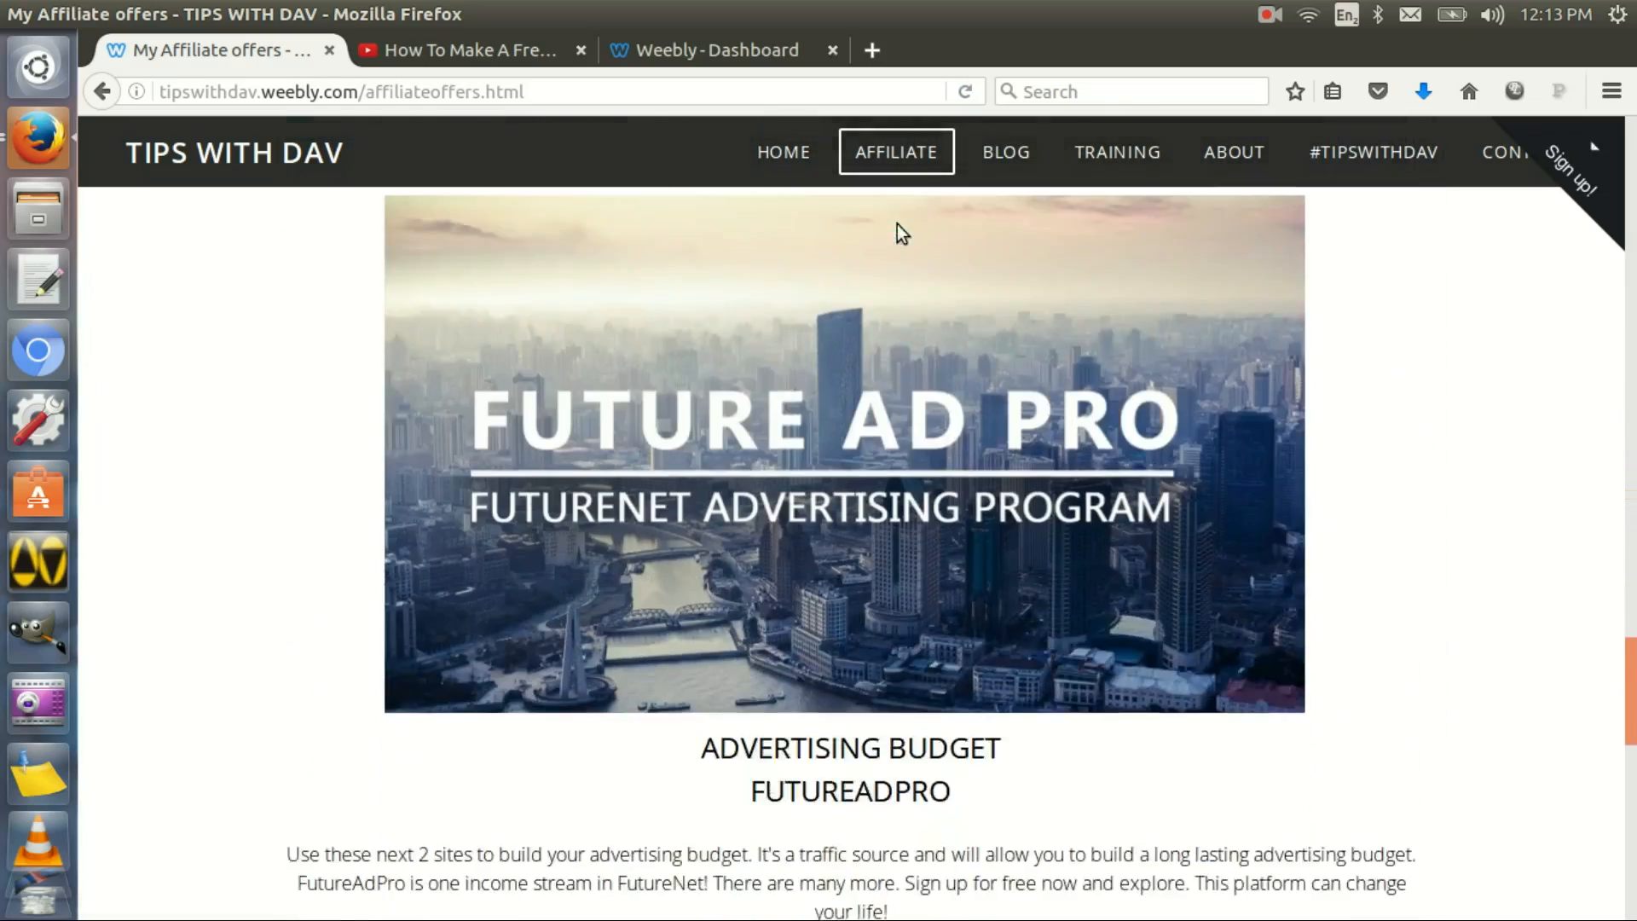
scroll("down", 3)
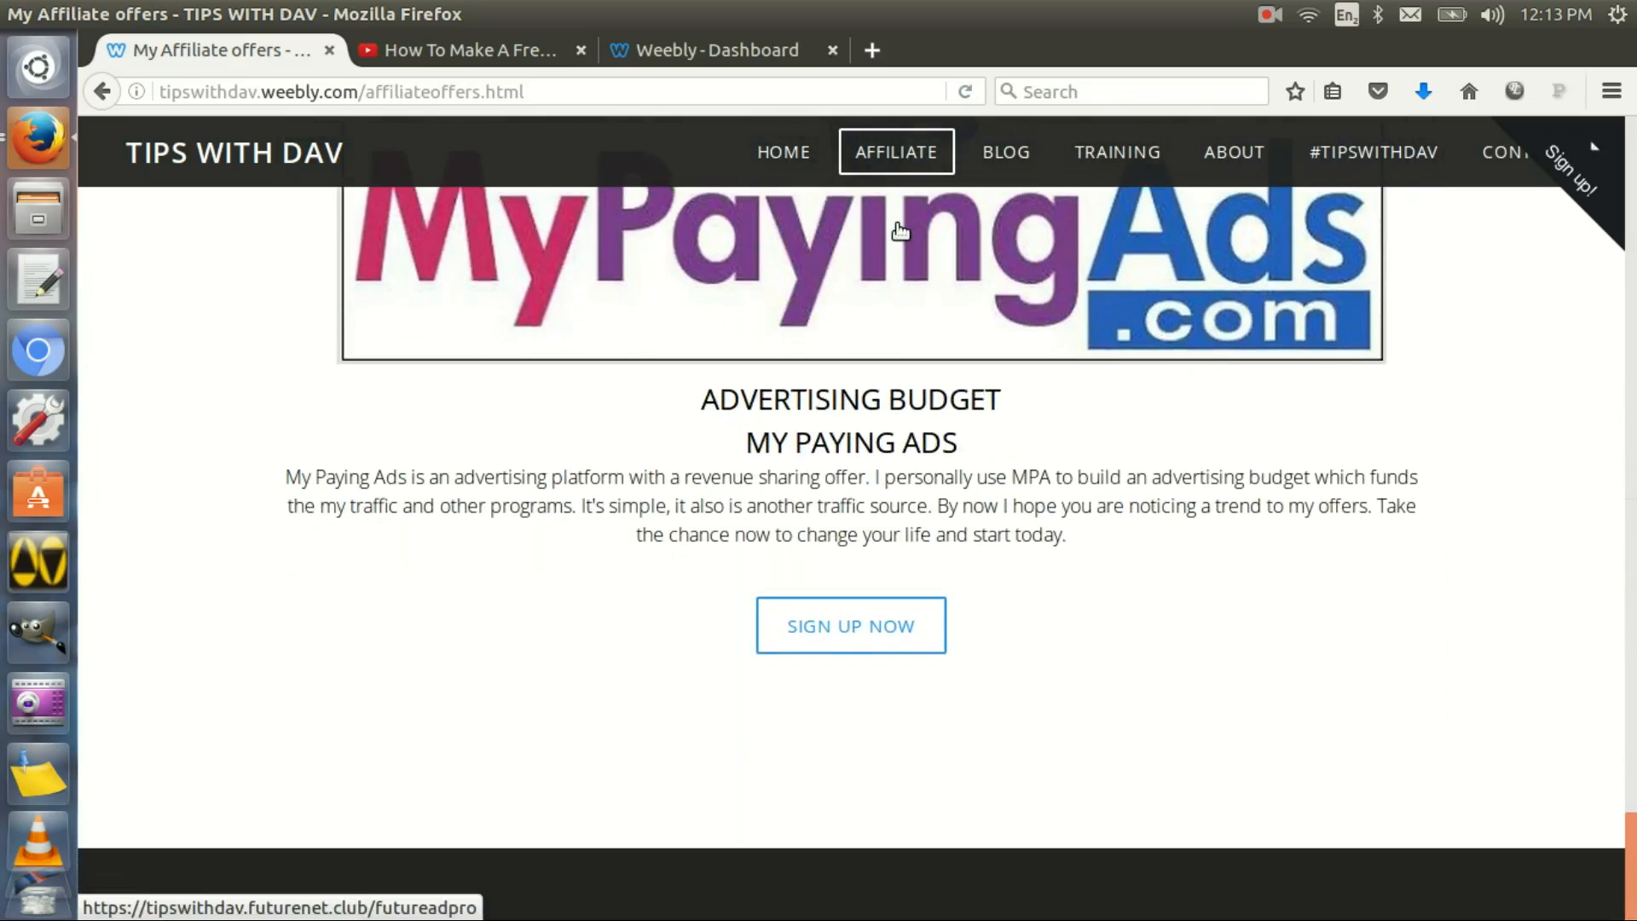
scroll("down", 3)
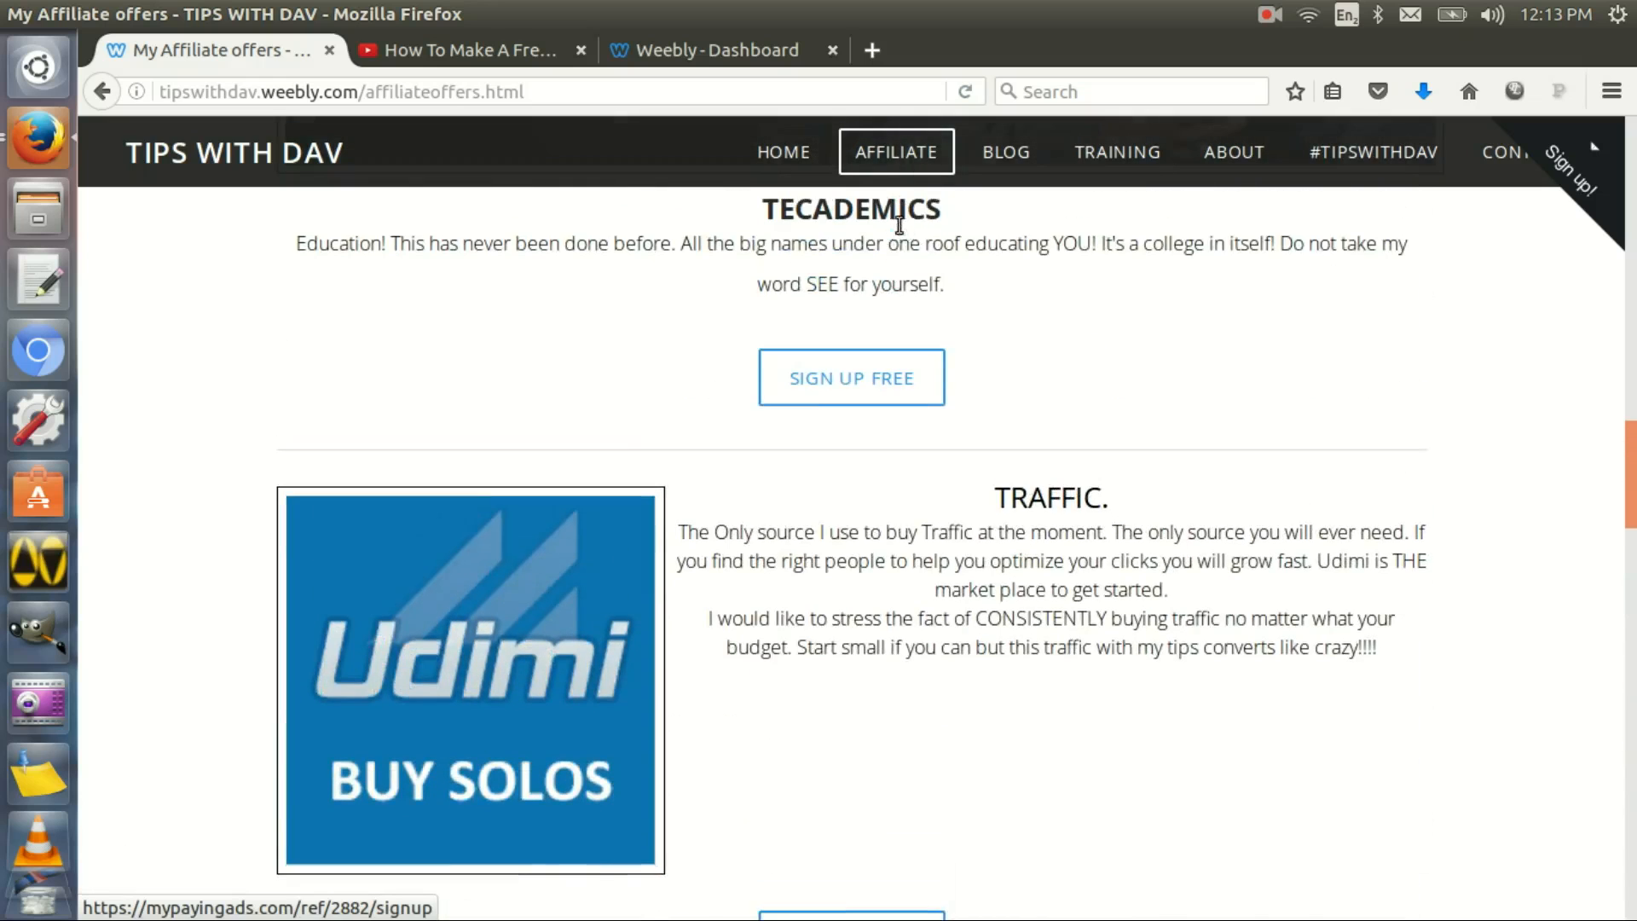
scroll("up", 3)
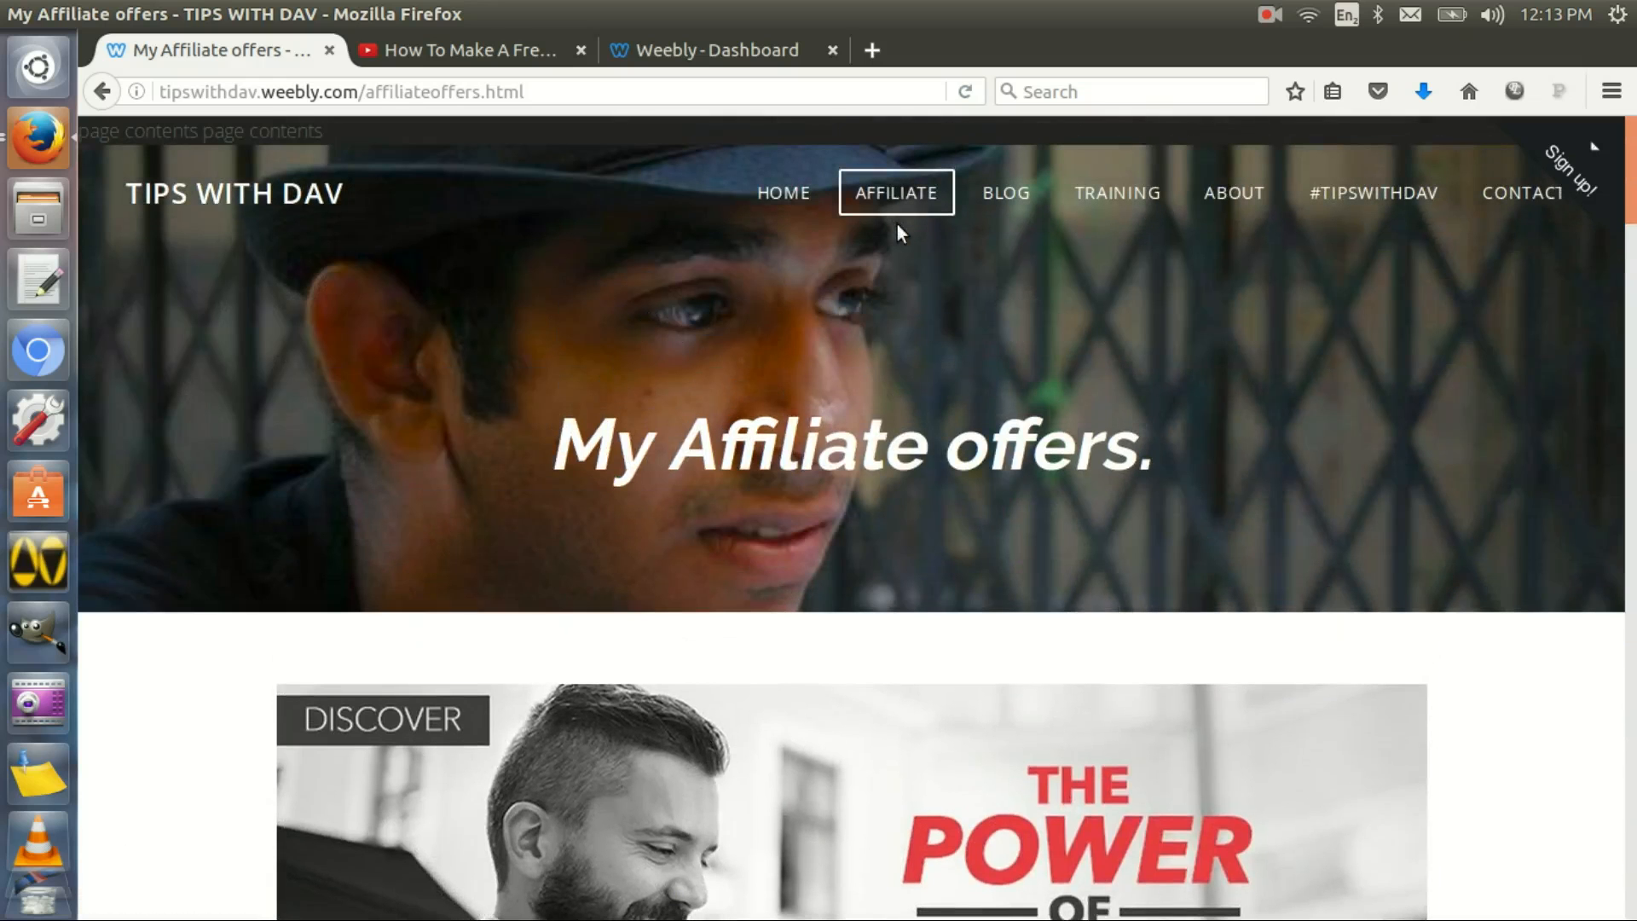
mouse_move(1027, 187)
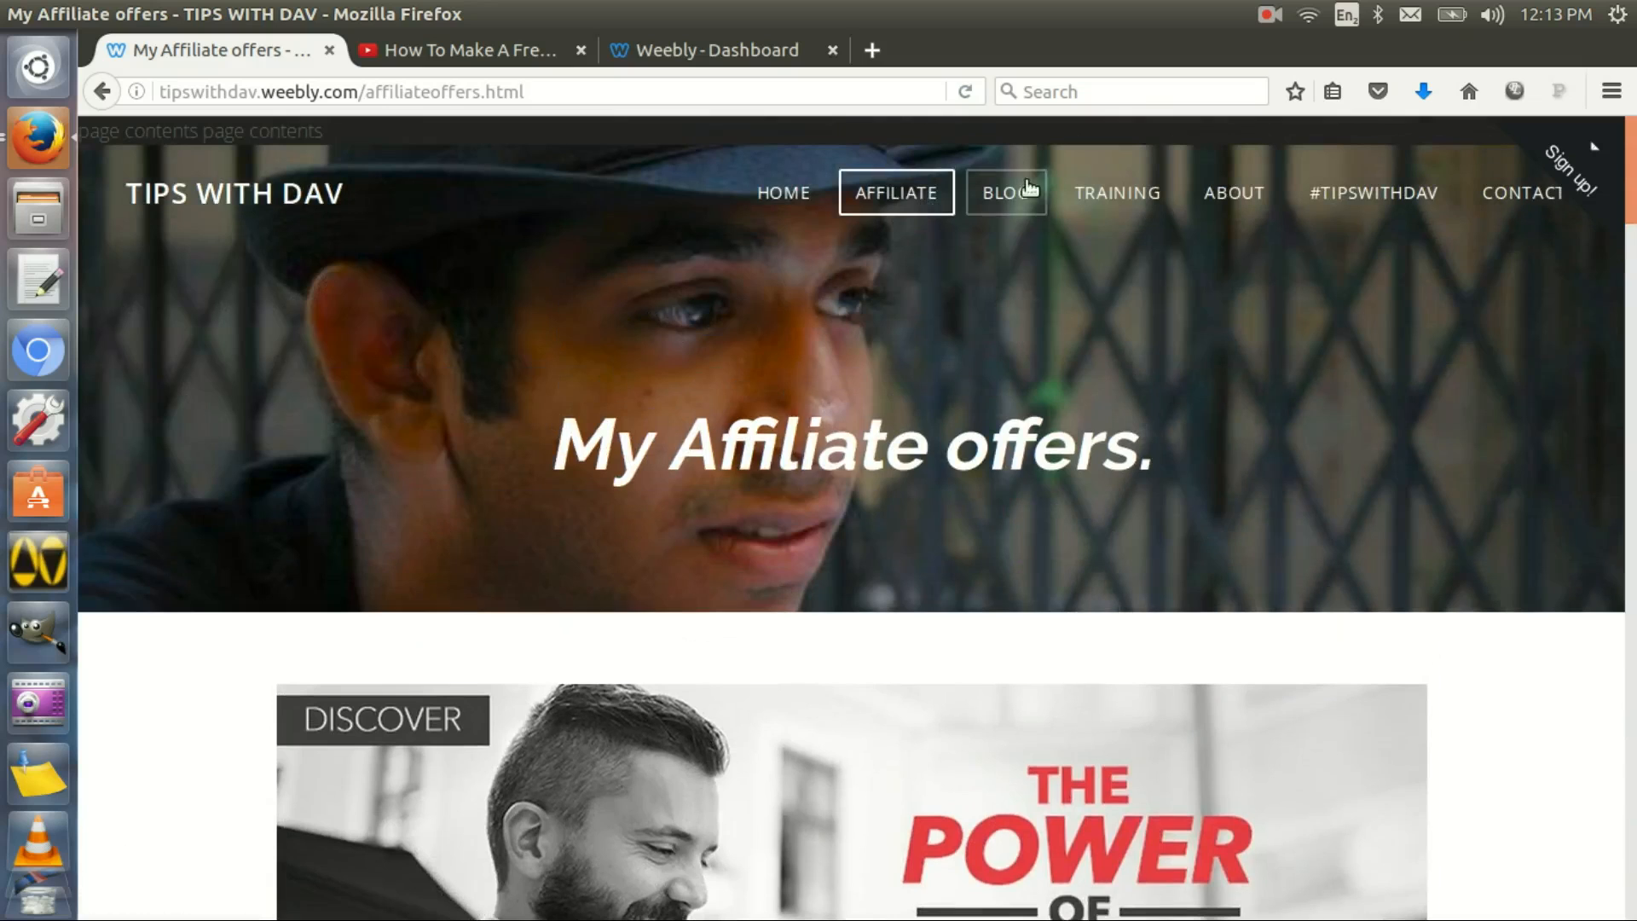
Go to the Blog page and scroll through the Revenue Sharing post
left_click(1006, 193)
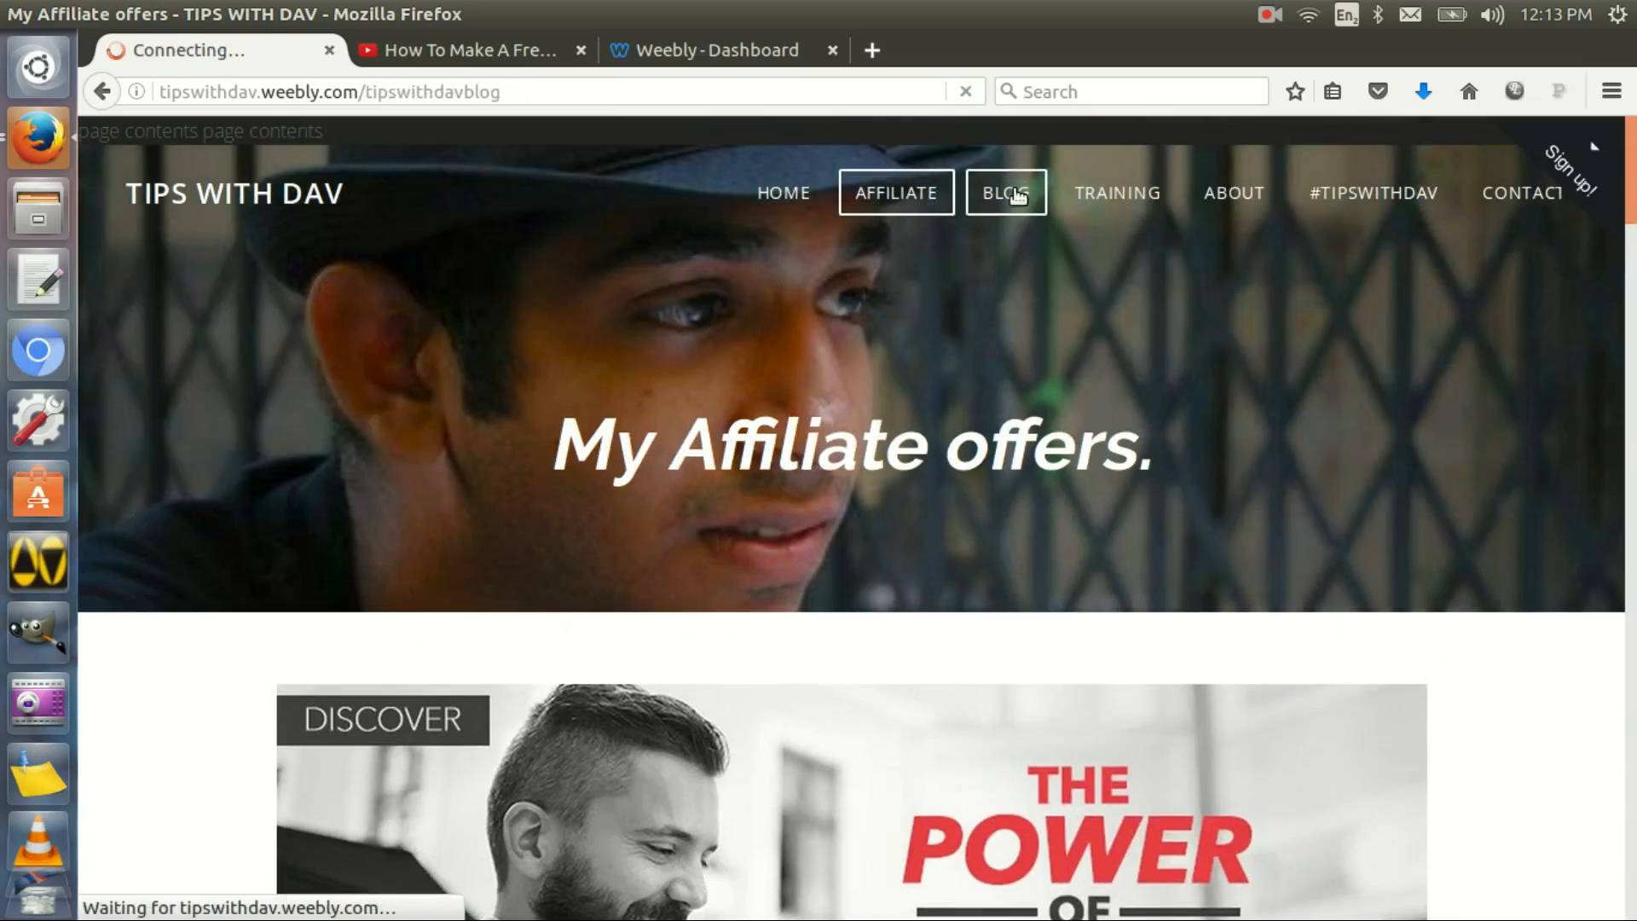
left_click(1004, 193)
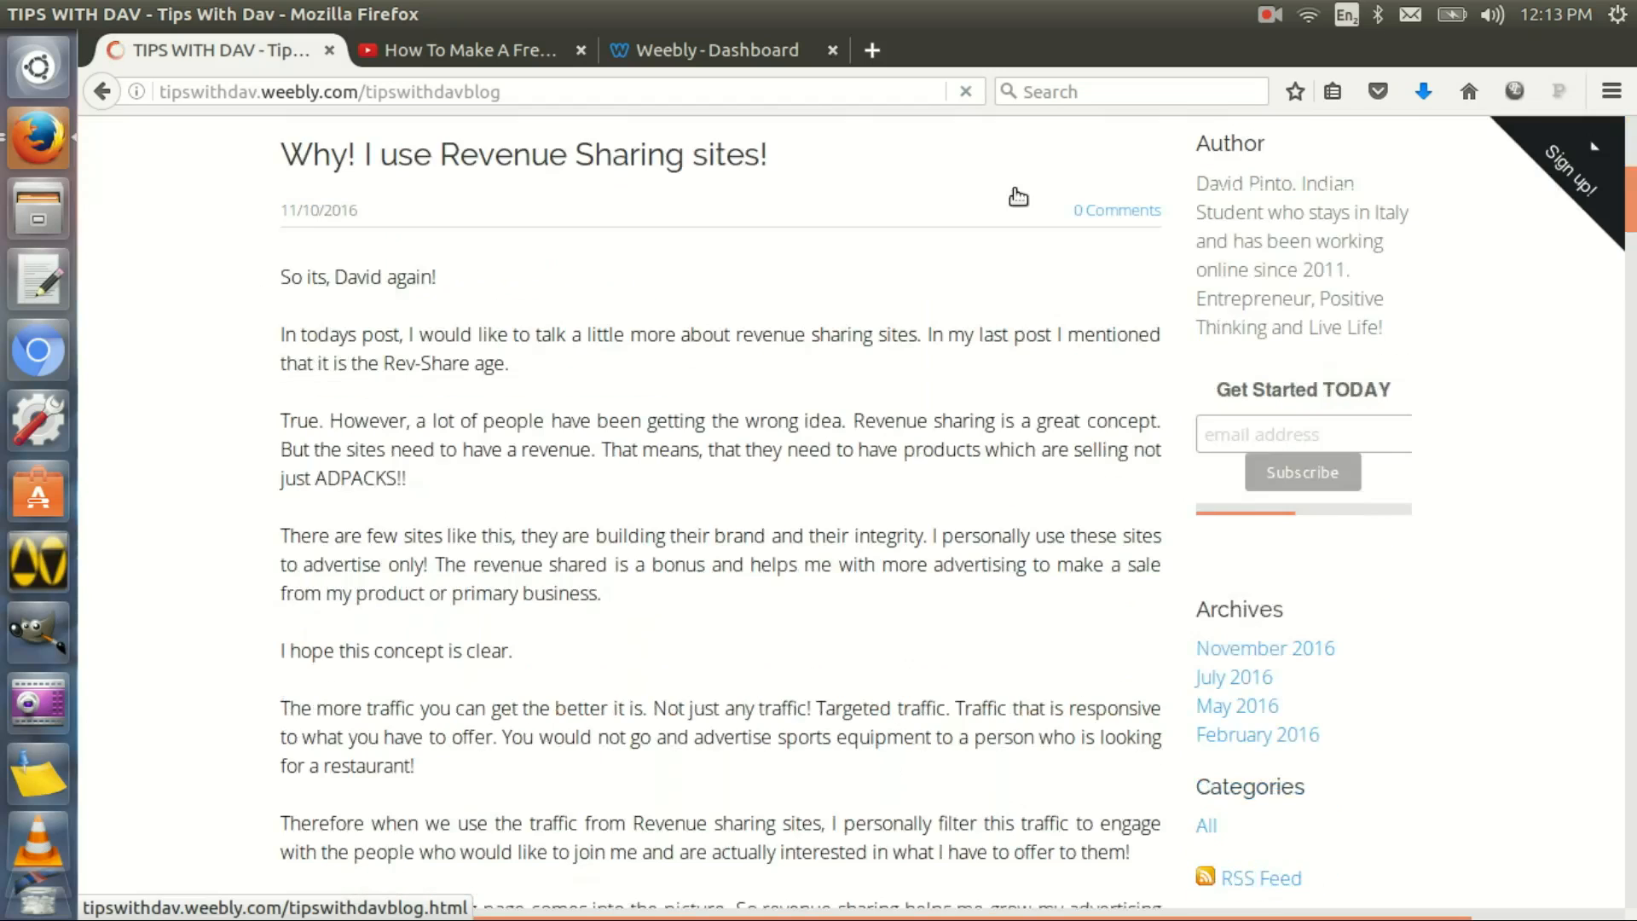
scroll("down", 3)
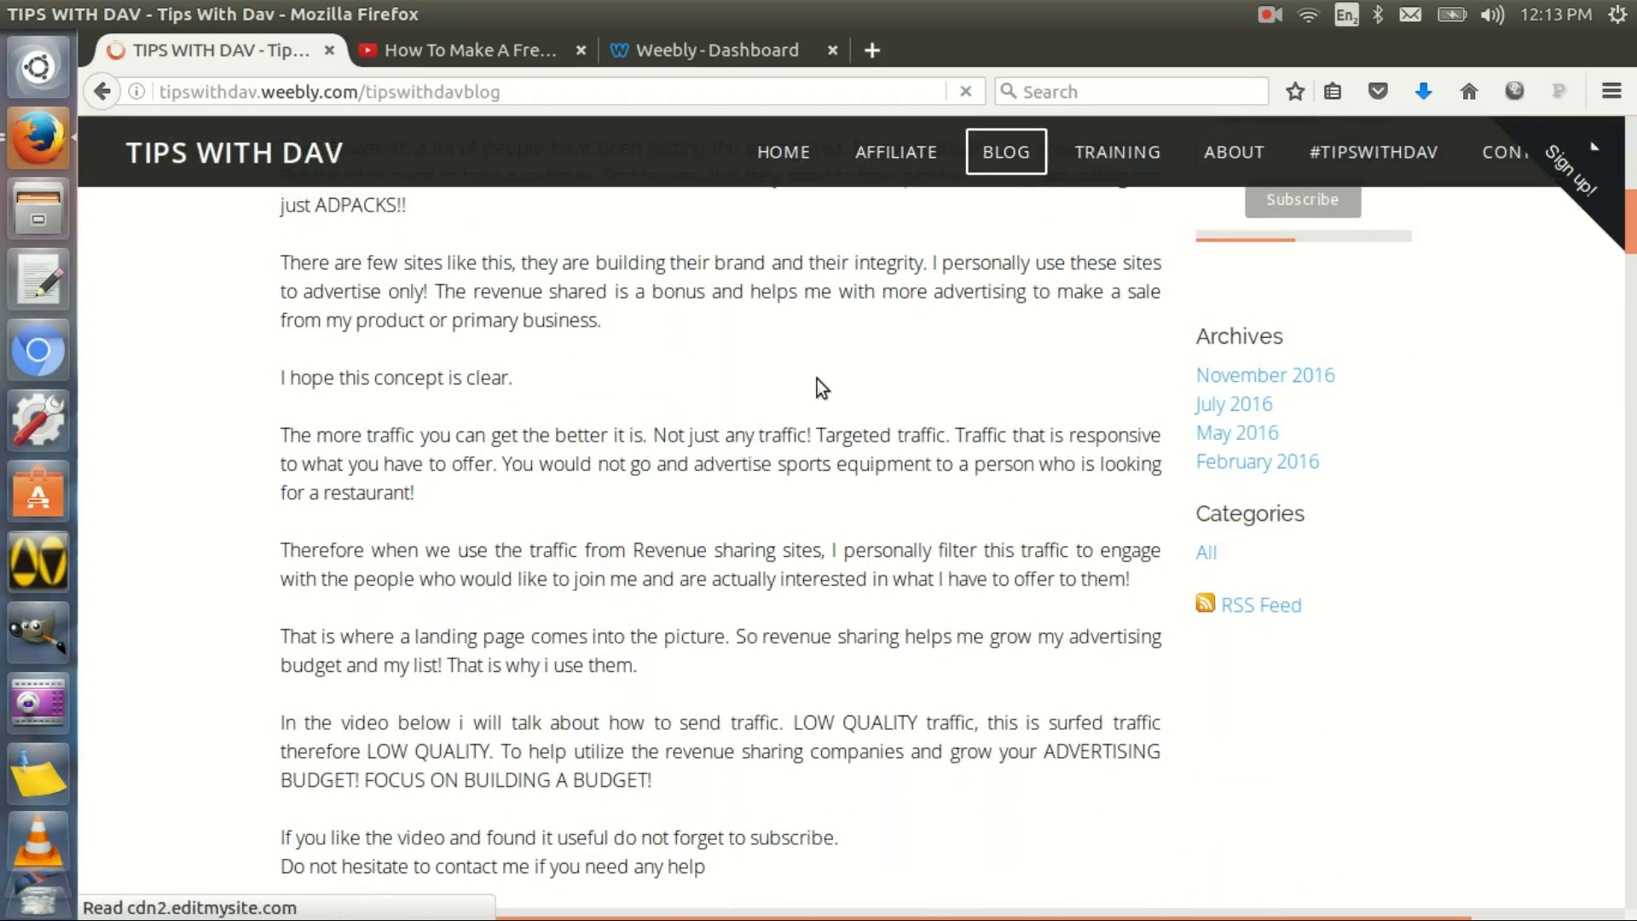
scroll("down", 3)
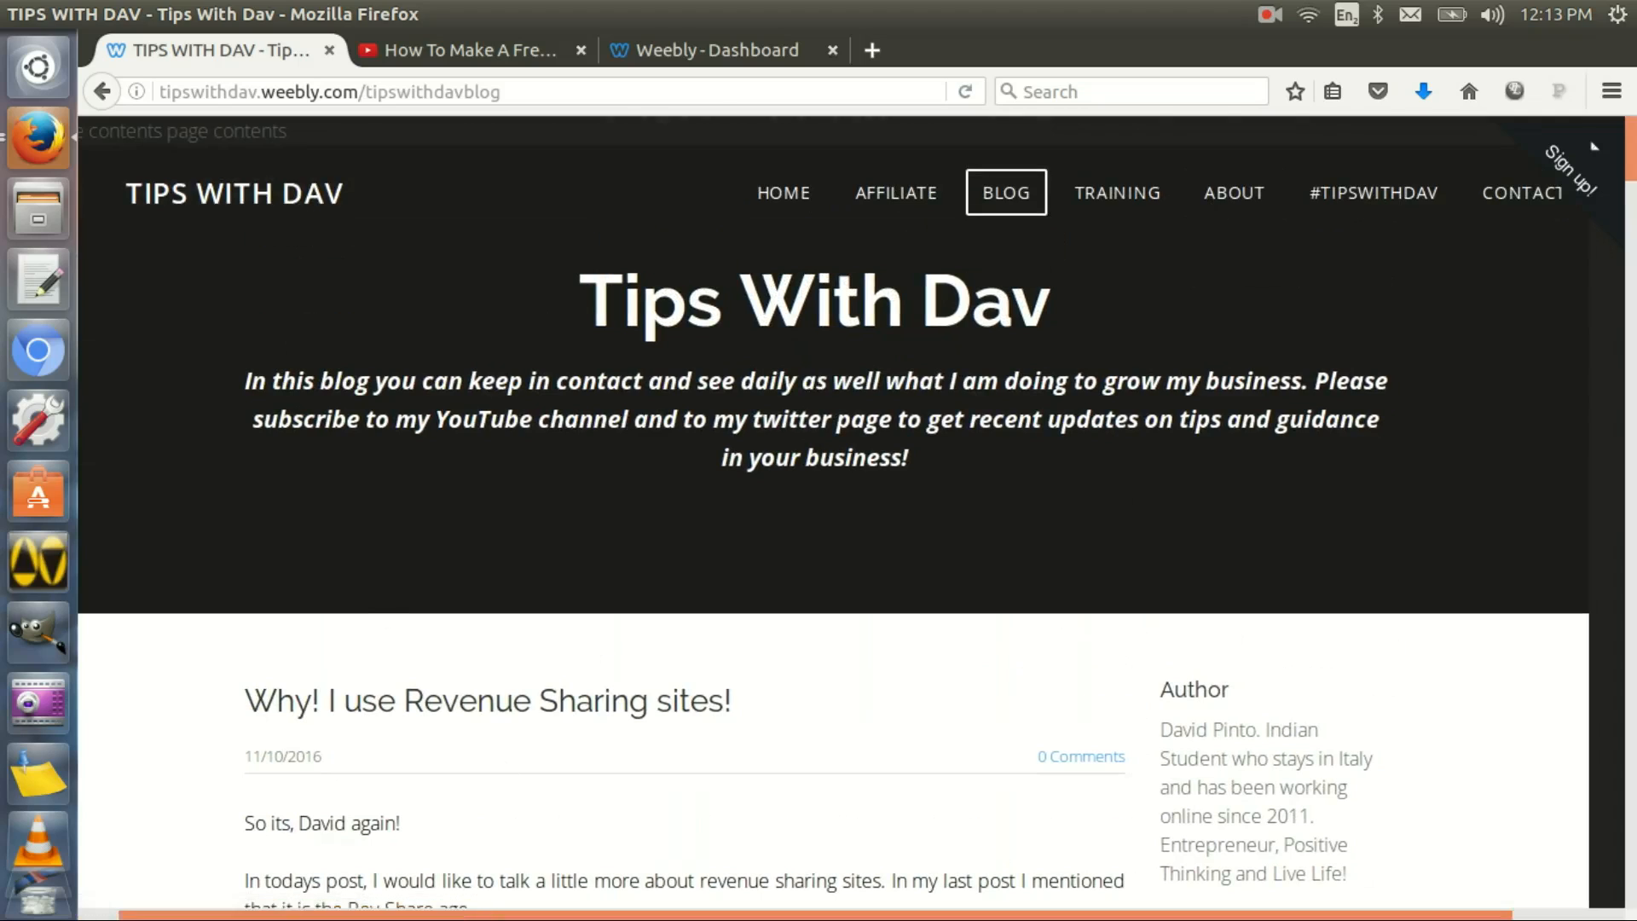
mouse_move(754, 591)
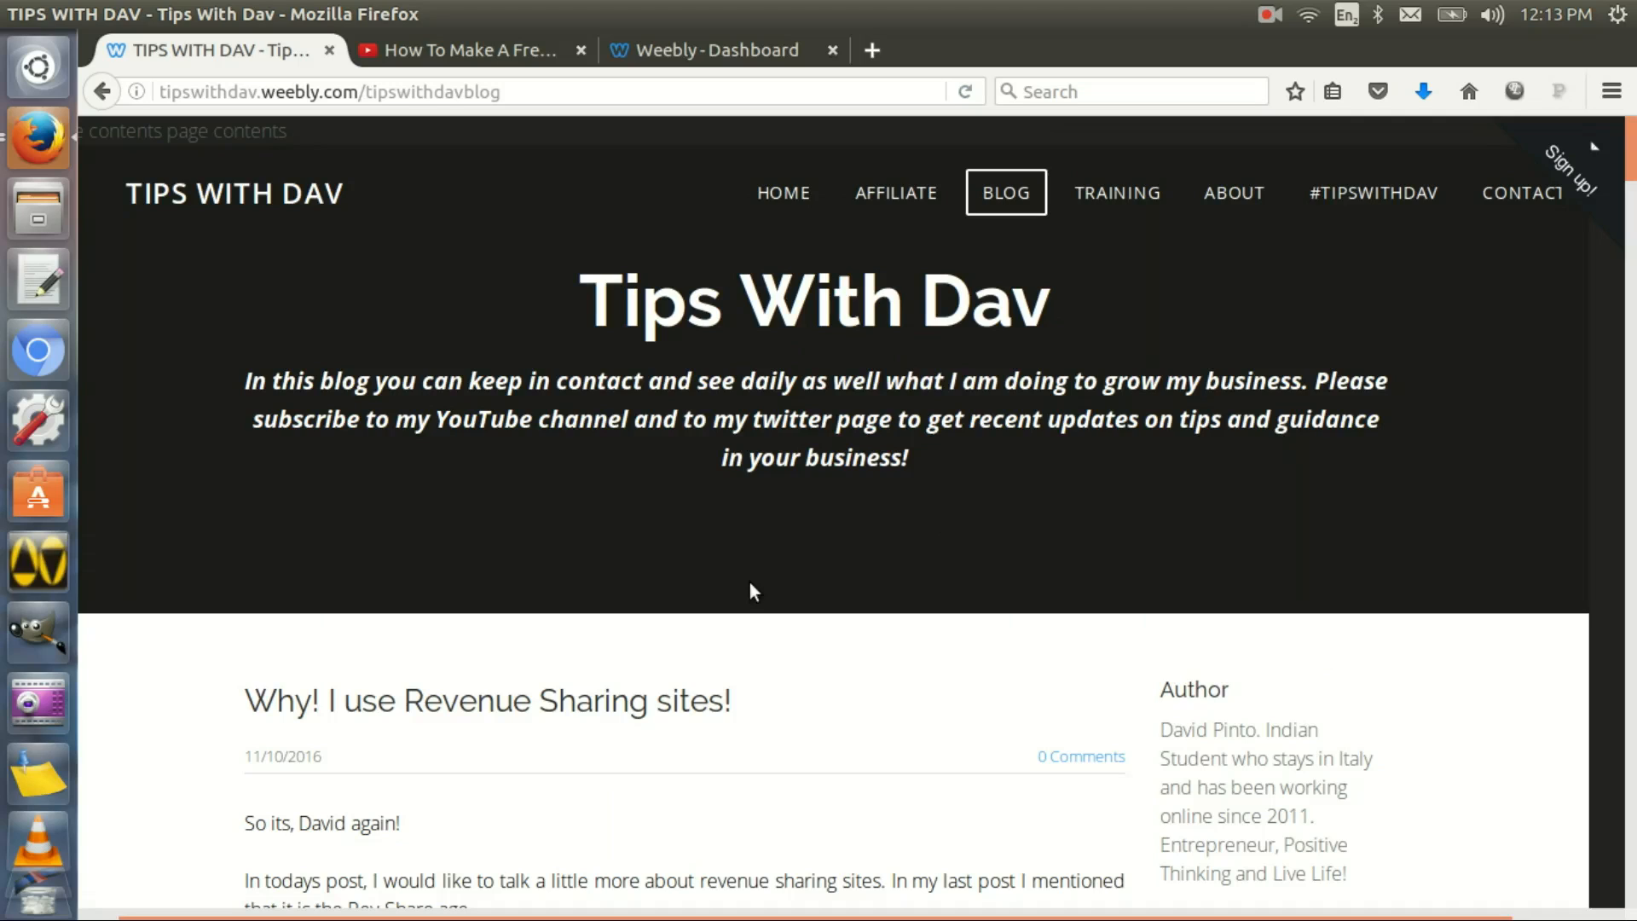
mouse_move(909, 384)
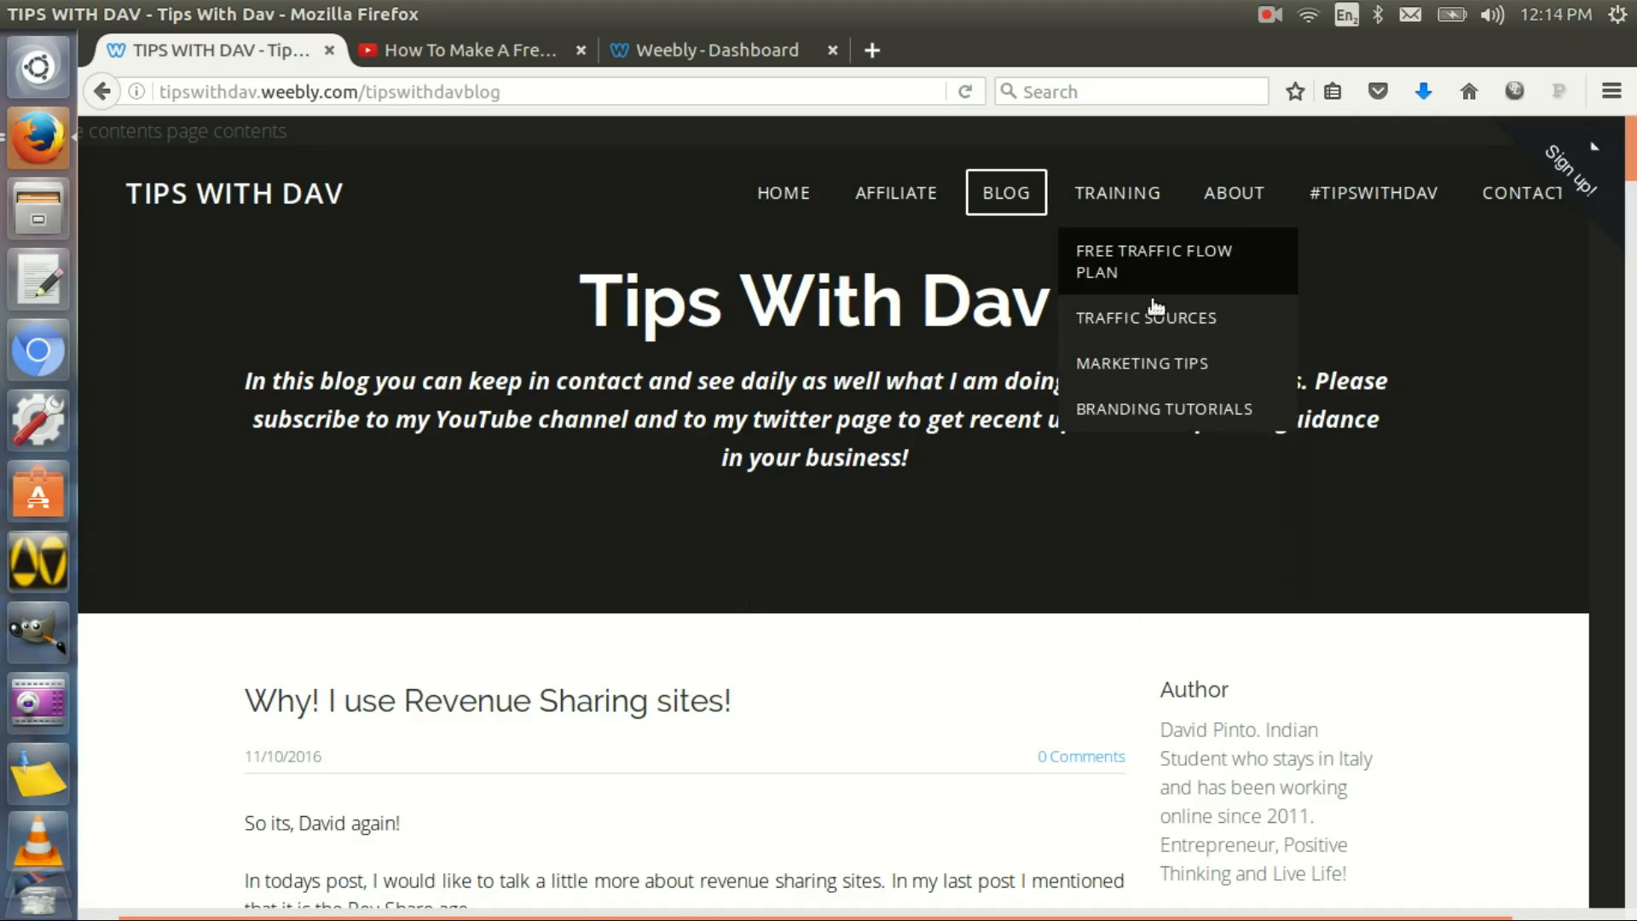
mouse_move(1116, 273)
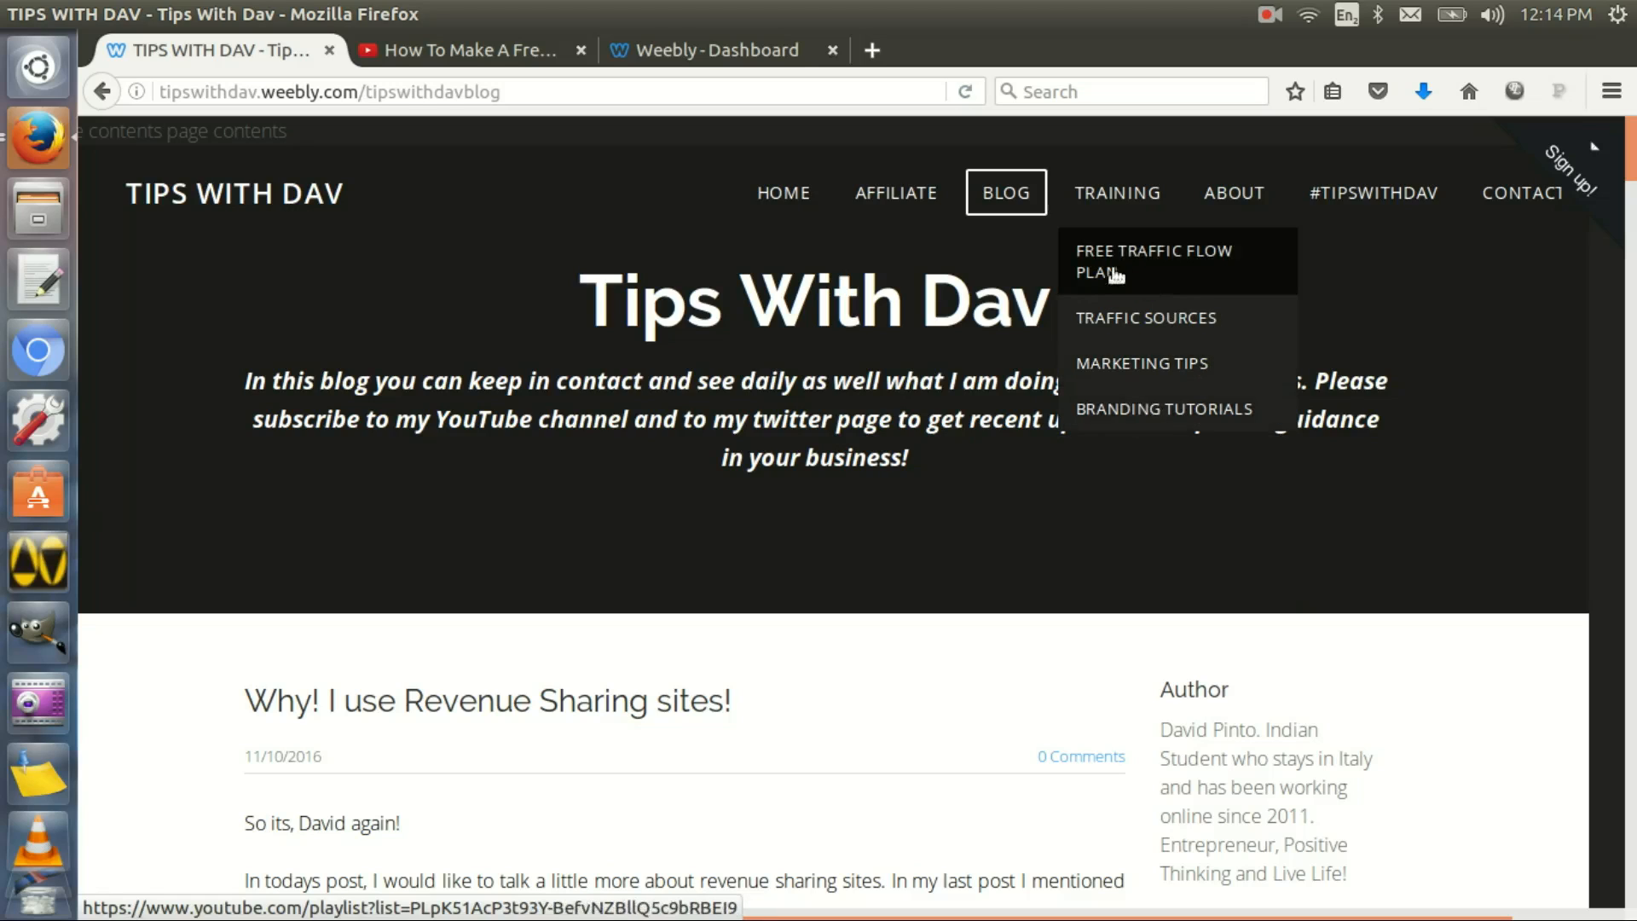
mouse_move(1141, 361)
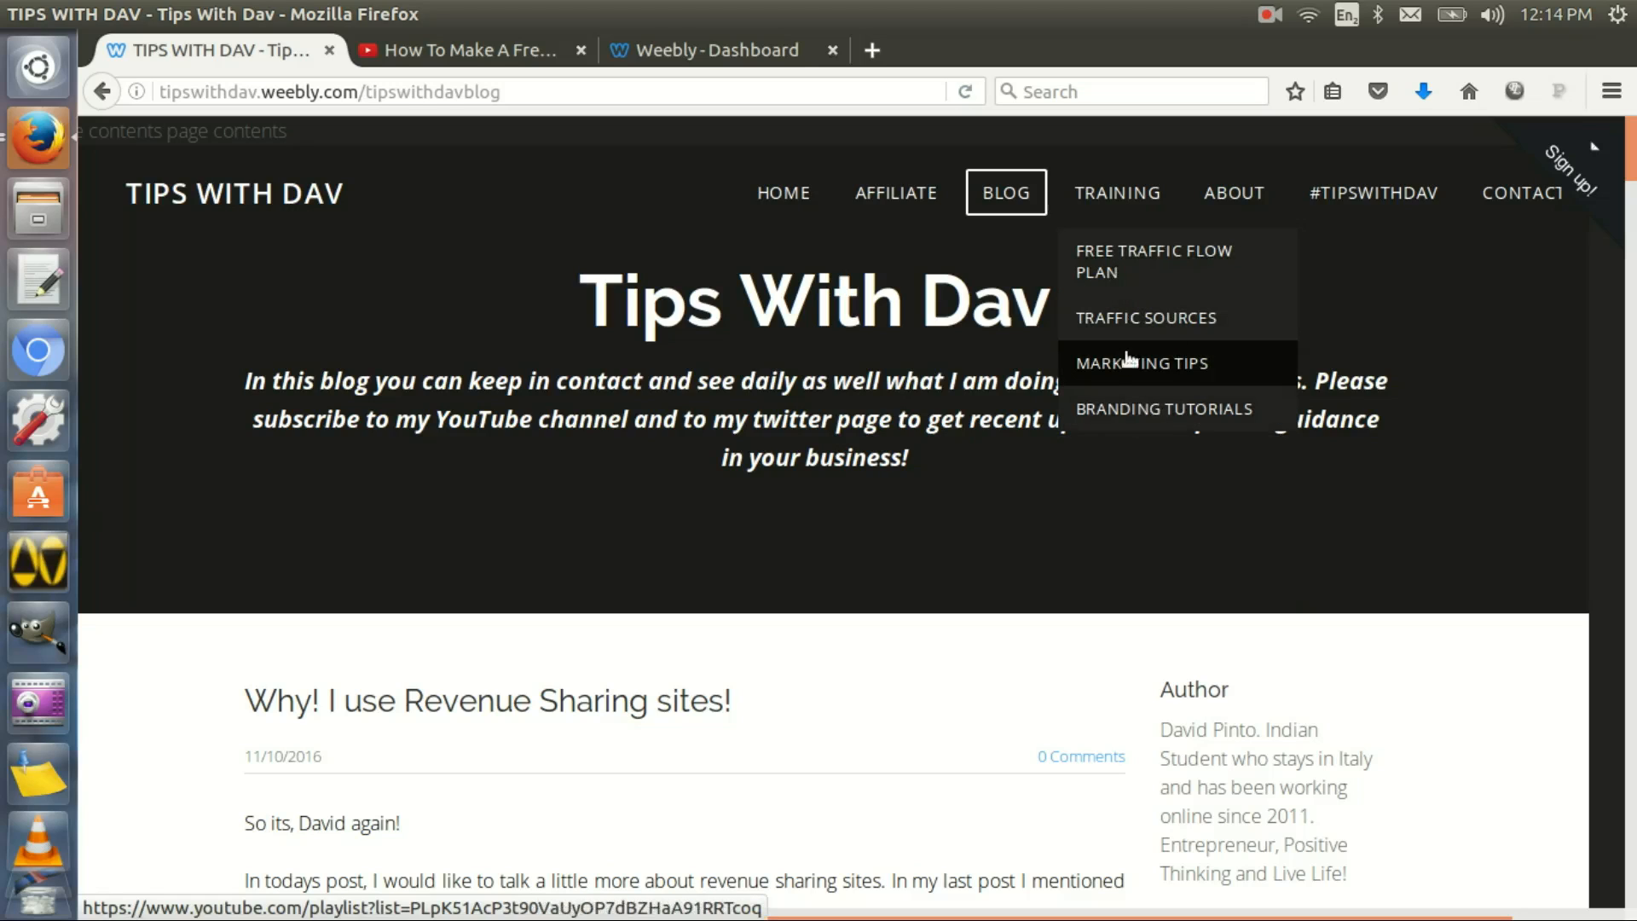
mouse_move(1198, 424)
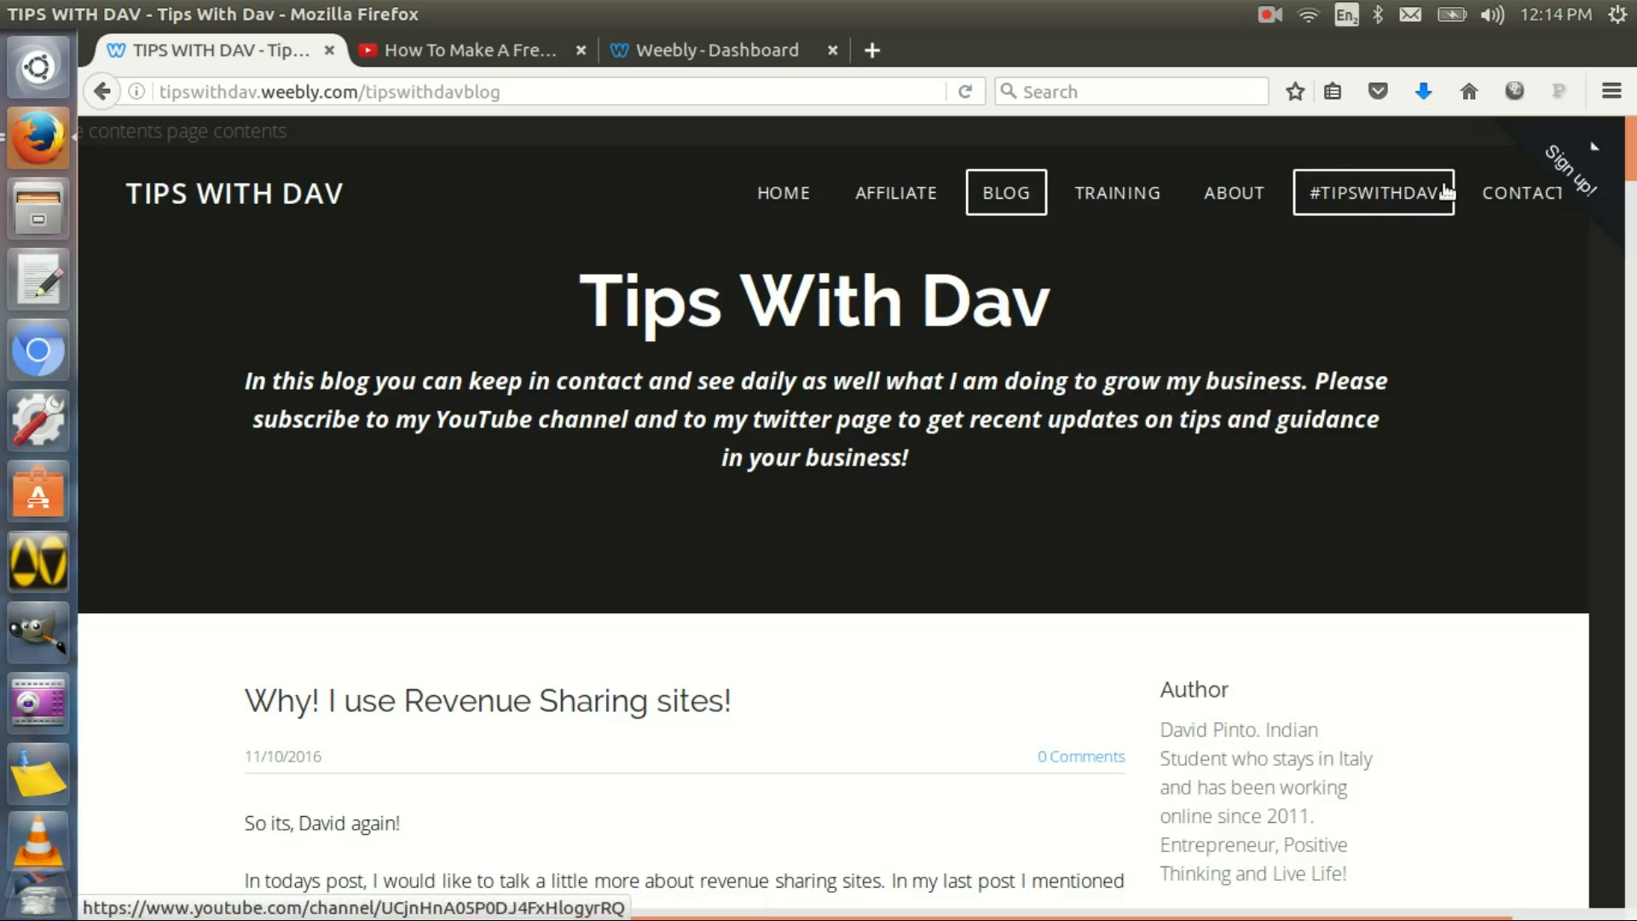
mouse_move(1522, 193)
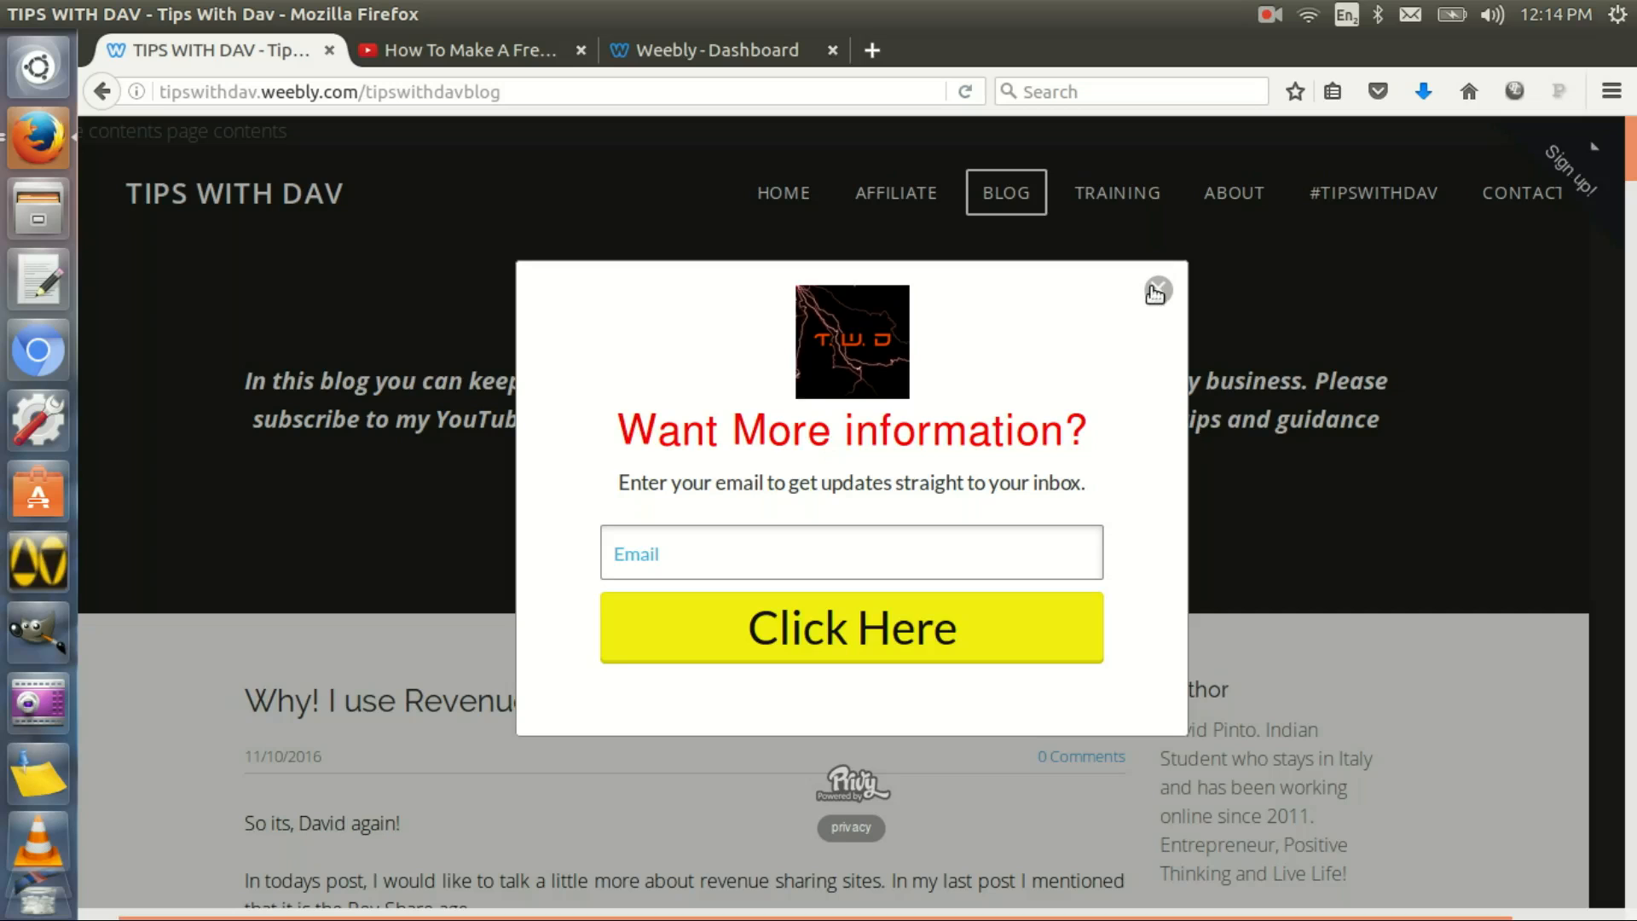
Dismiss the email signup popup, go Home, and scroll down to the Product section
left_click(1156, 290)
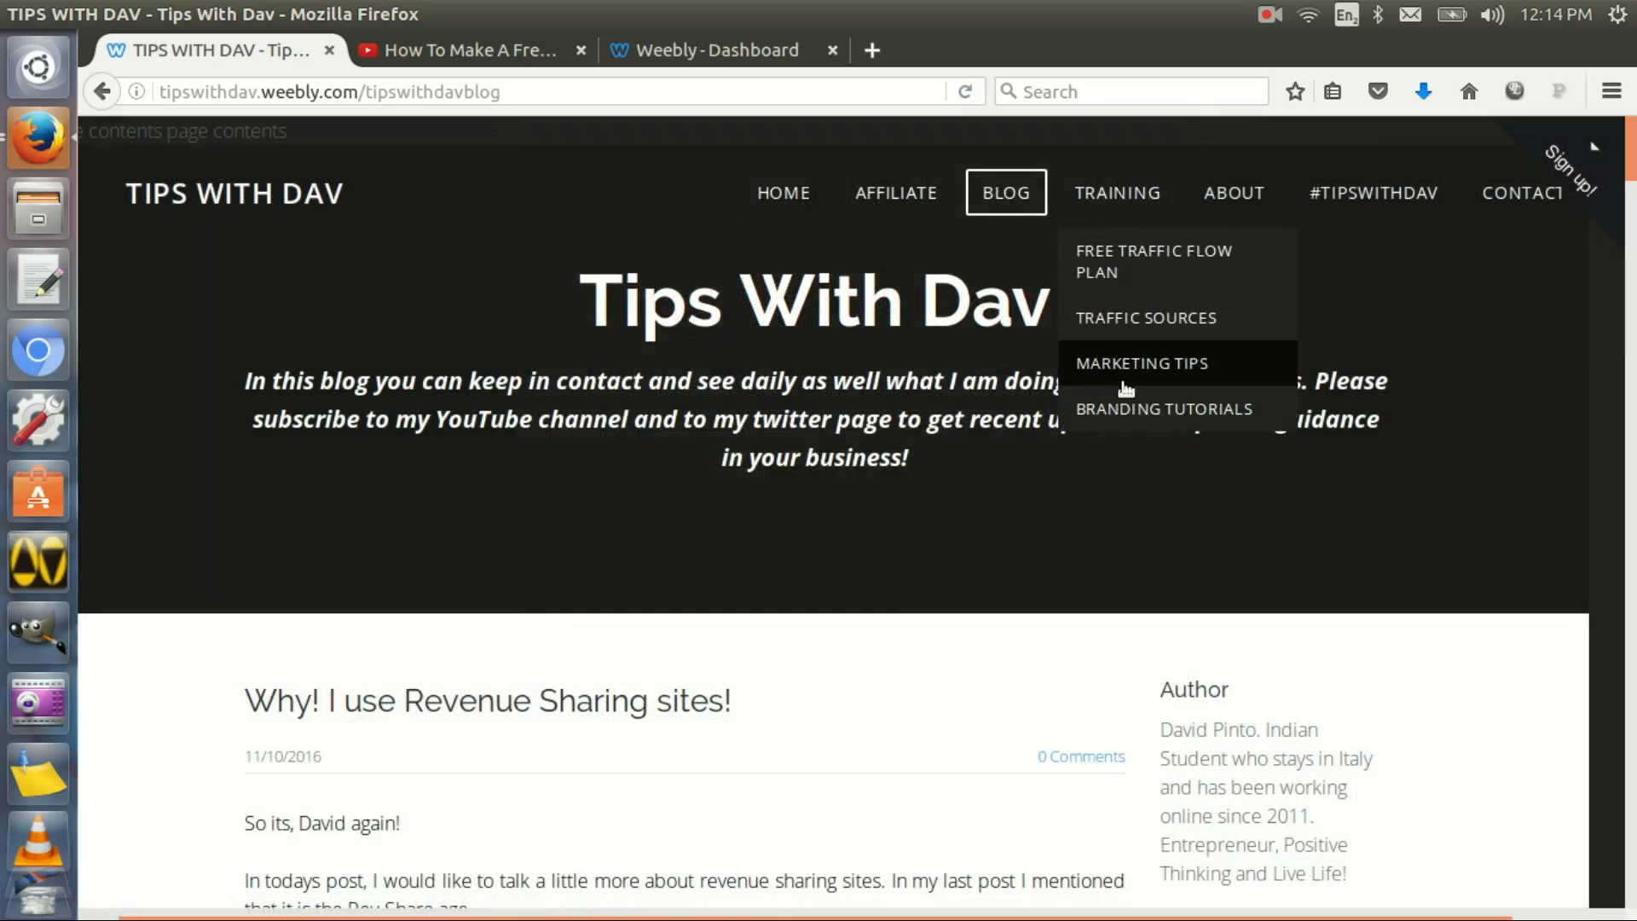
left_click(782, 193)
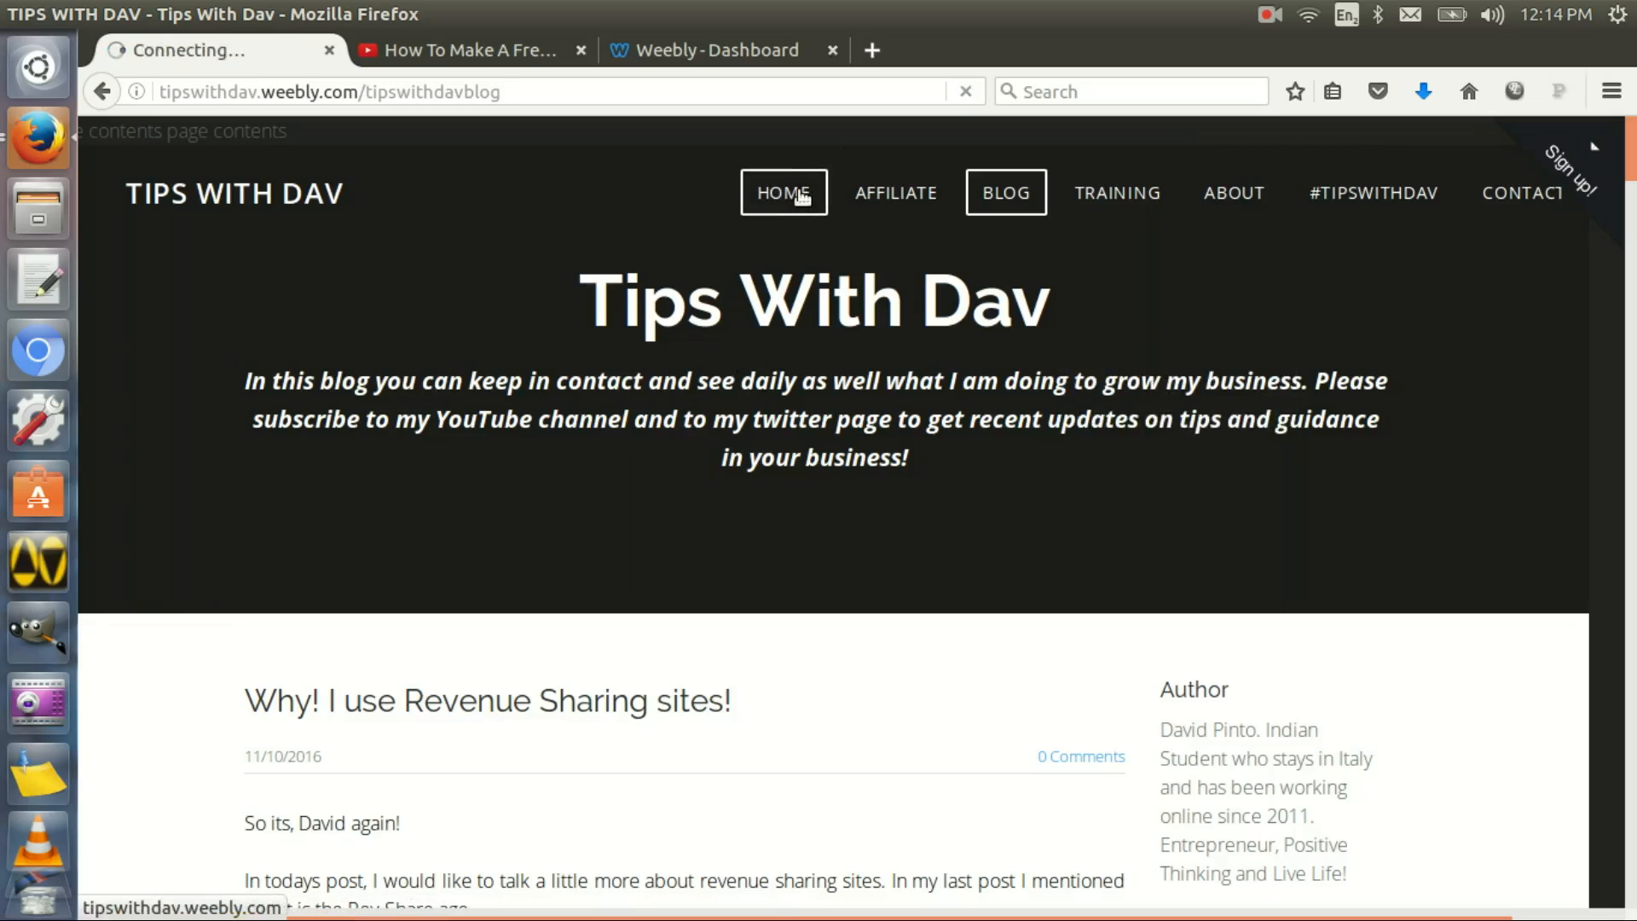
left_click(783, 192)
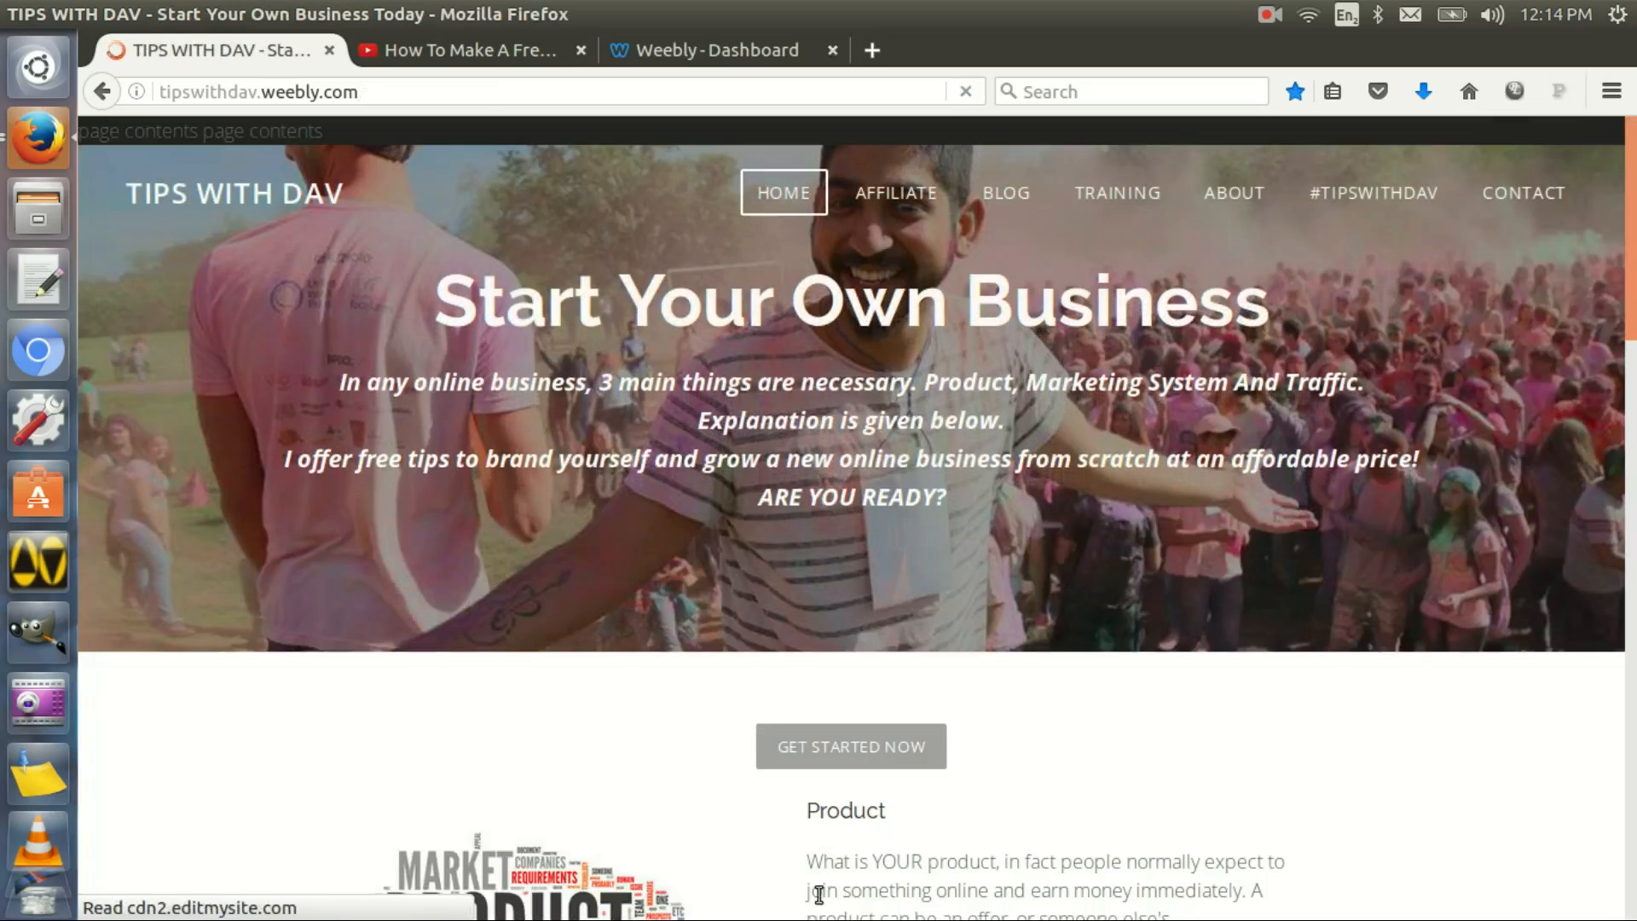
scroll("down", 3)
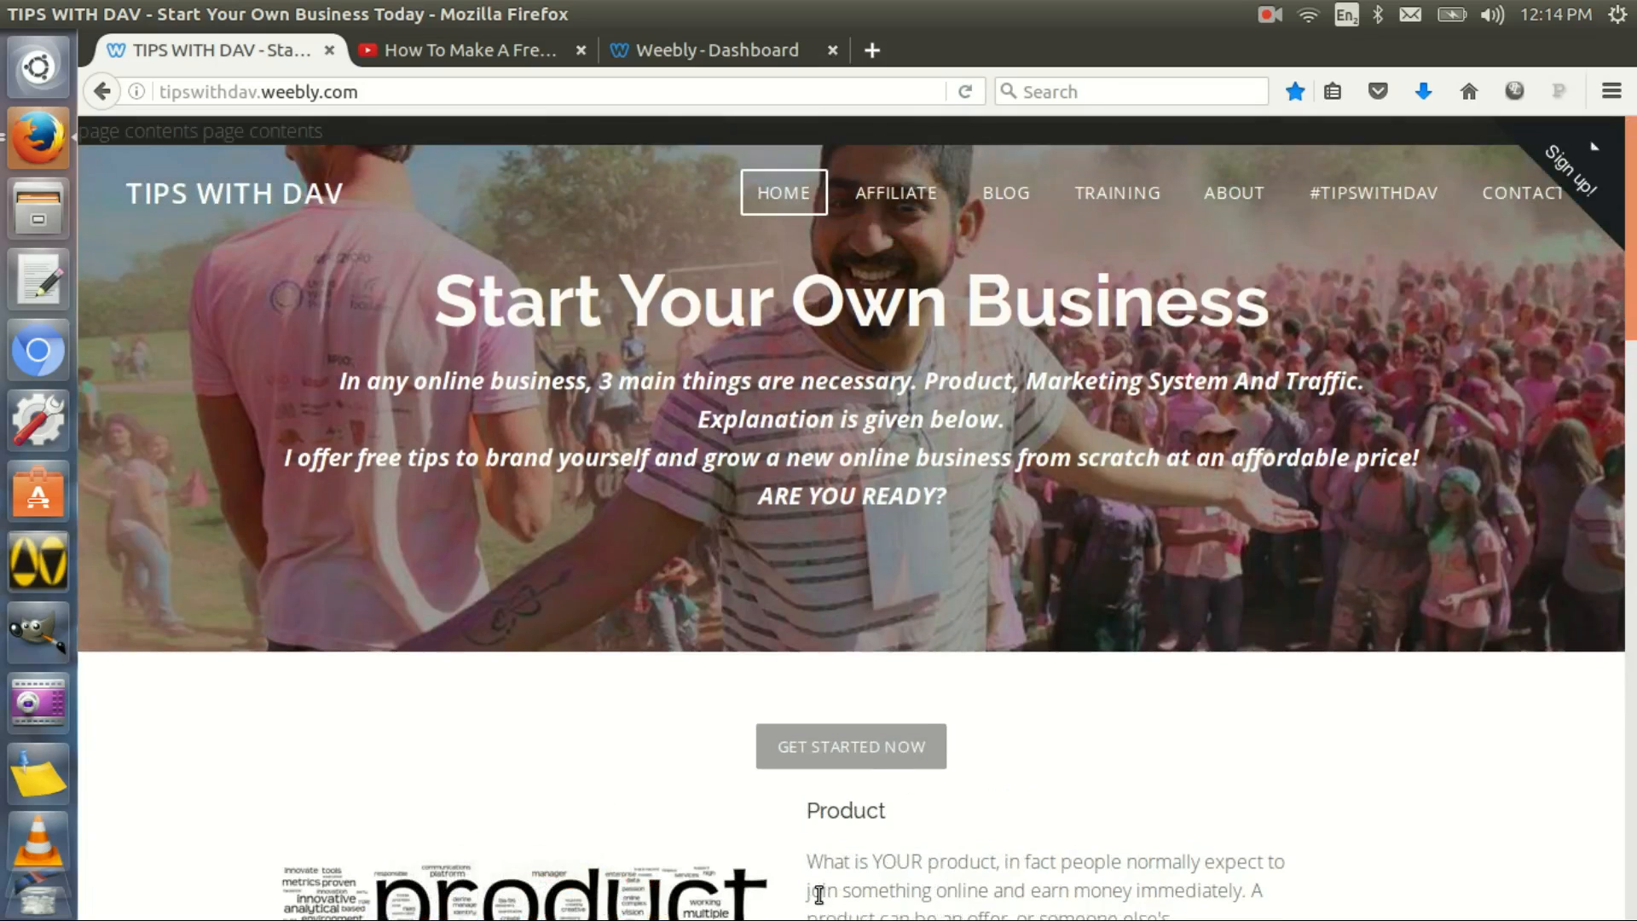
mouse_move(846, 653)
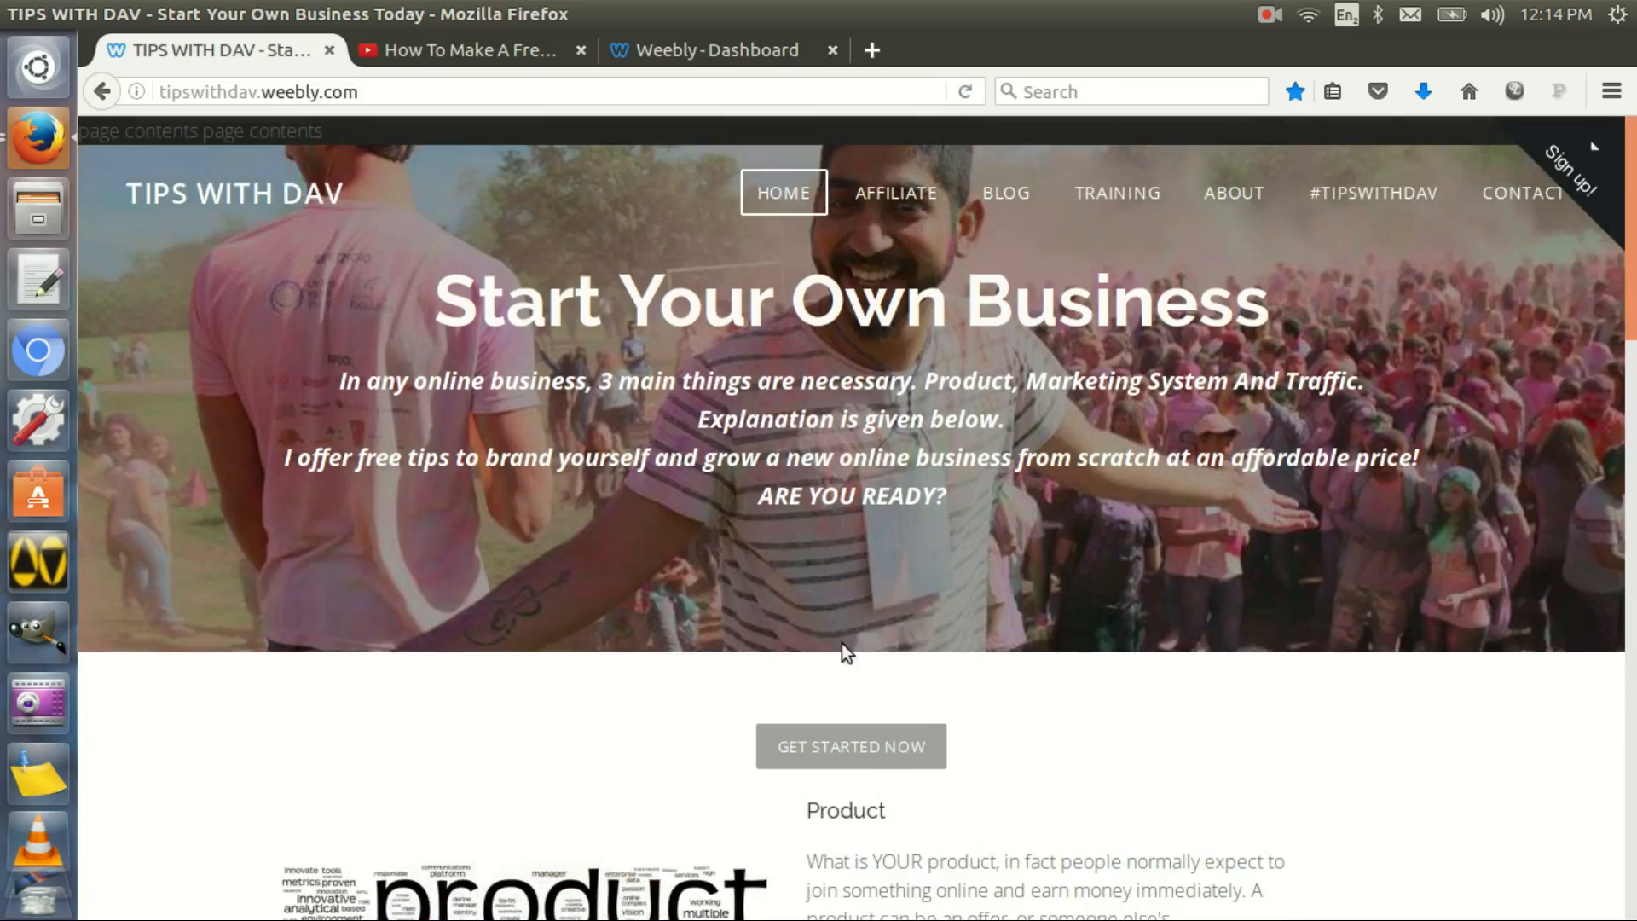
scroll("down", 3)
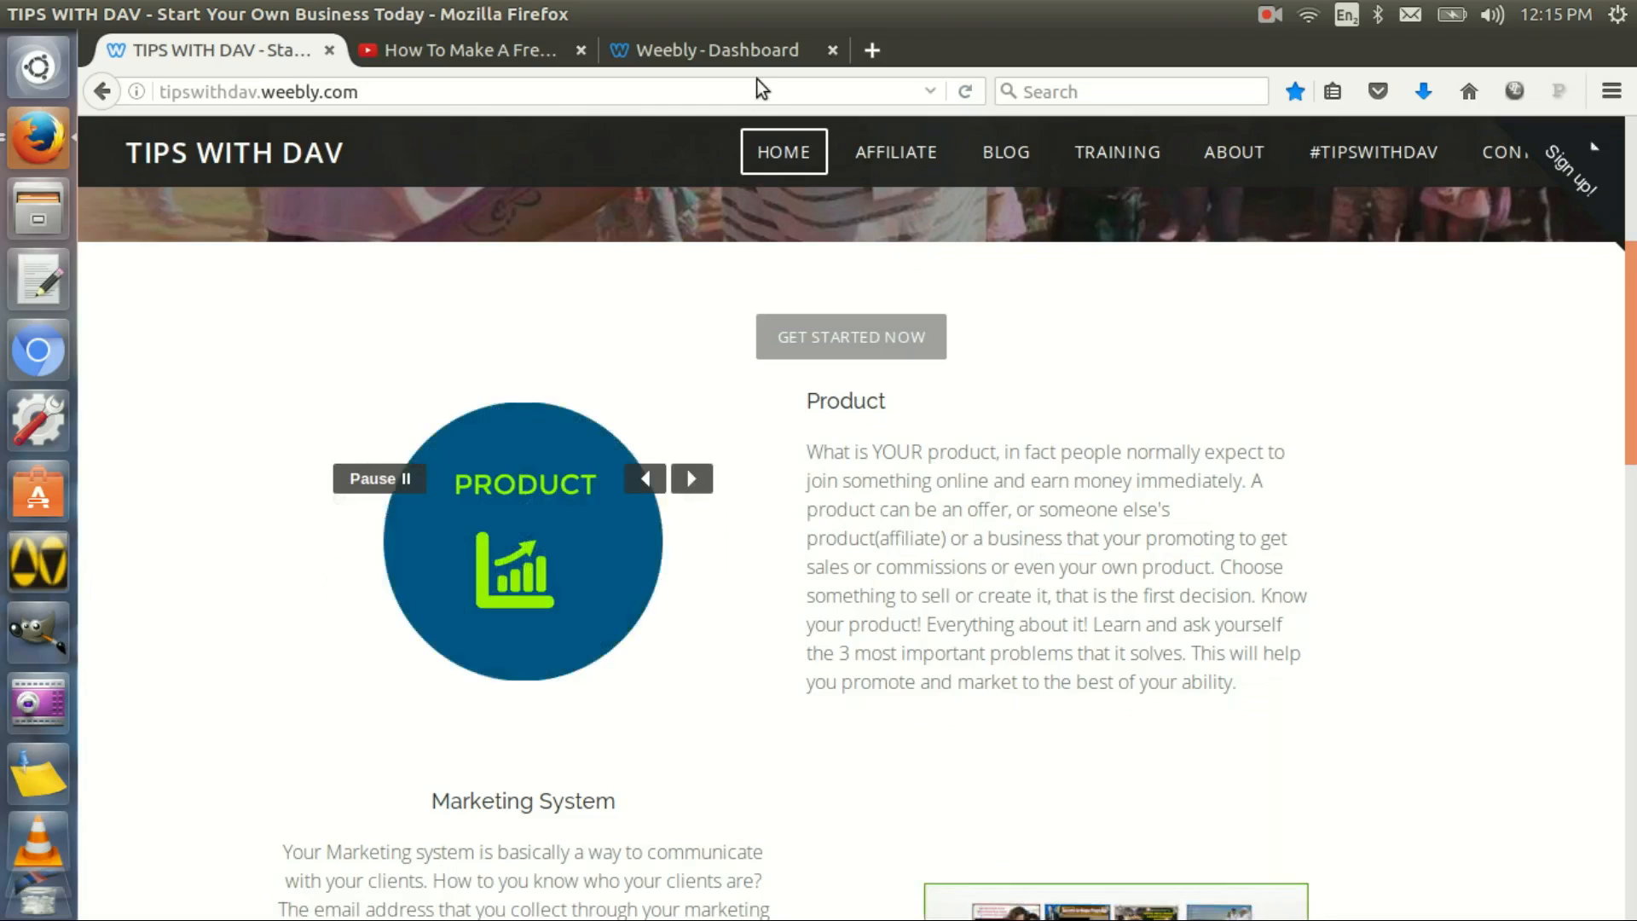
Switch to the Weebly Dashboard browser tab
left_click(712, 49)
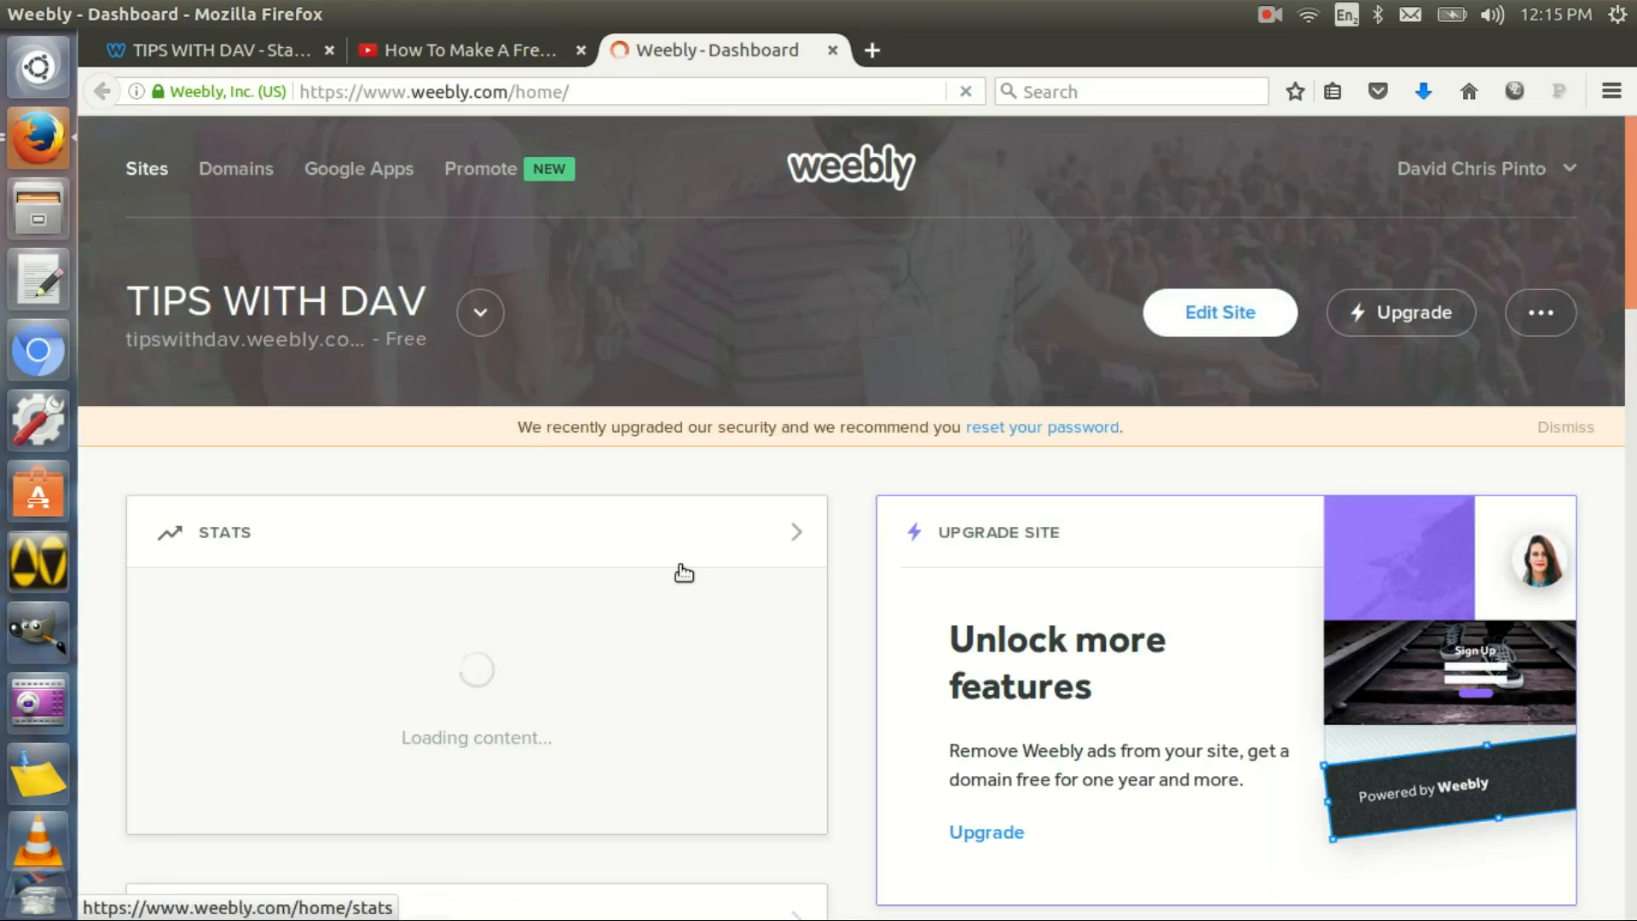
mouse_move(595, 201)
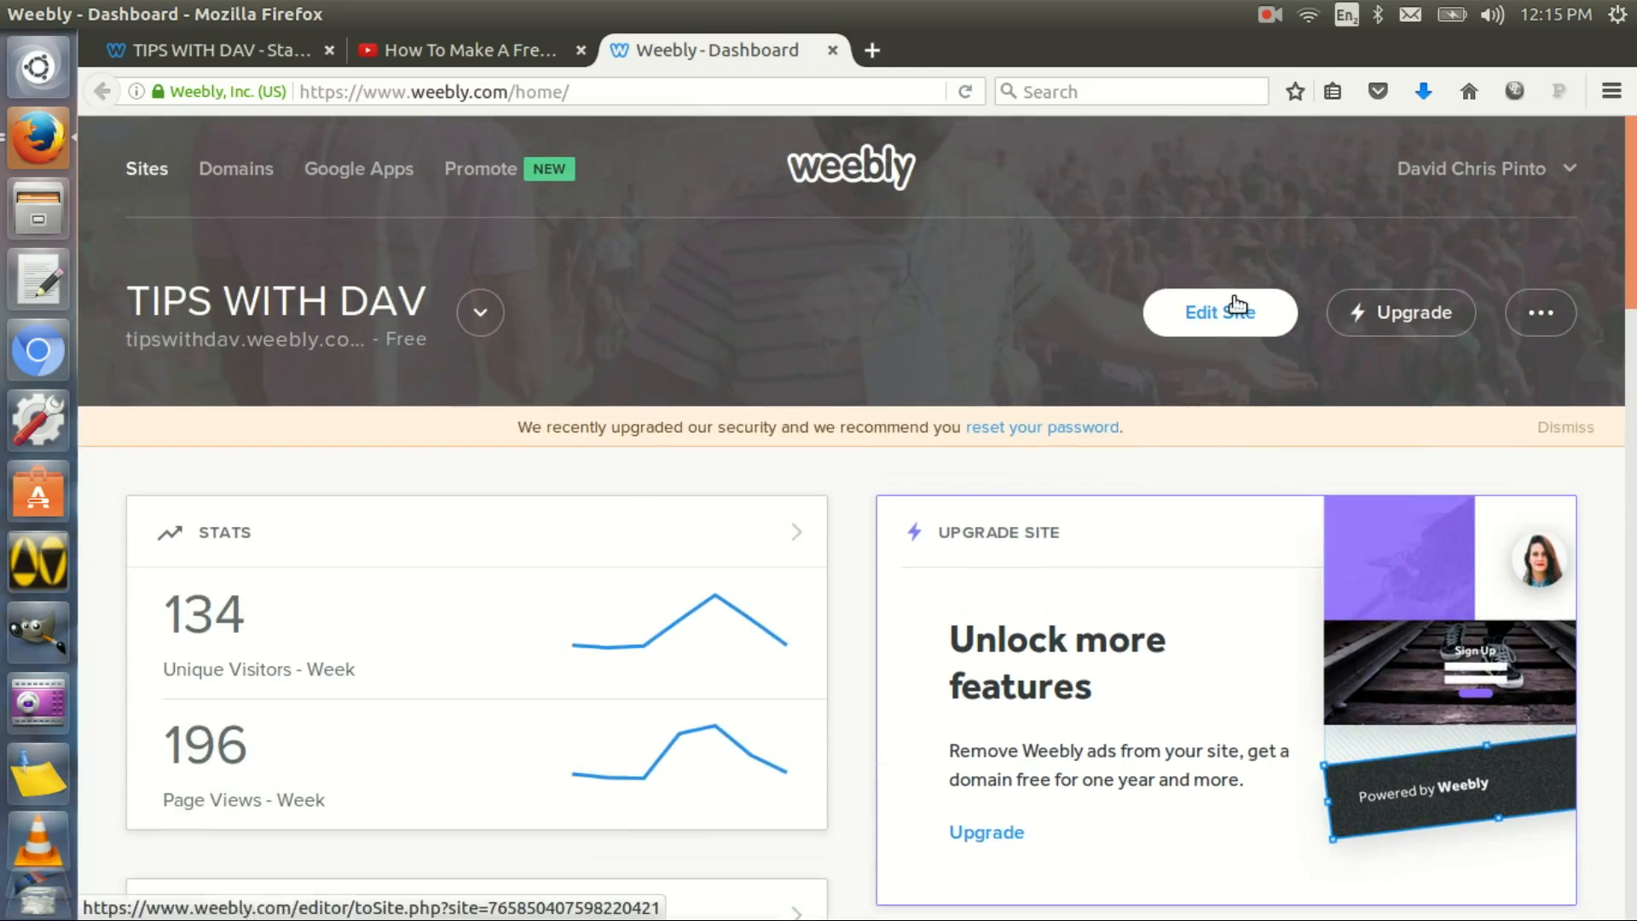
Start editing the Tips With Dav site from the dashboard's Edit Site button
left_click(1217, 312)
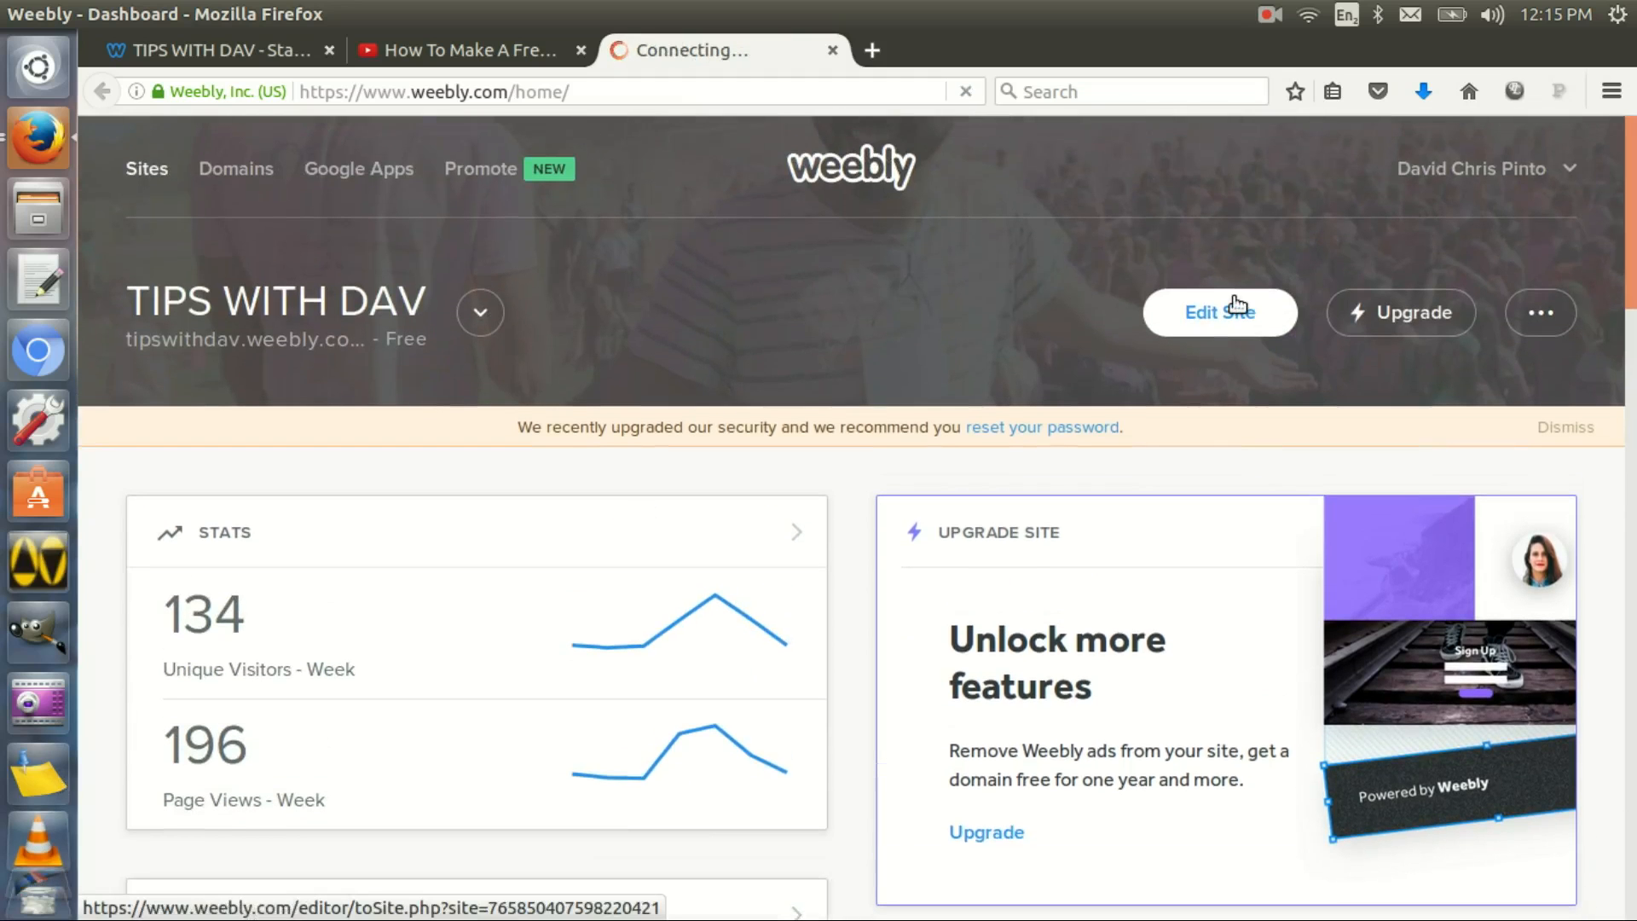
left_click(1219, 312)
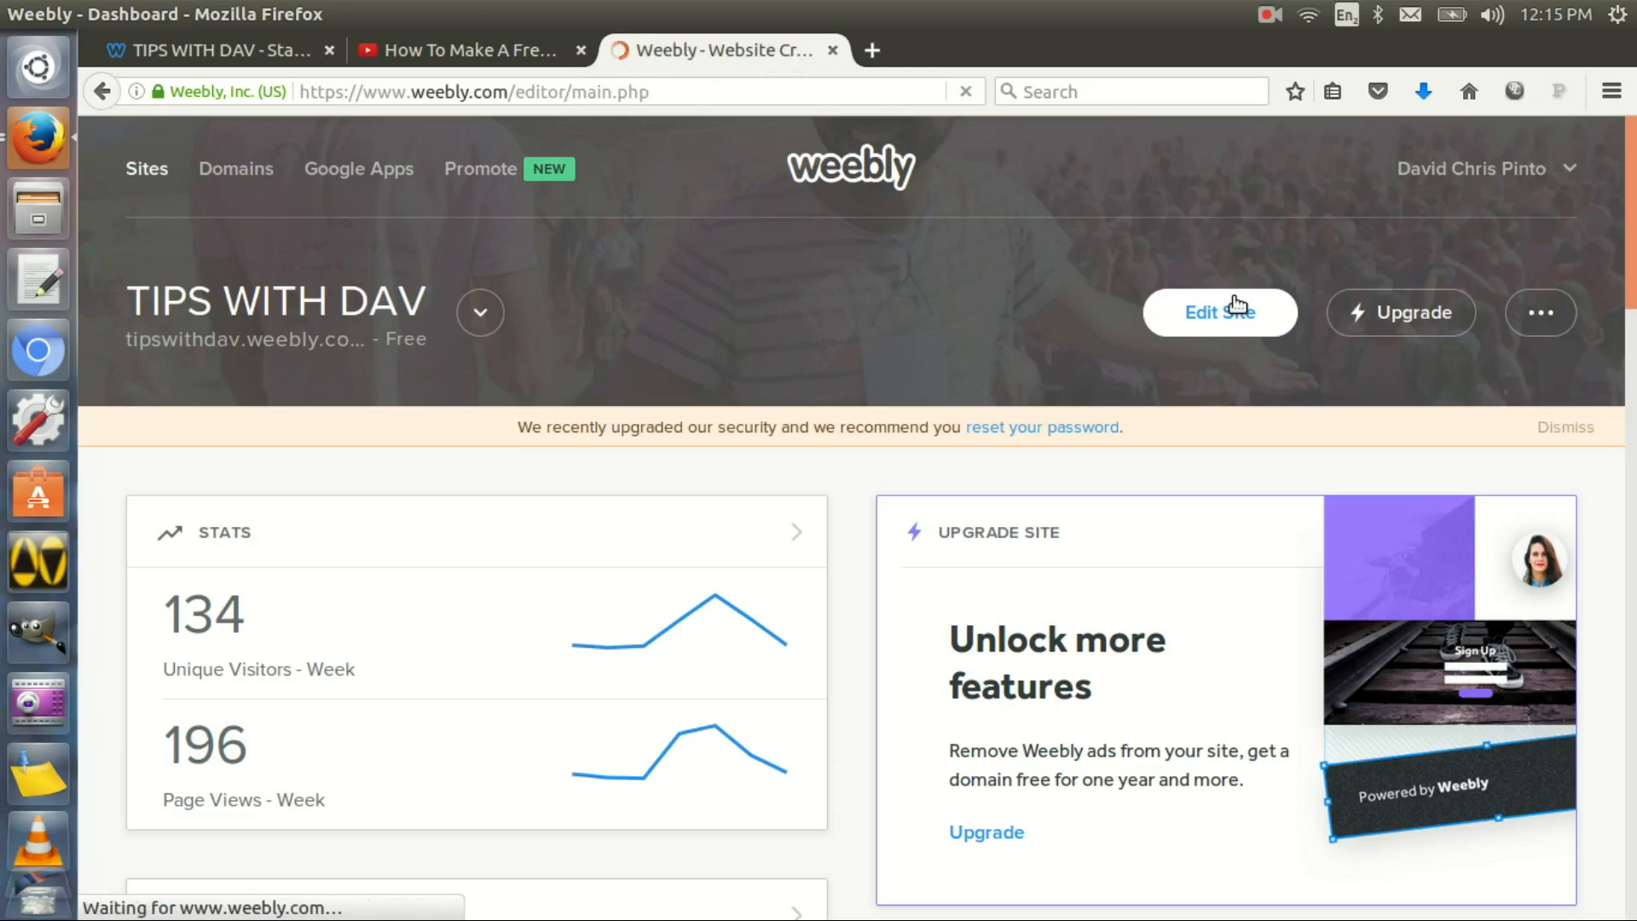
Scroll the Build tab's Elements panel down past Media to the Google AdSense element
left_click(1217, 312)
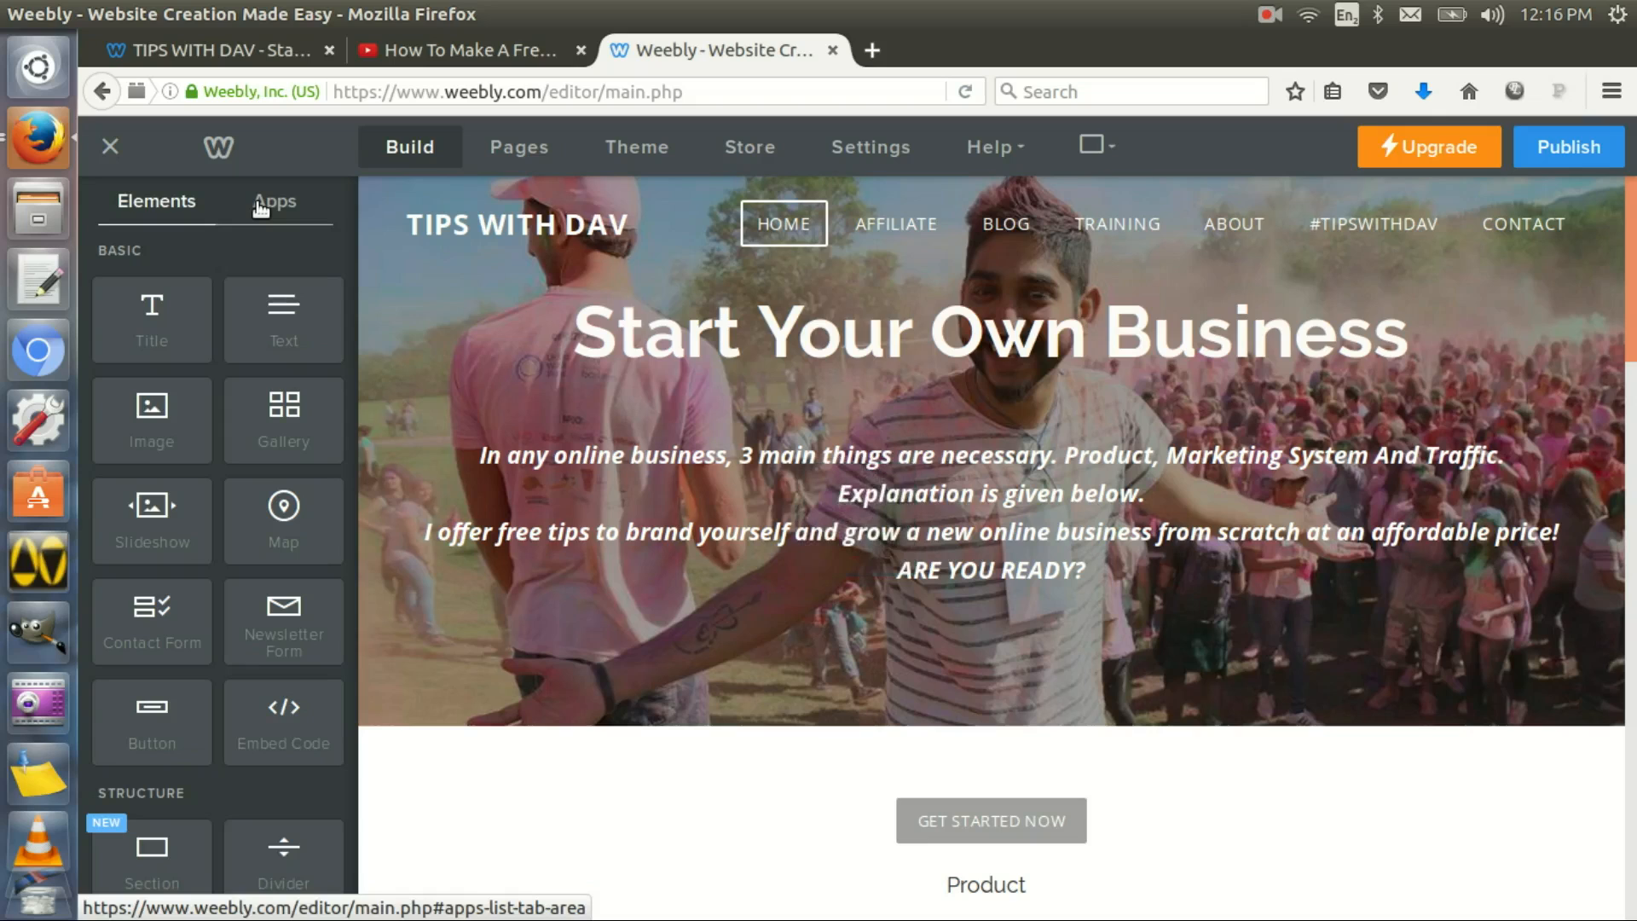
scroll("down", 3)
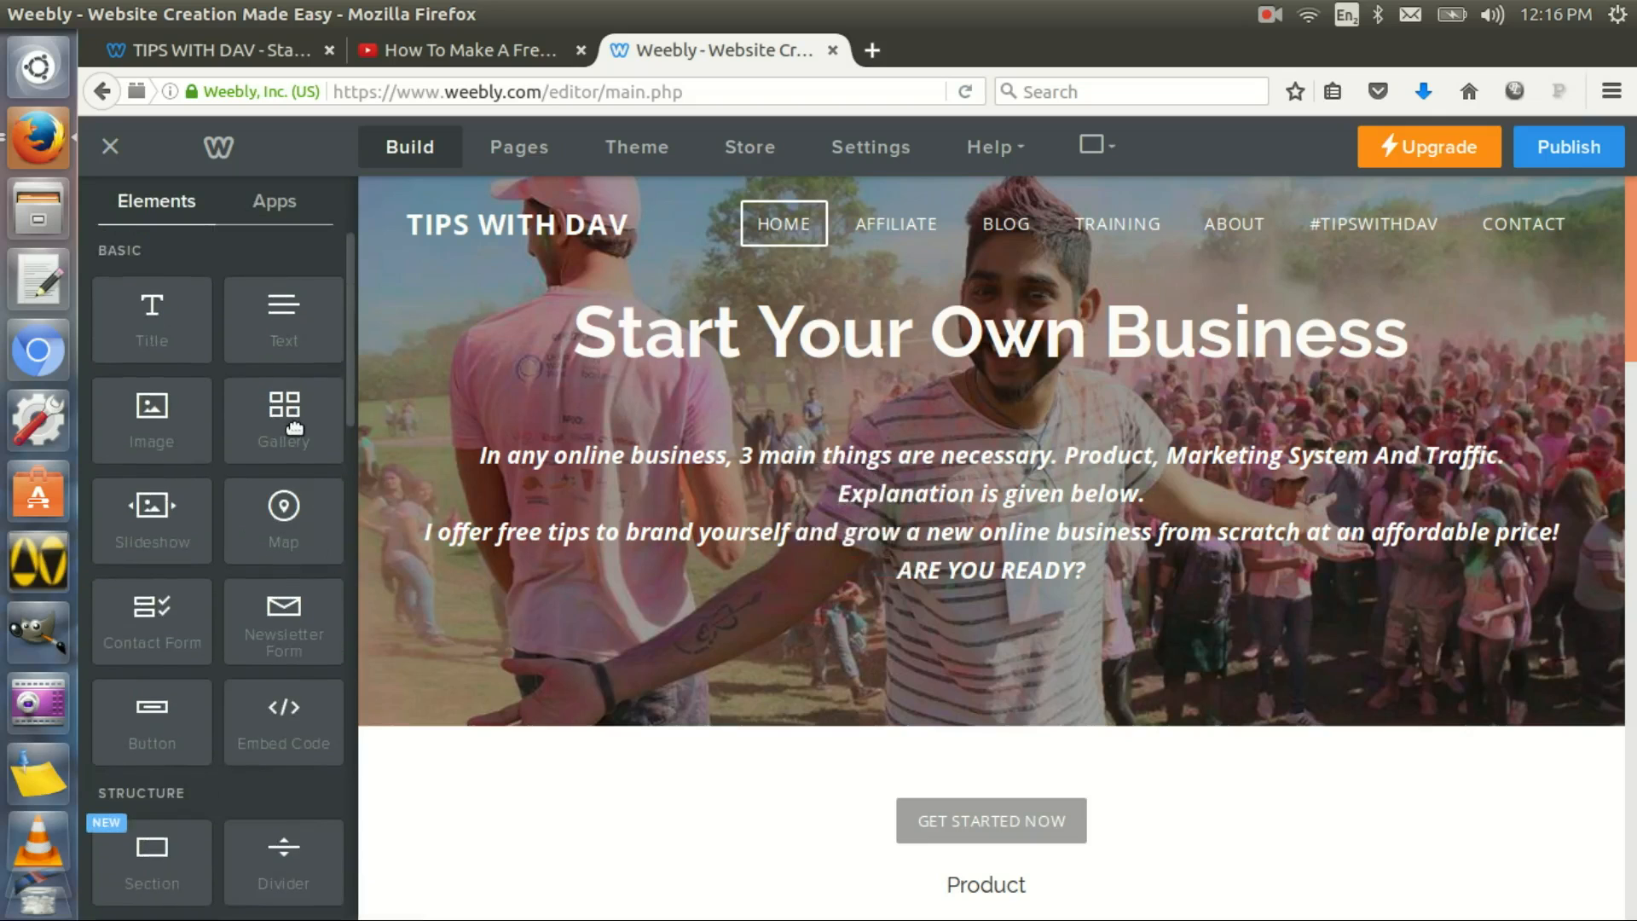
mouse_move(167, 686)
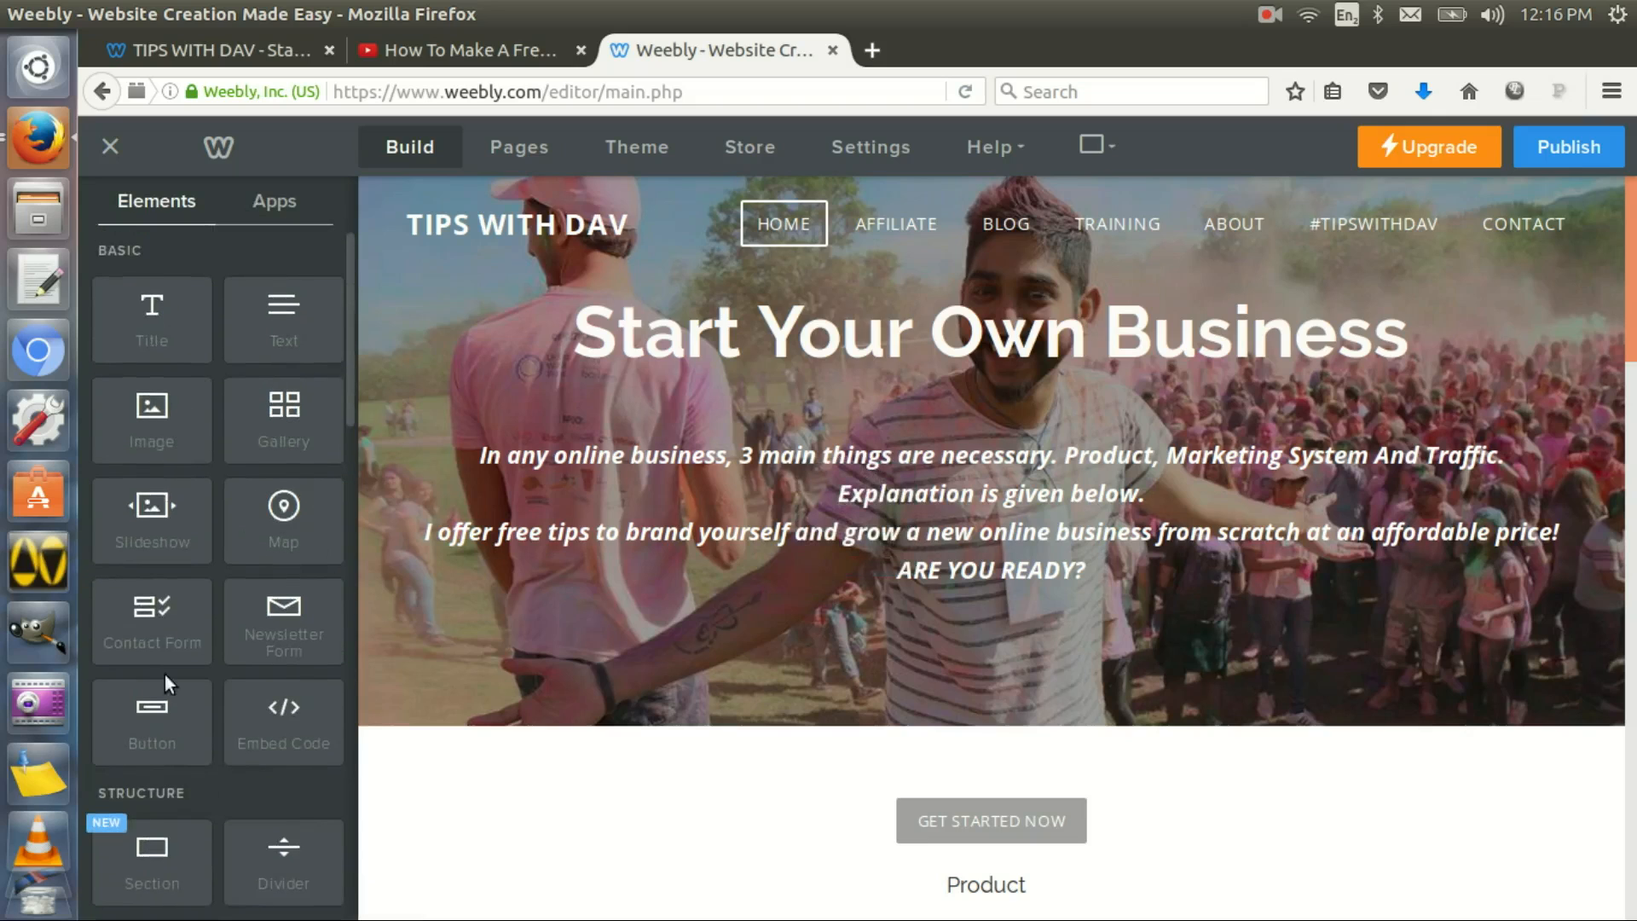
scroll("down", 3)
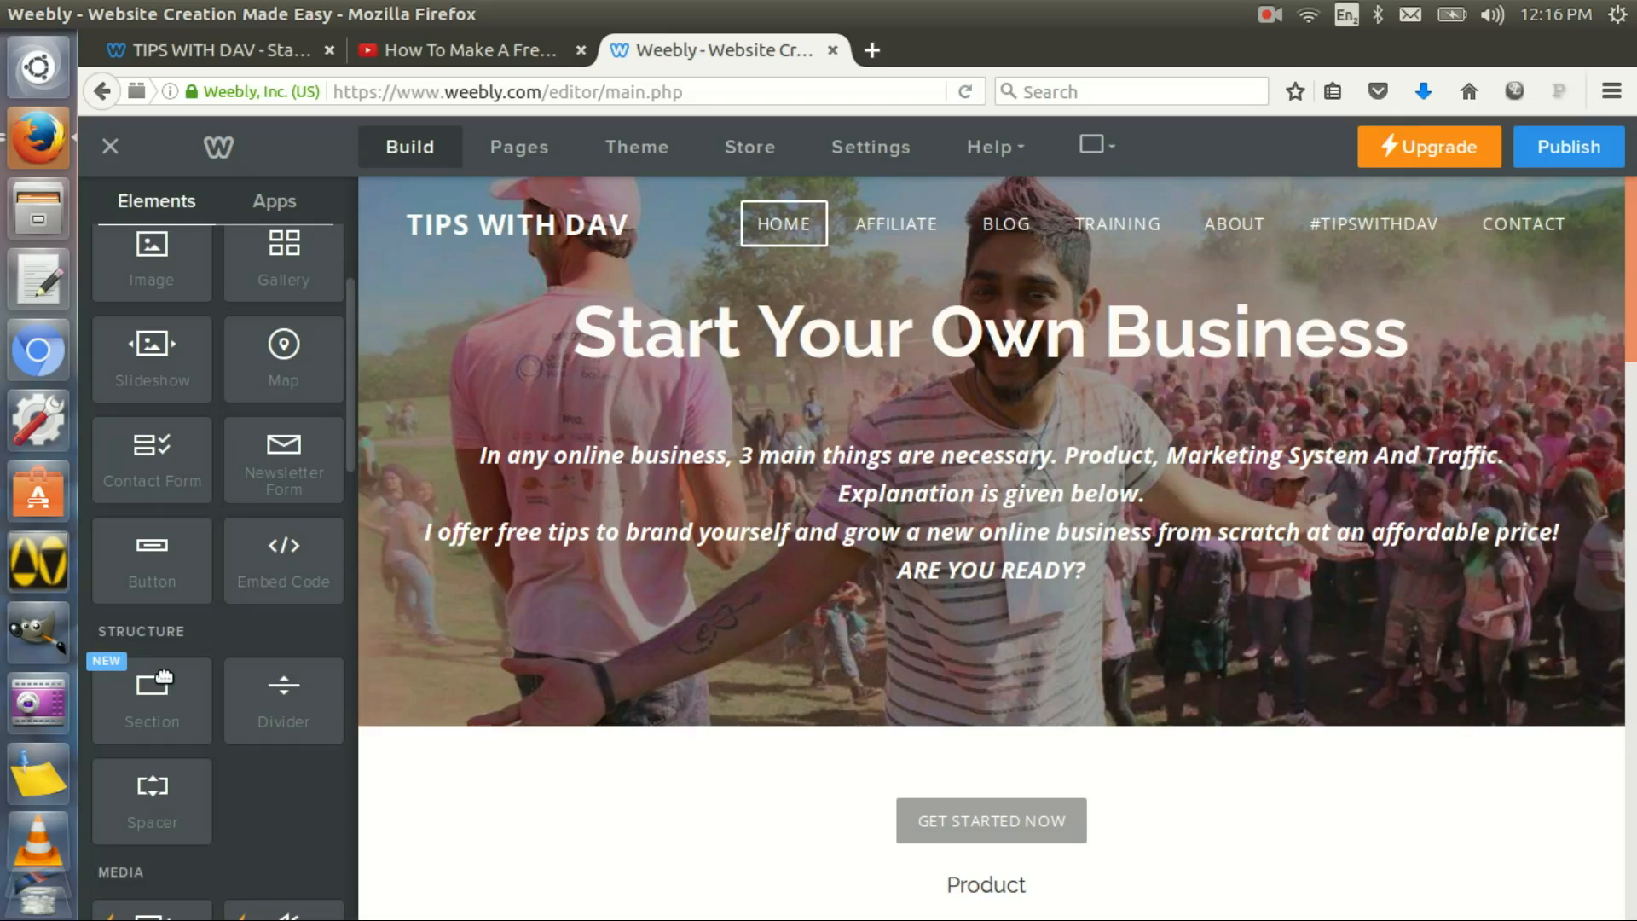
scroll("down", 3)
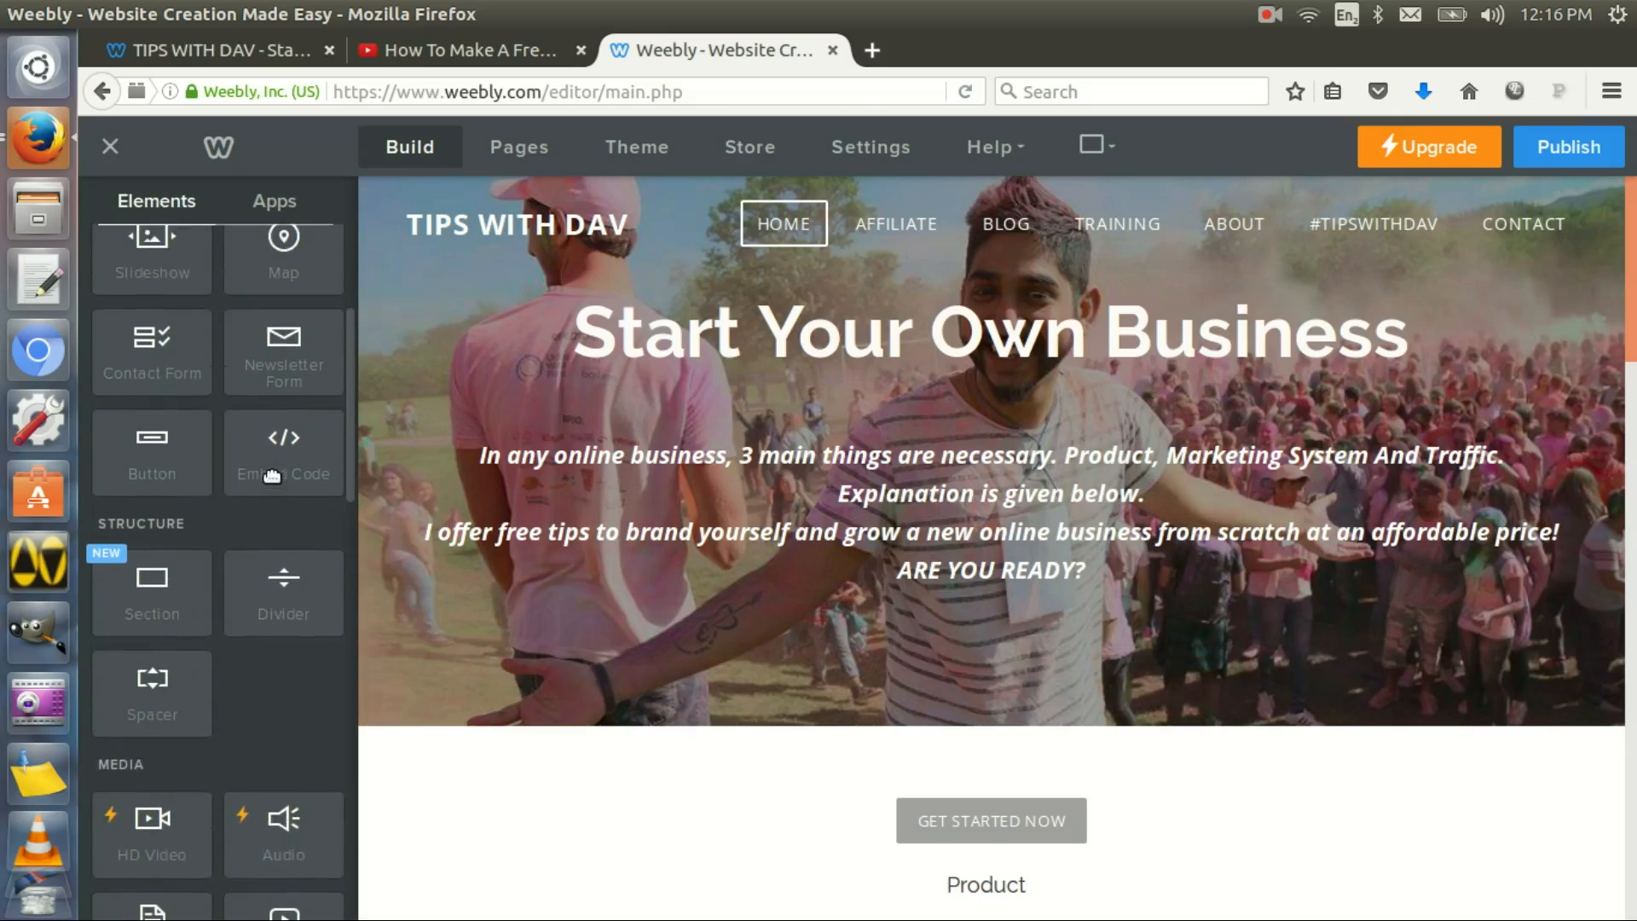
scroll("down", 3)
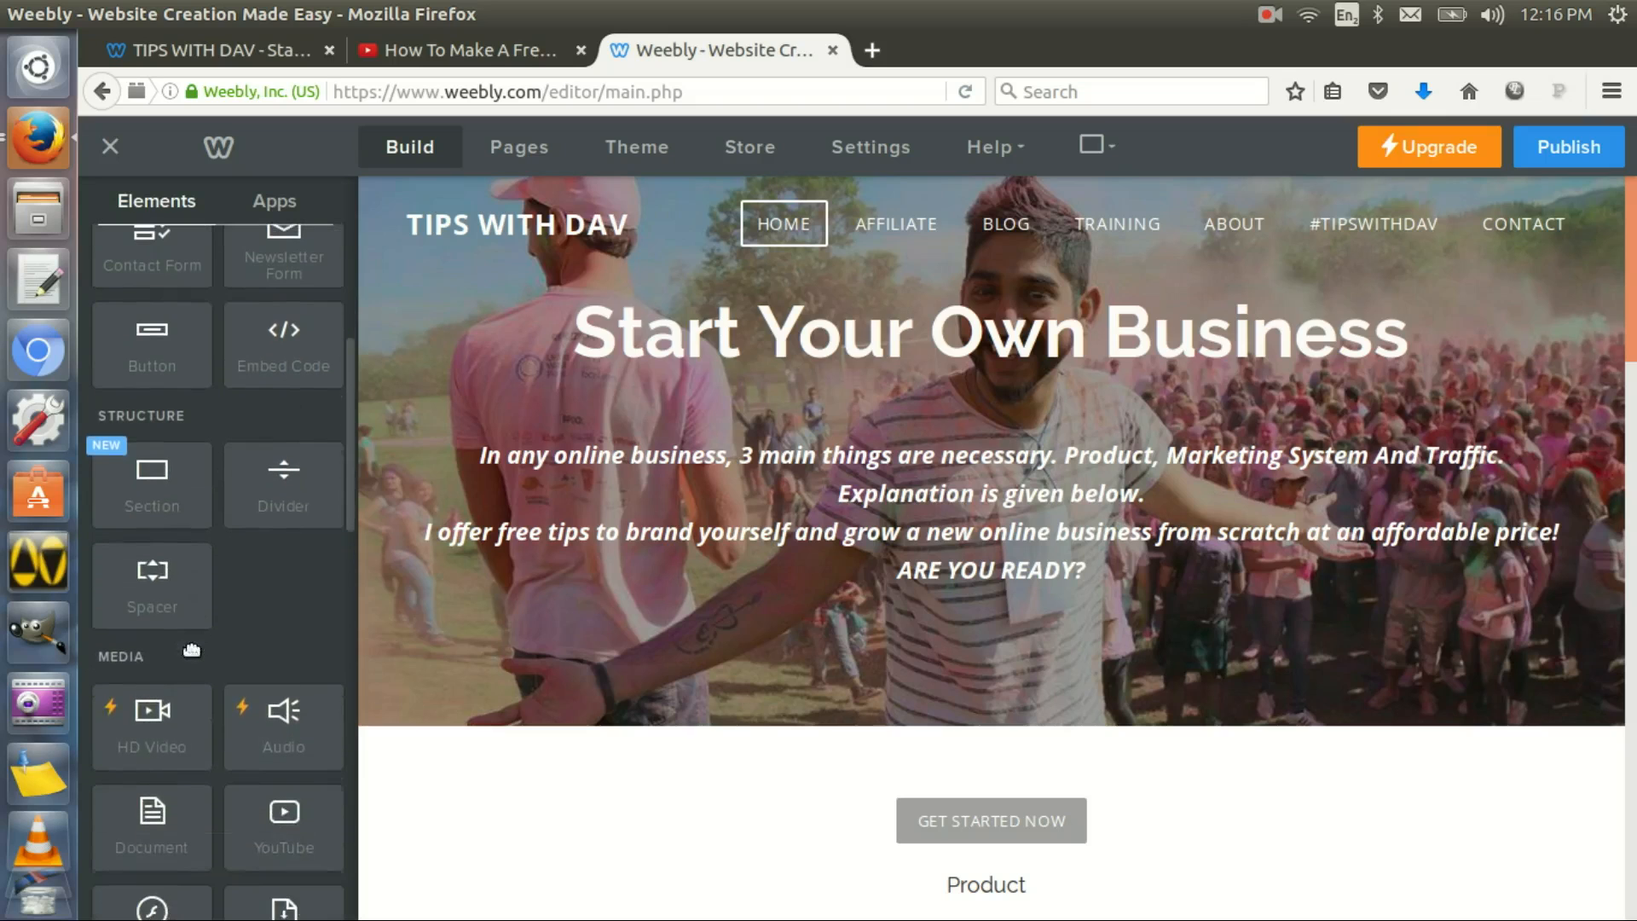
scroll("down", 3)
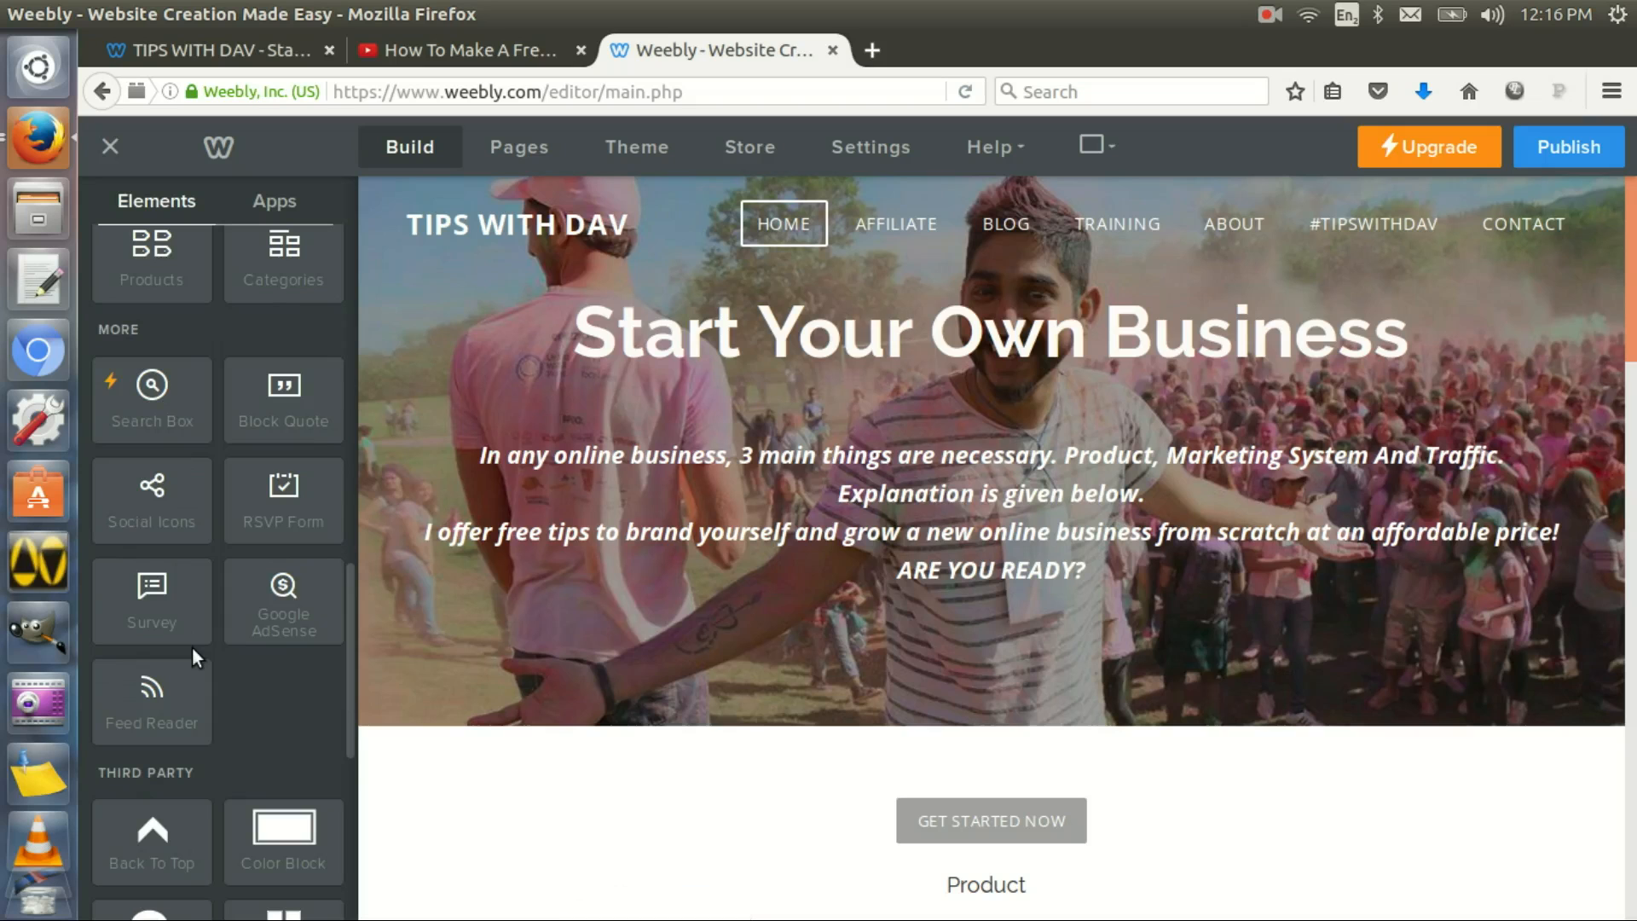
scroll("down", 3)
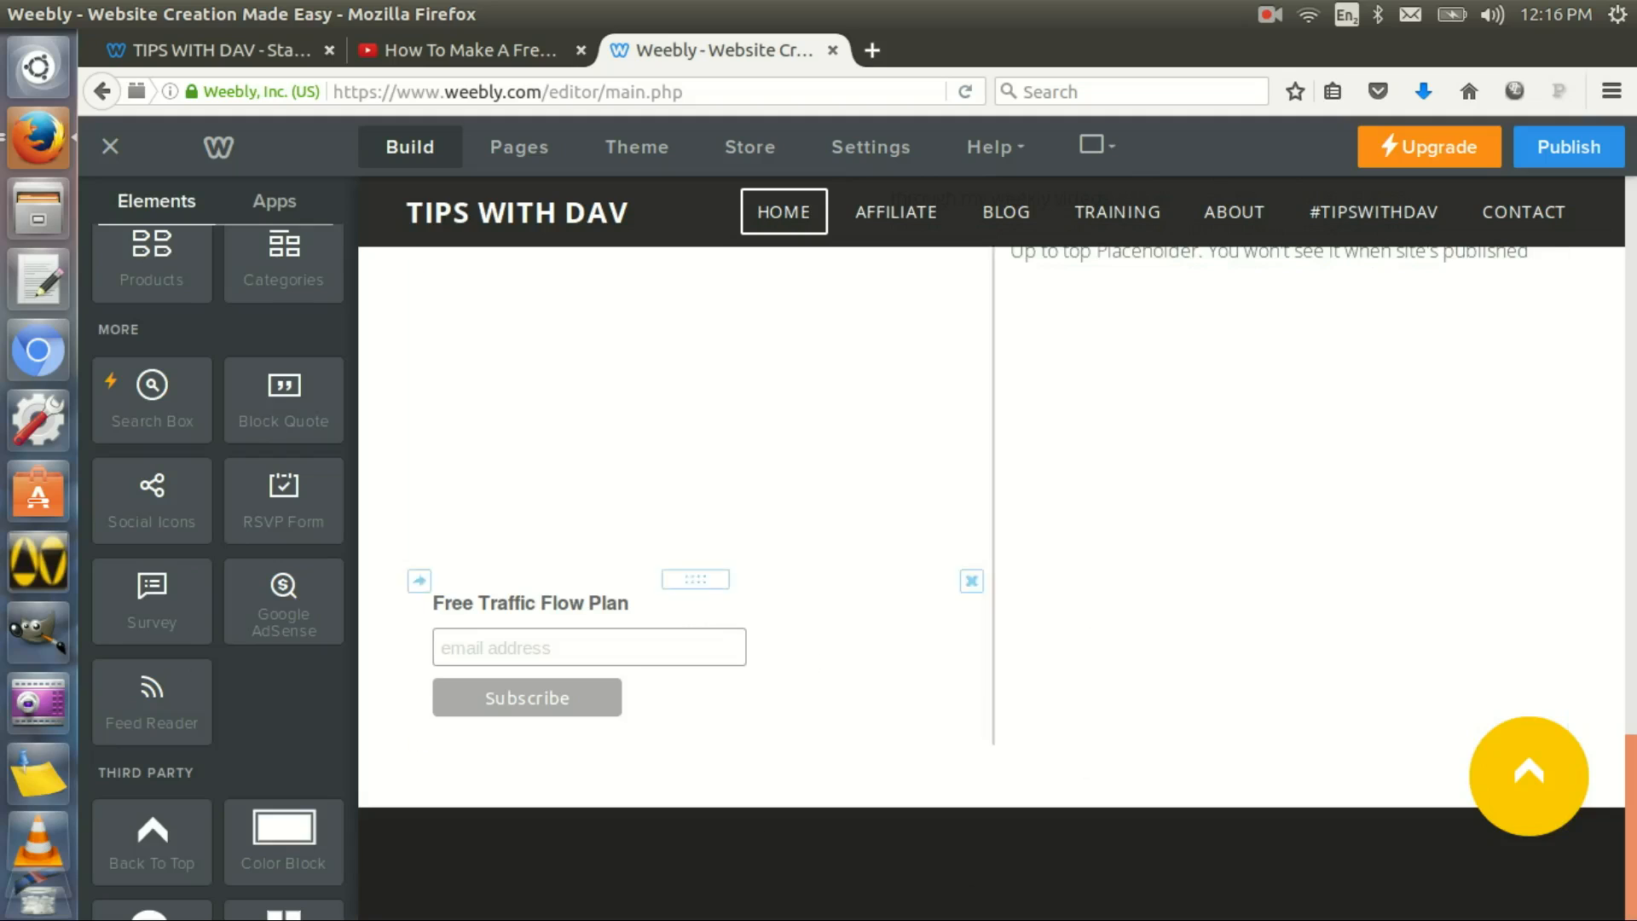
Deselect the subscribe form and scroll the home page down to the Free Traffic Flow Plan form
left_click(1095, 862)
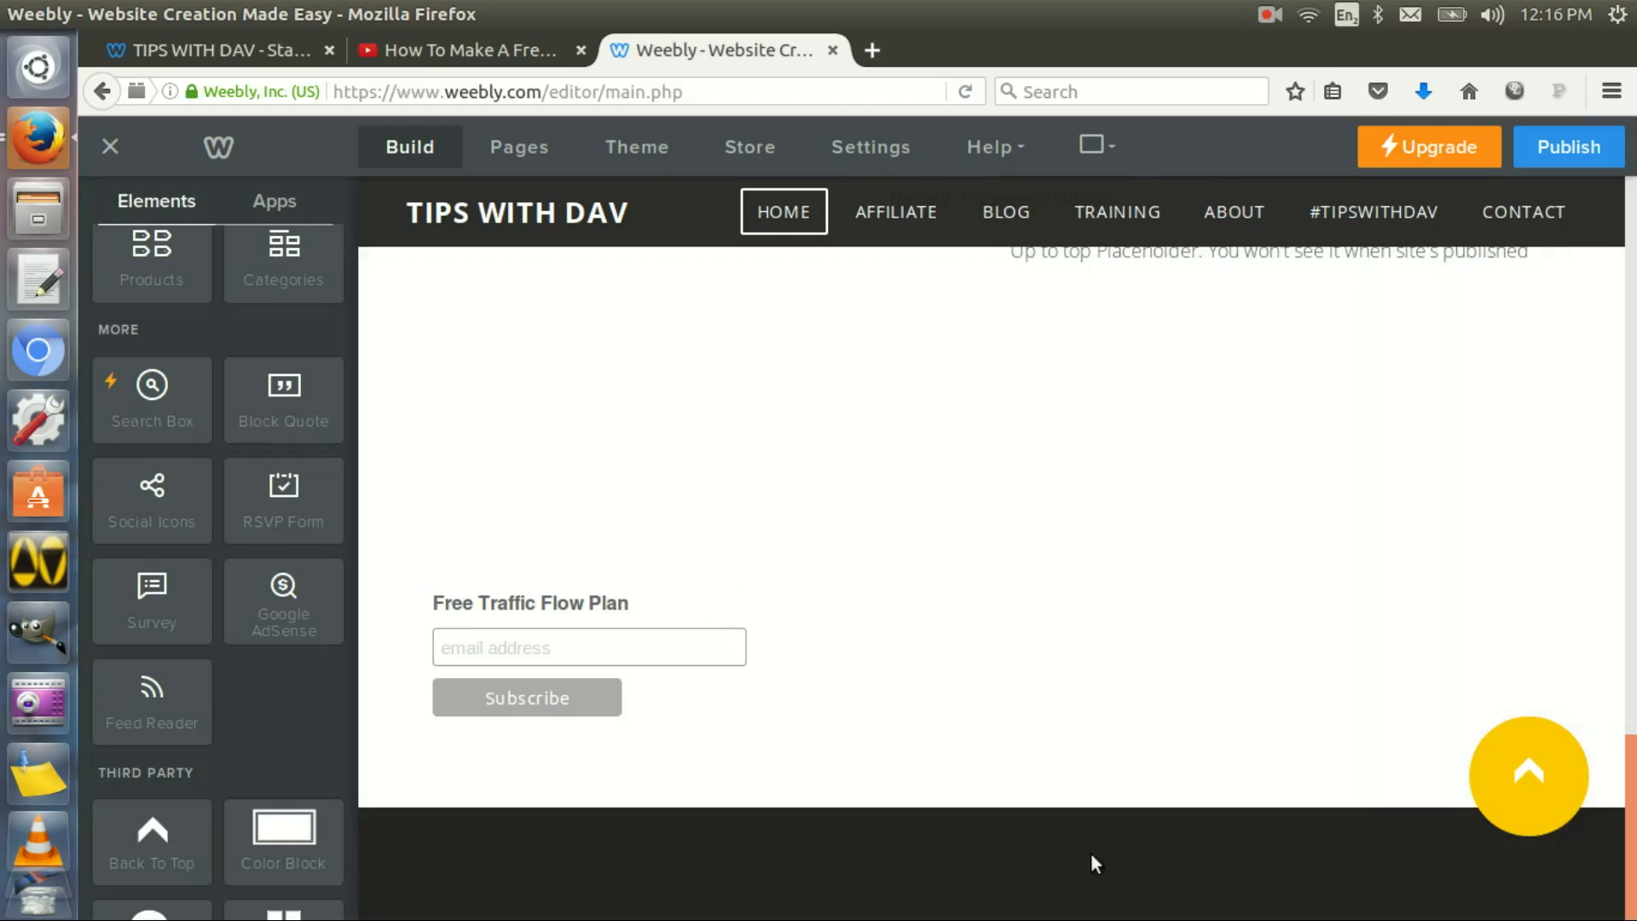
mouse_move(1120, 859)
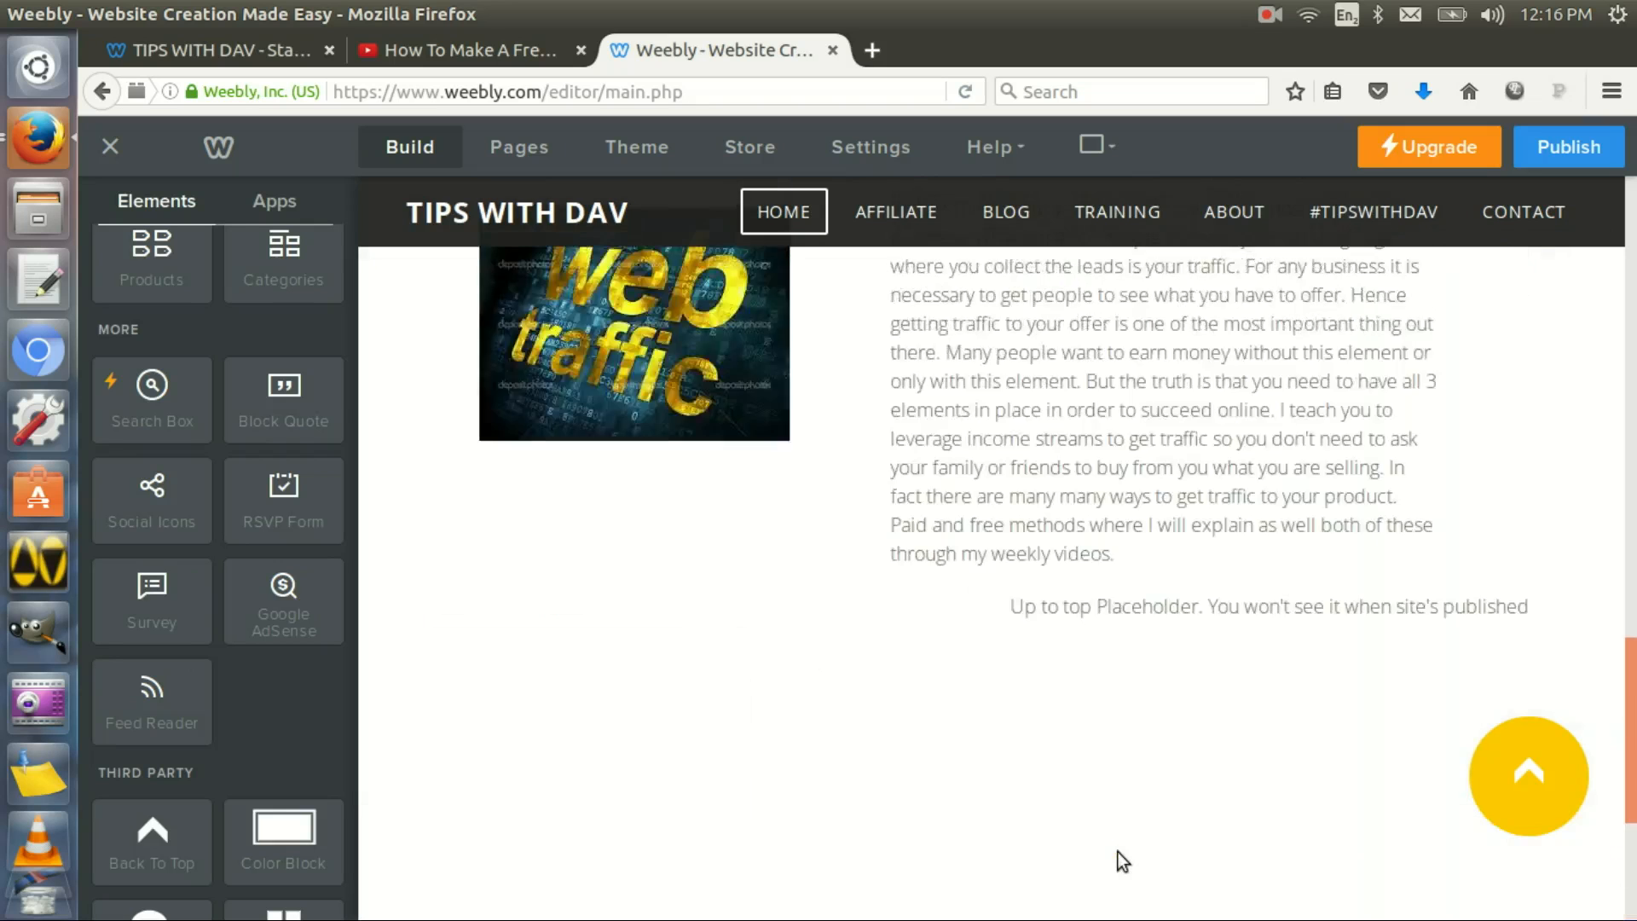
scroll("down", 3)
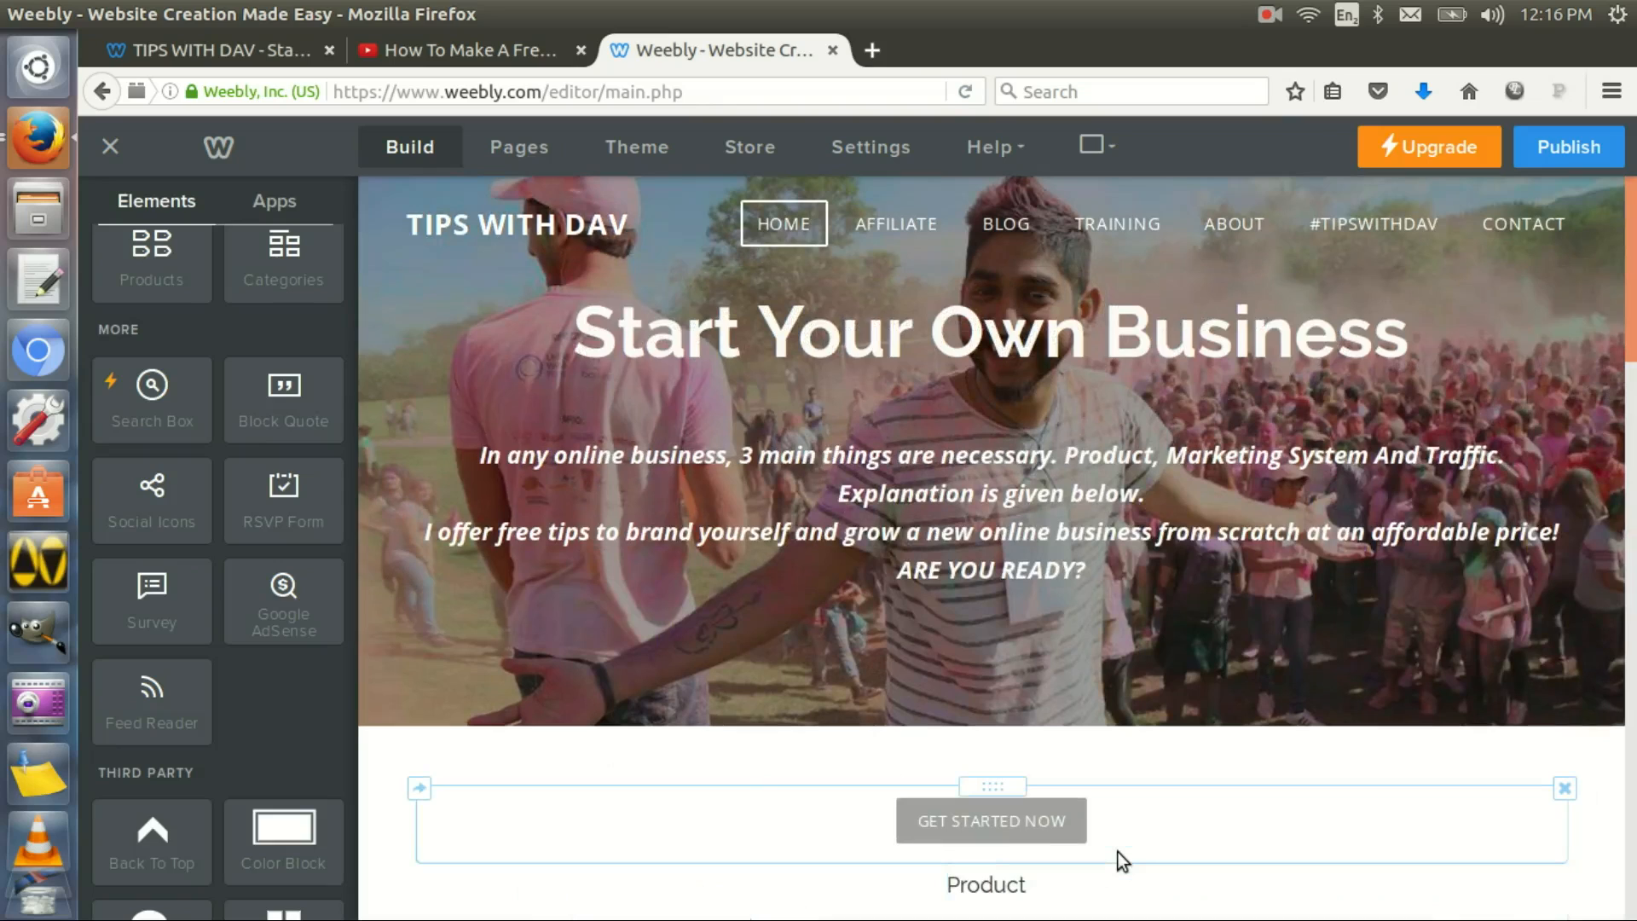
mouse_move(1033, 817)
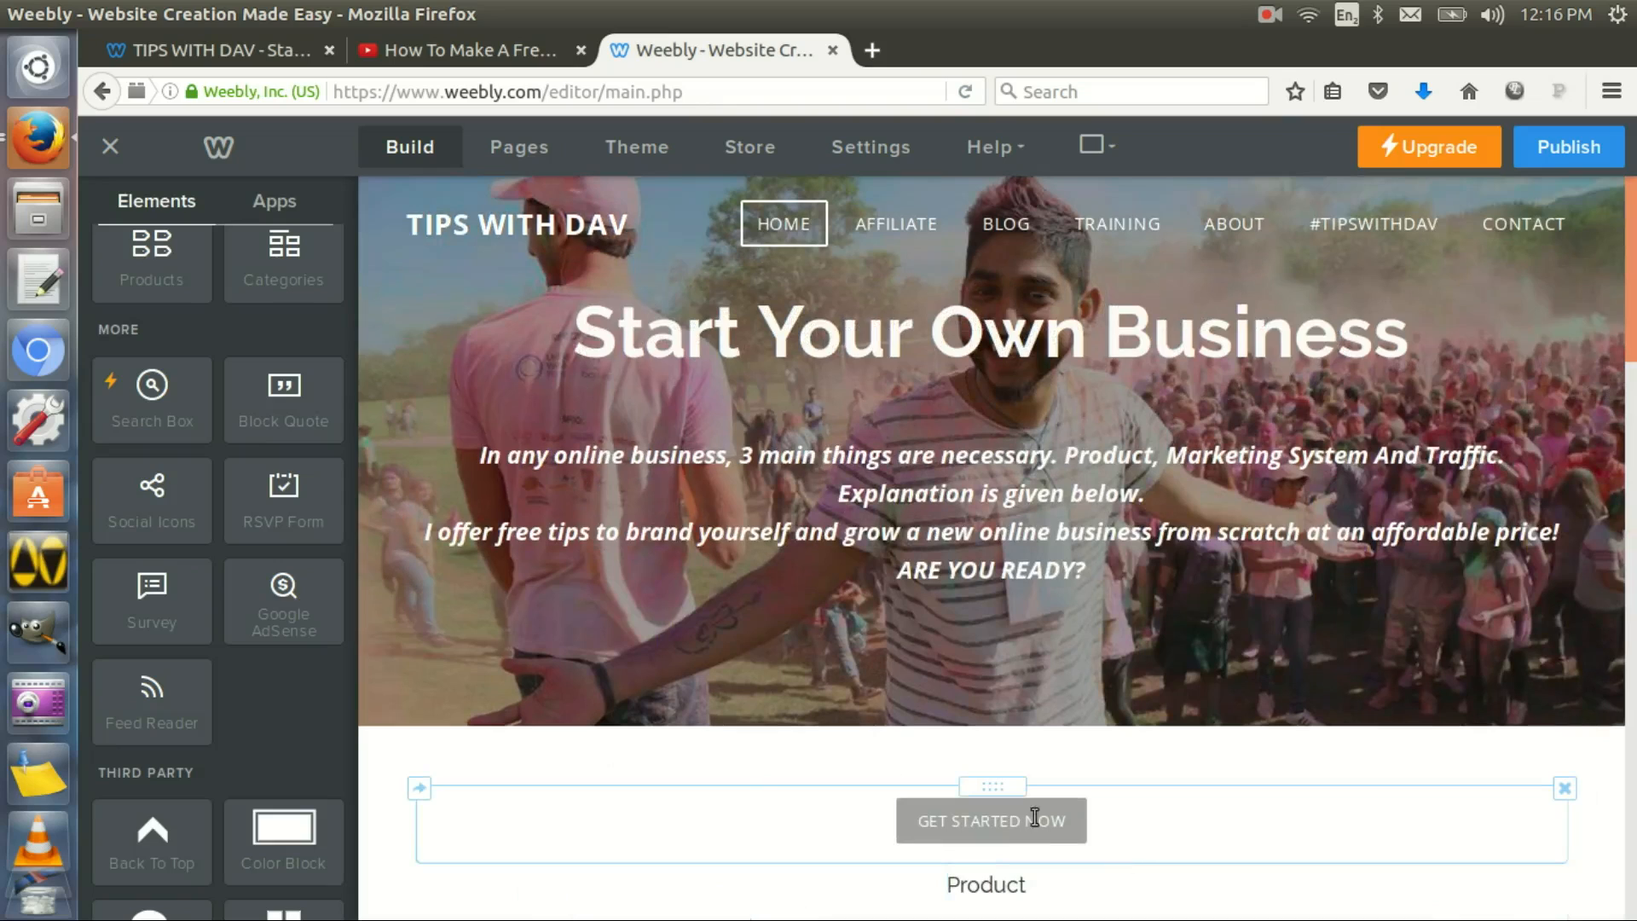
mouse_move(543, 851)
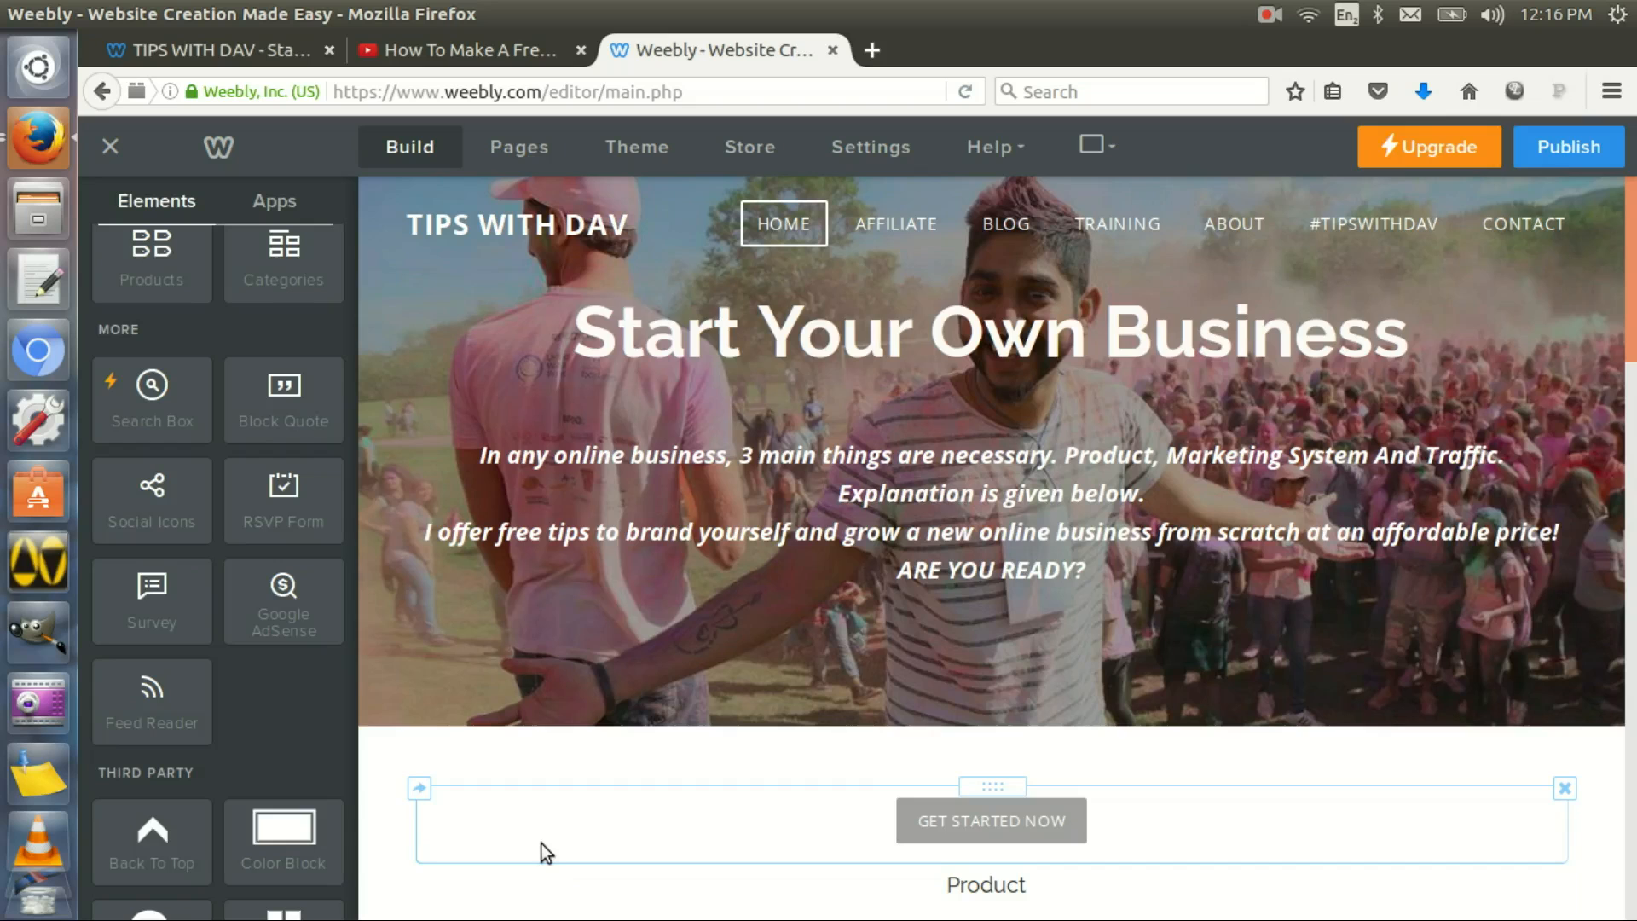
scroll("down", 3)
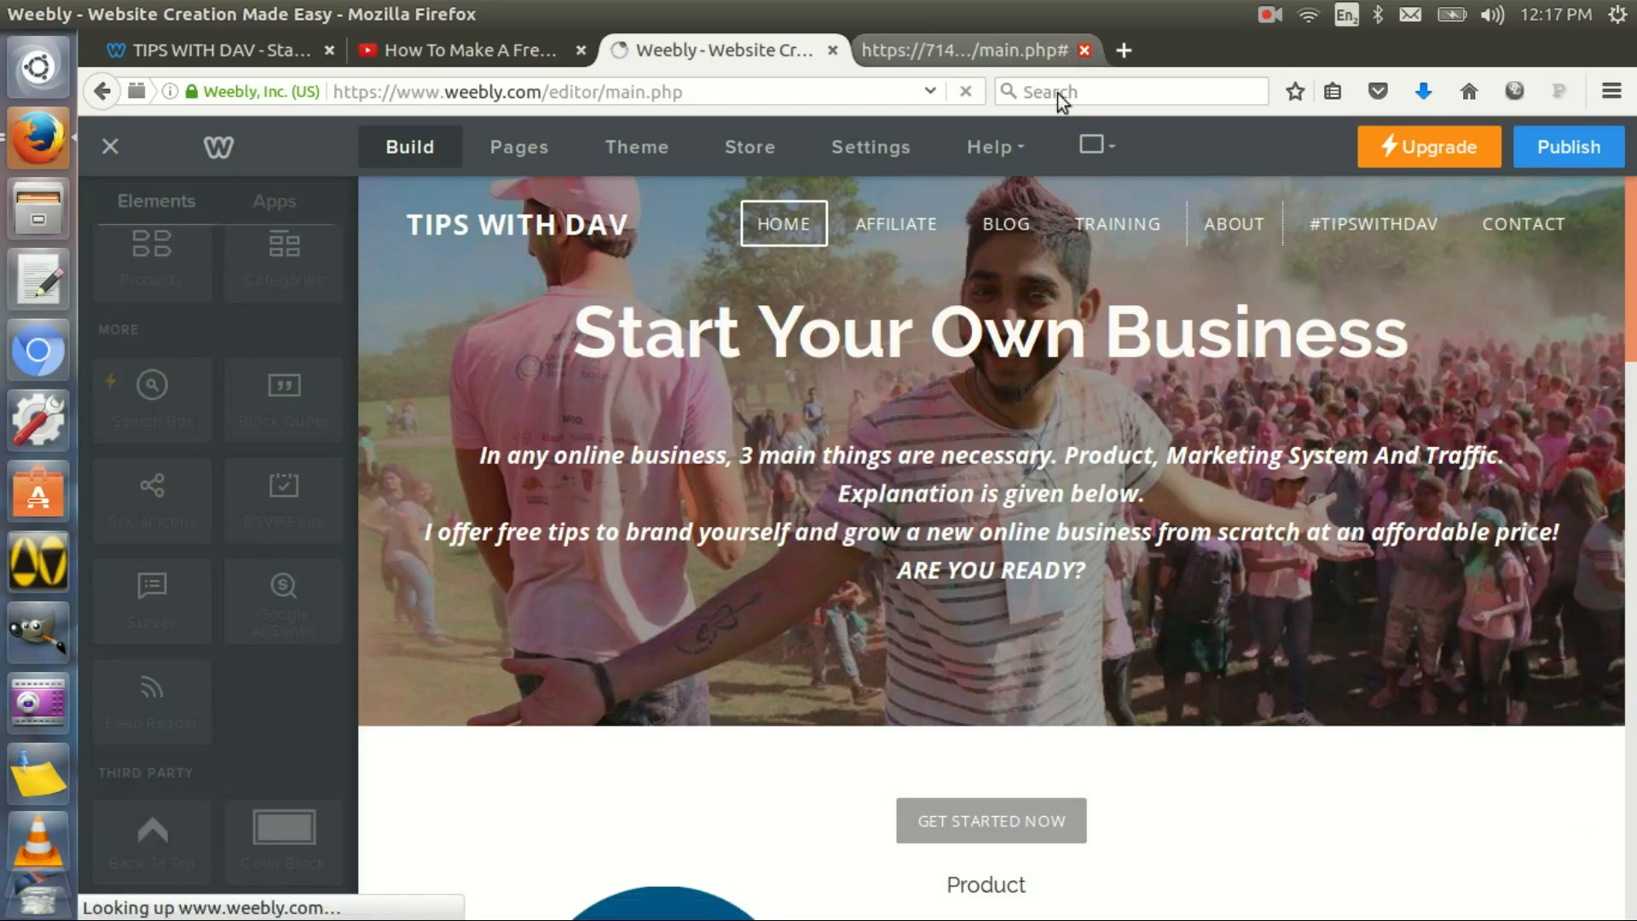
Open the About page in the editor and view its Sample Text Ad AdSense block
left_click(1233, 223)
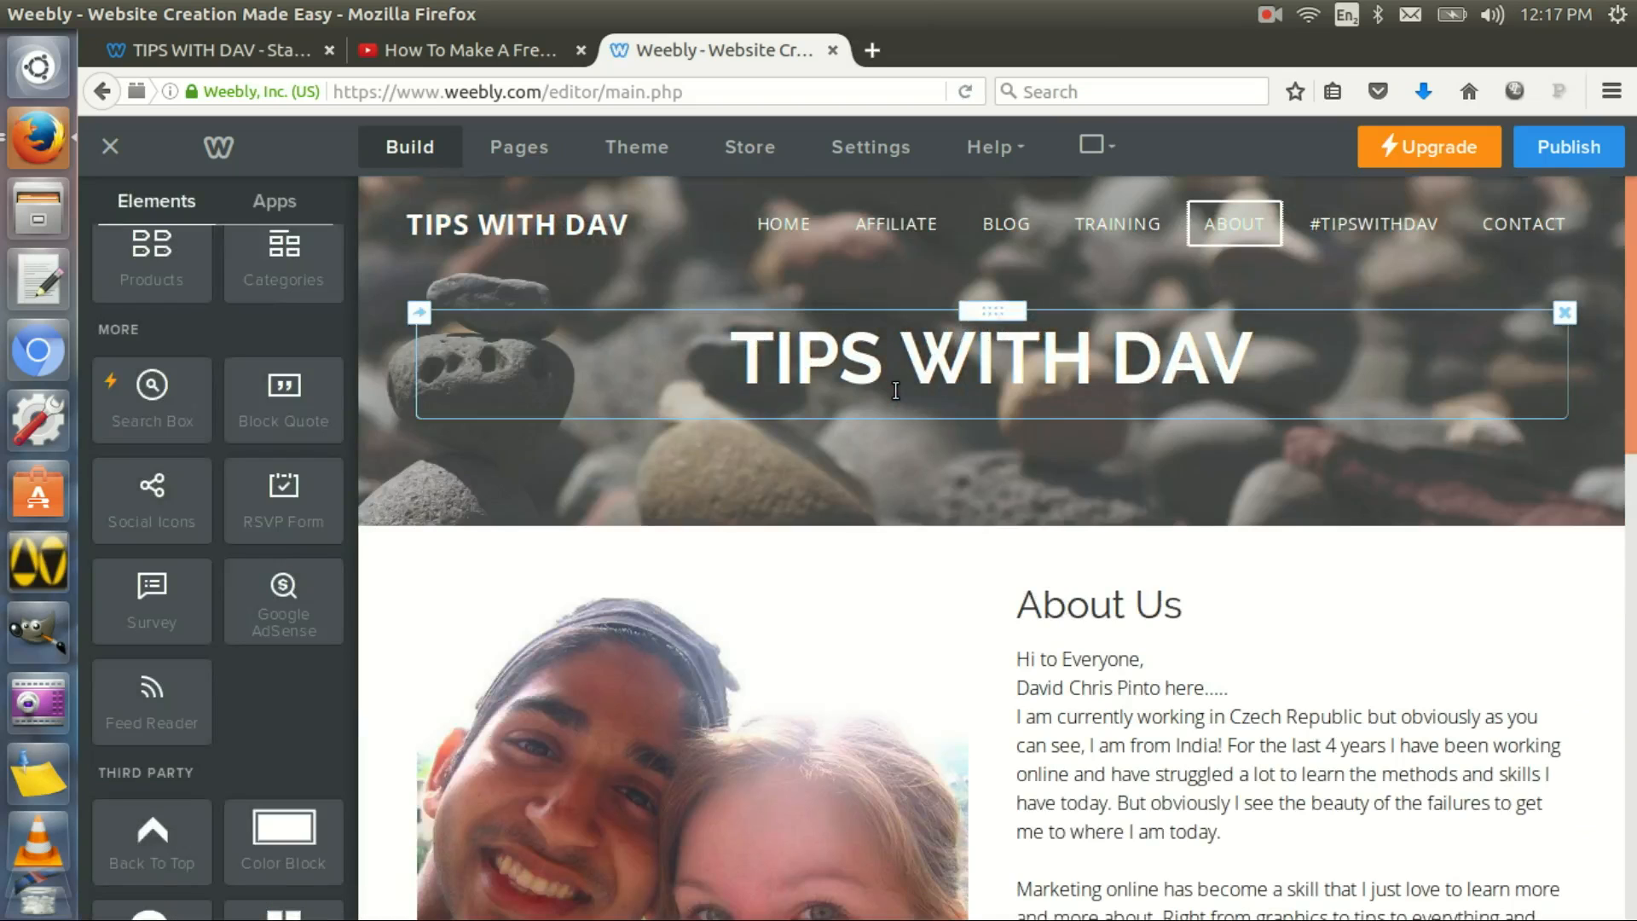
scroll("down", 3)
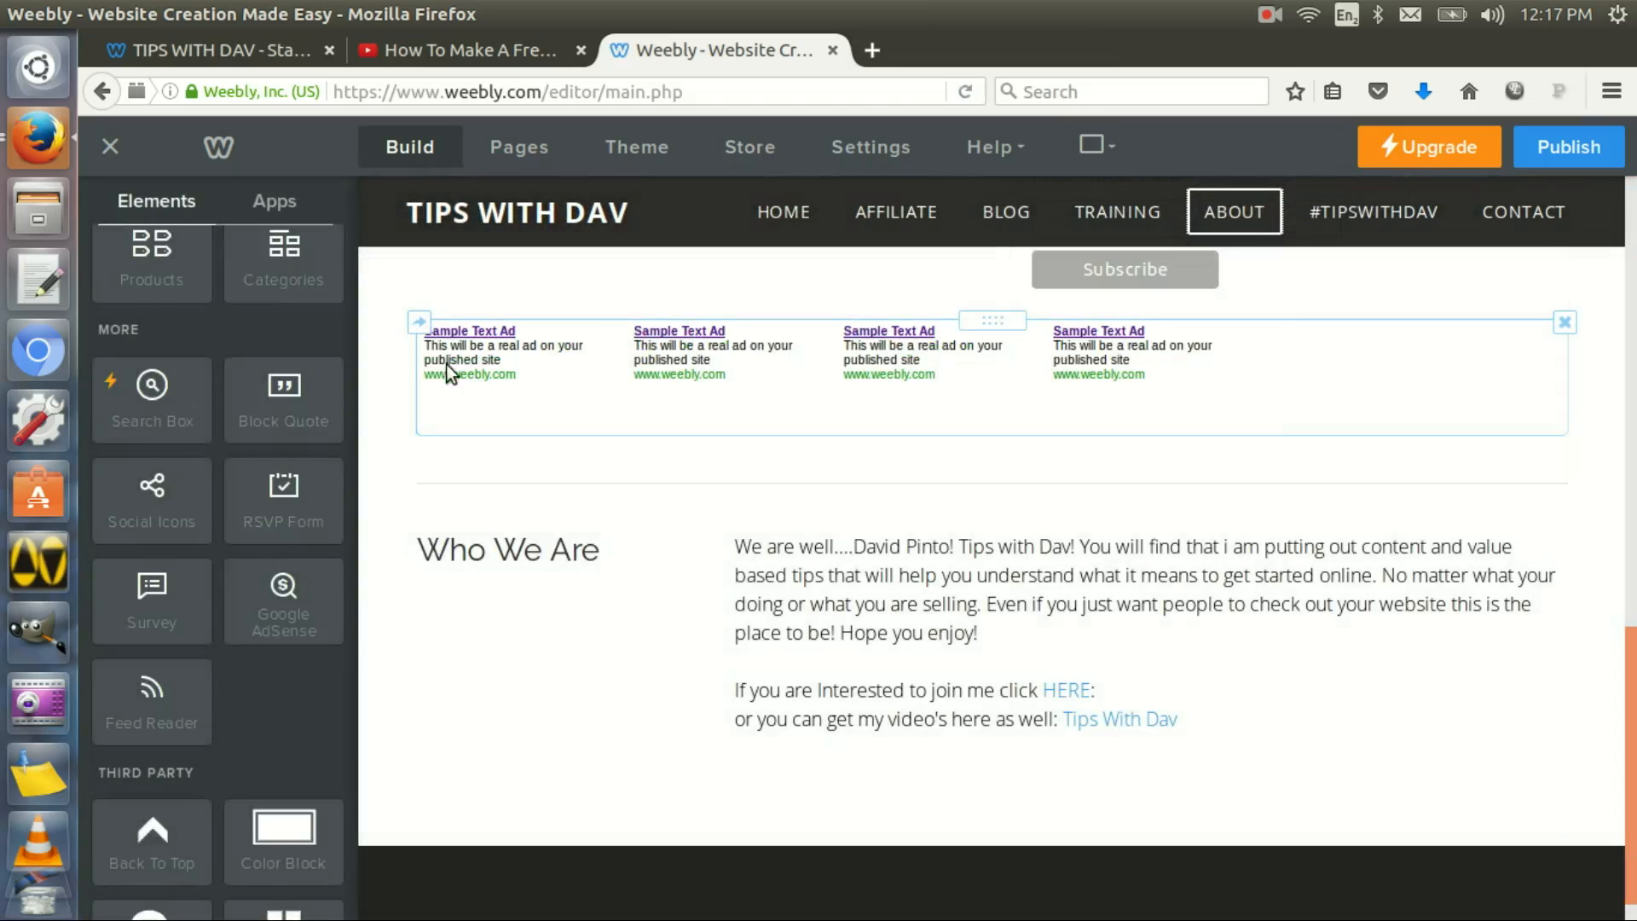
mouse_move(902, 379)
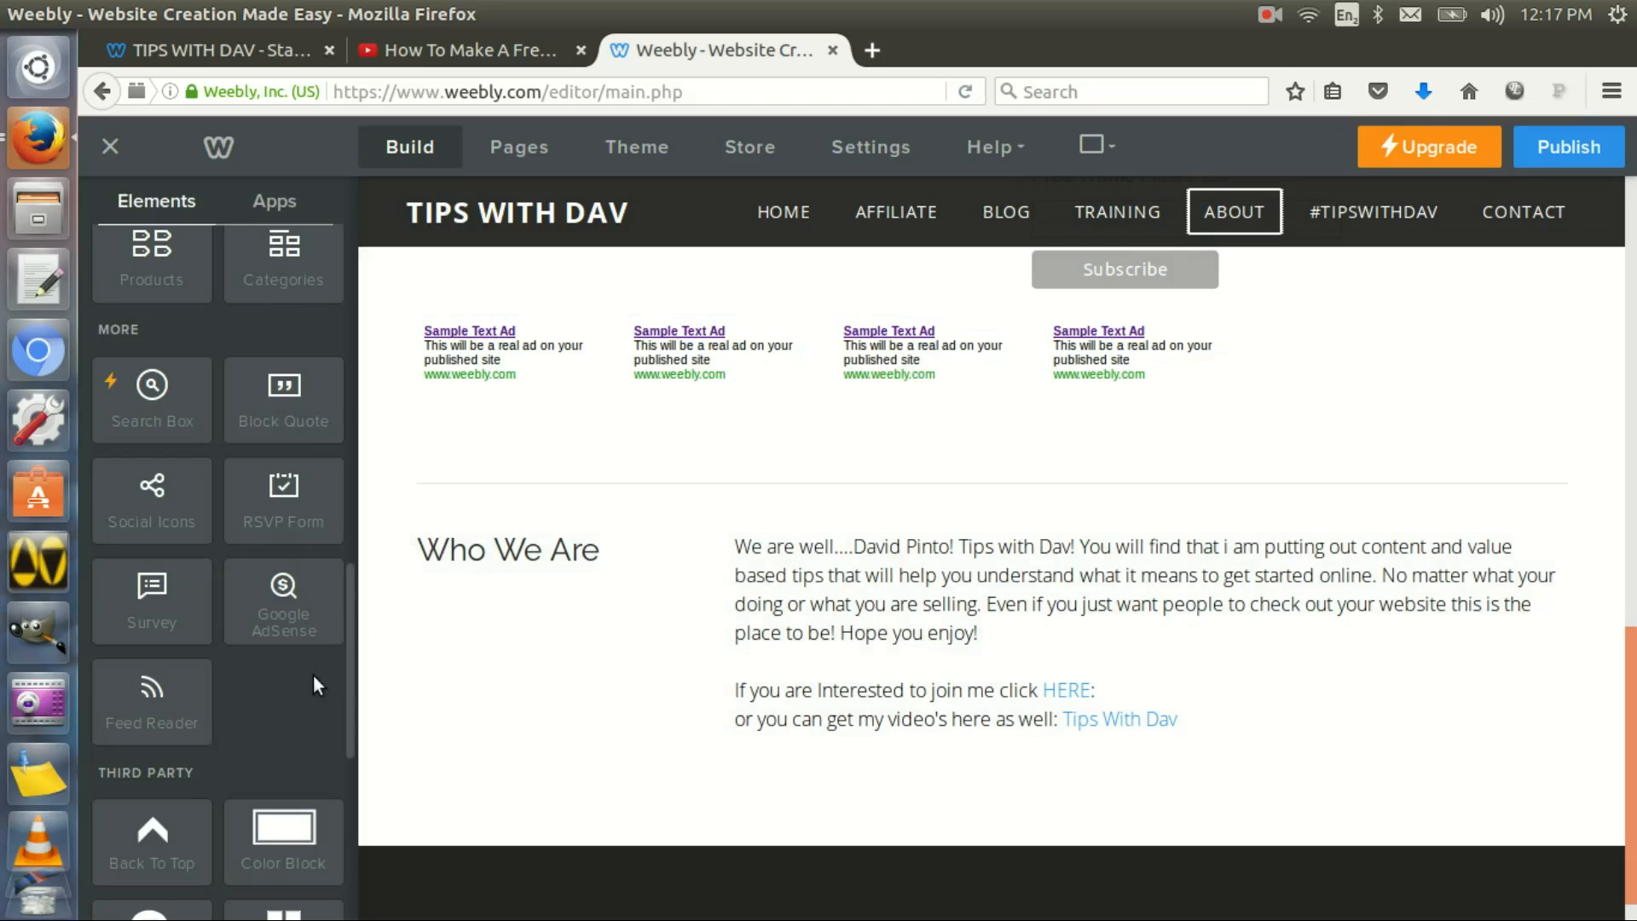
left_click(866, 706)
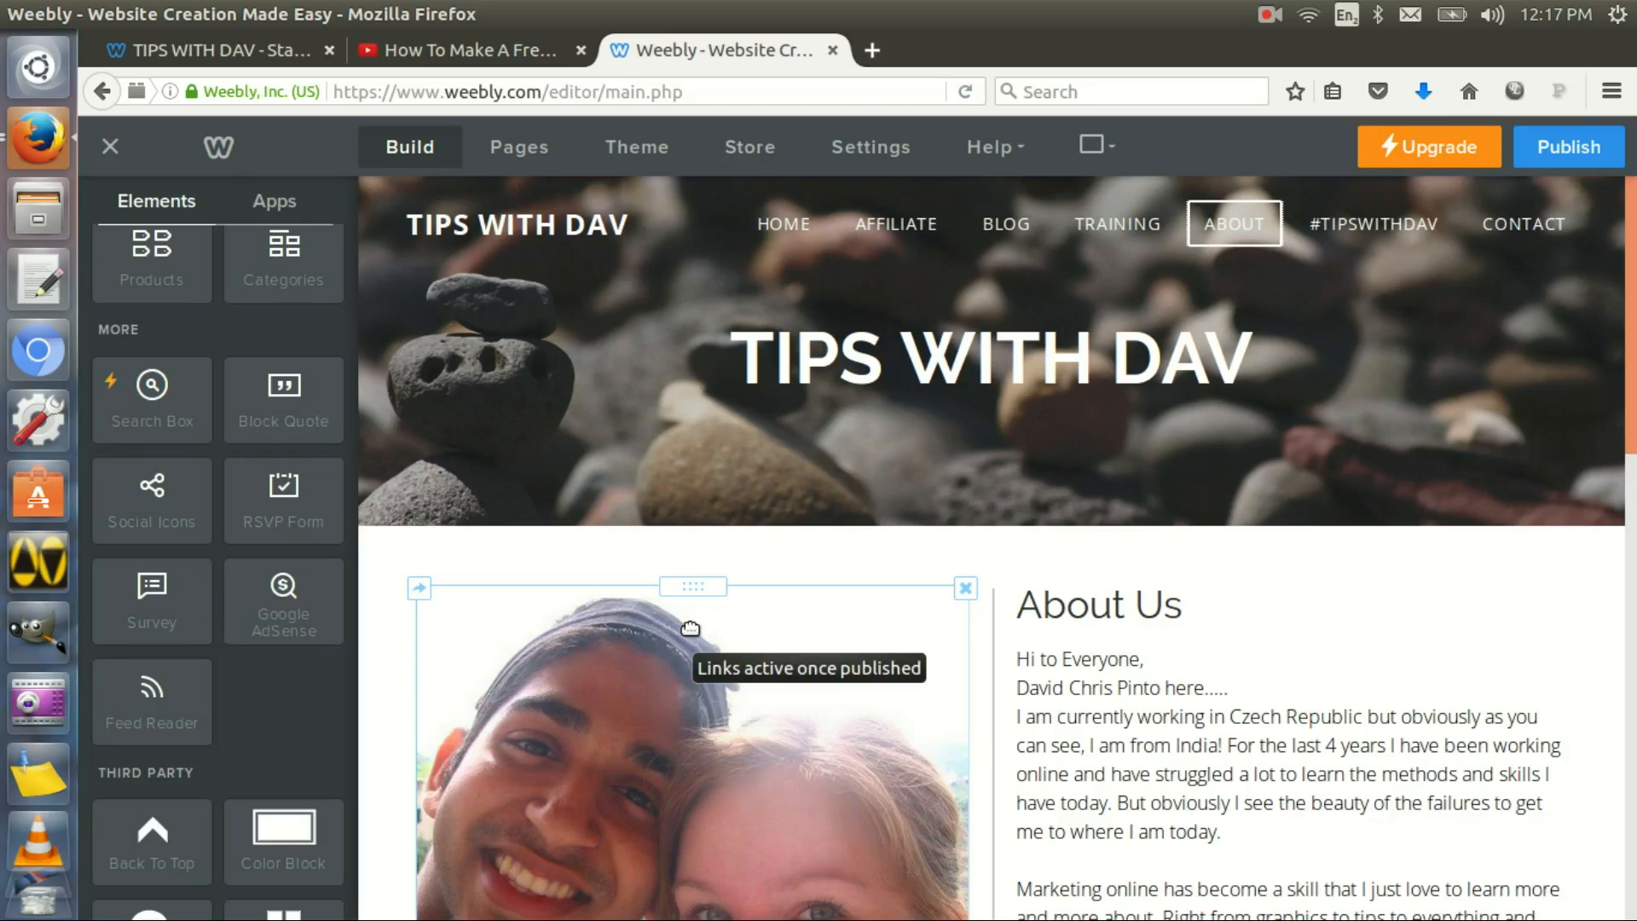
mouse_move(1028, 466)
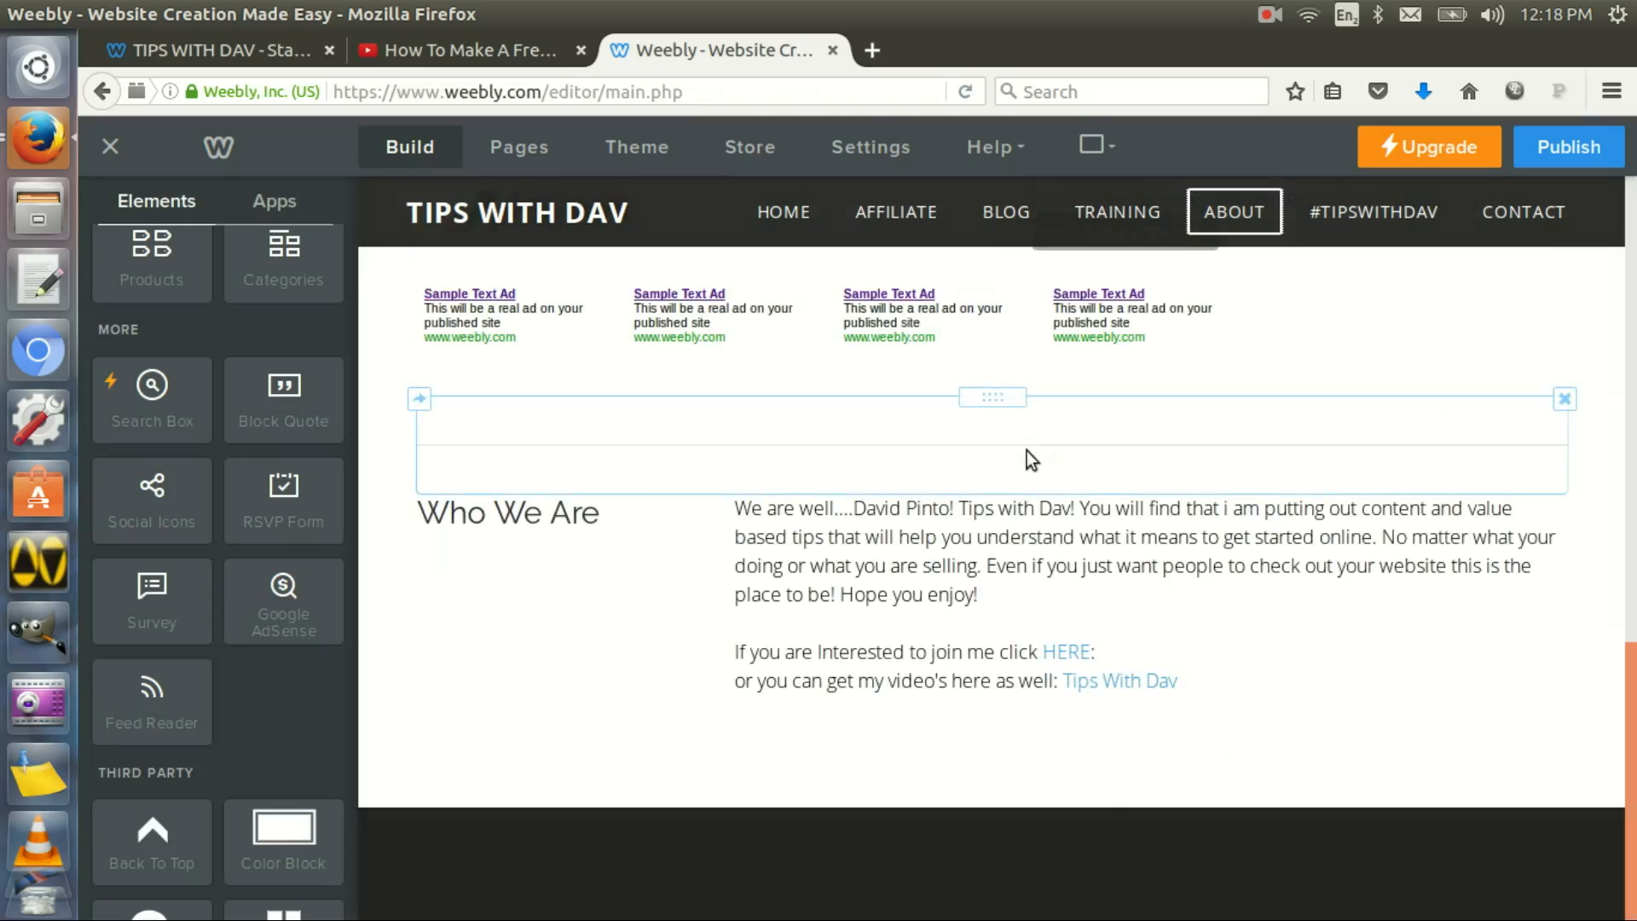
scroll("down", 3)
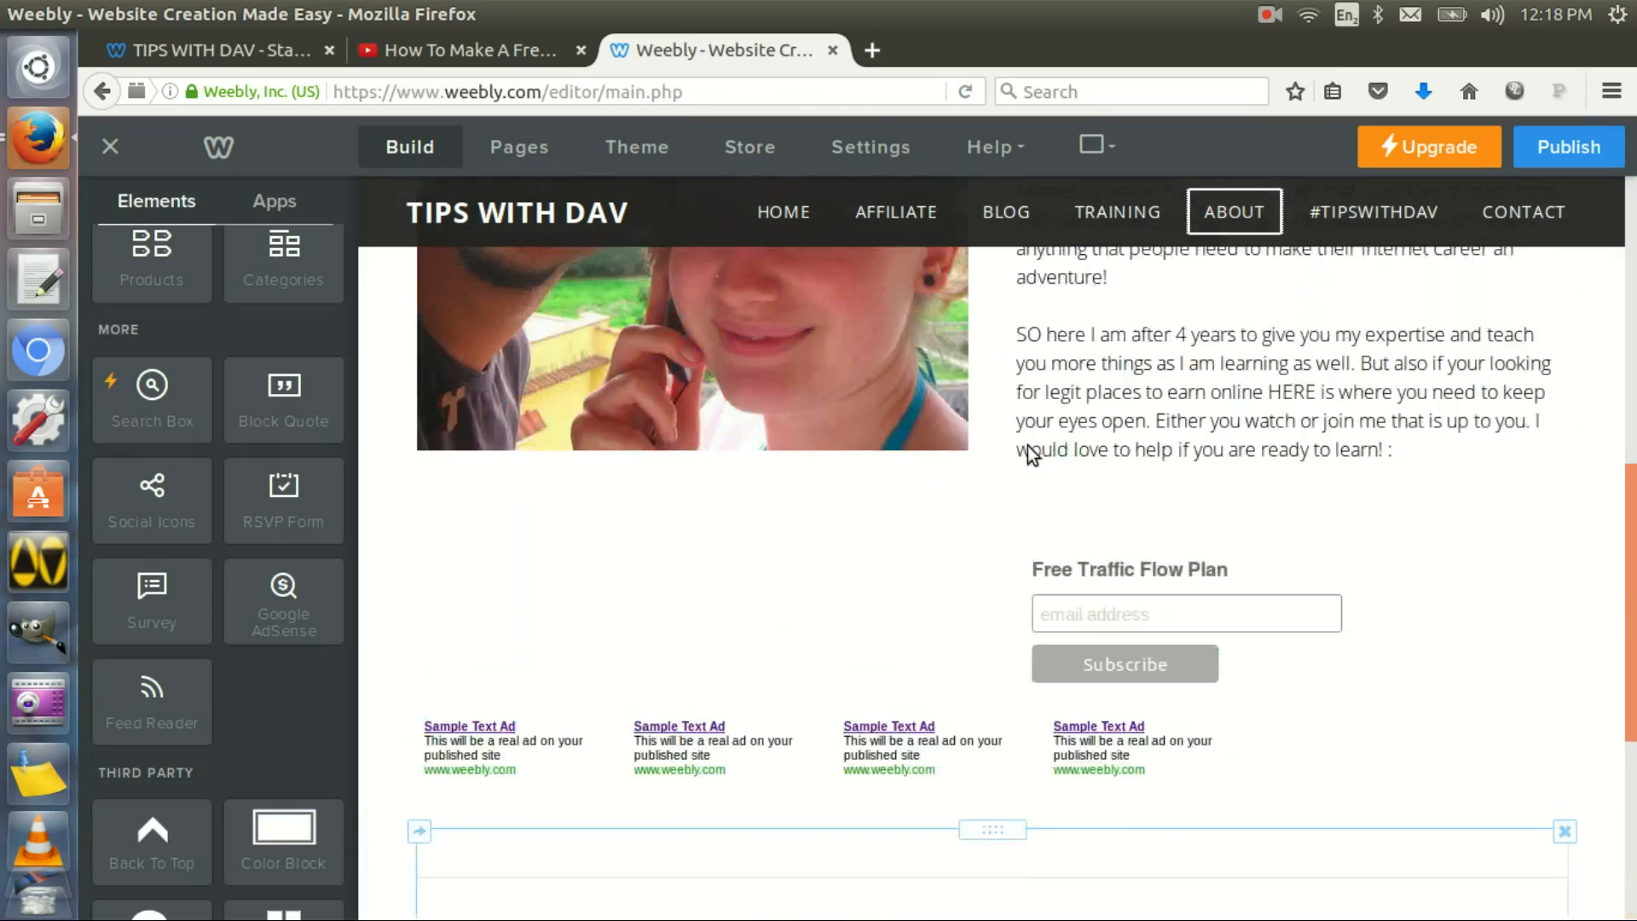
scroll("down", 3)
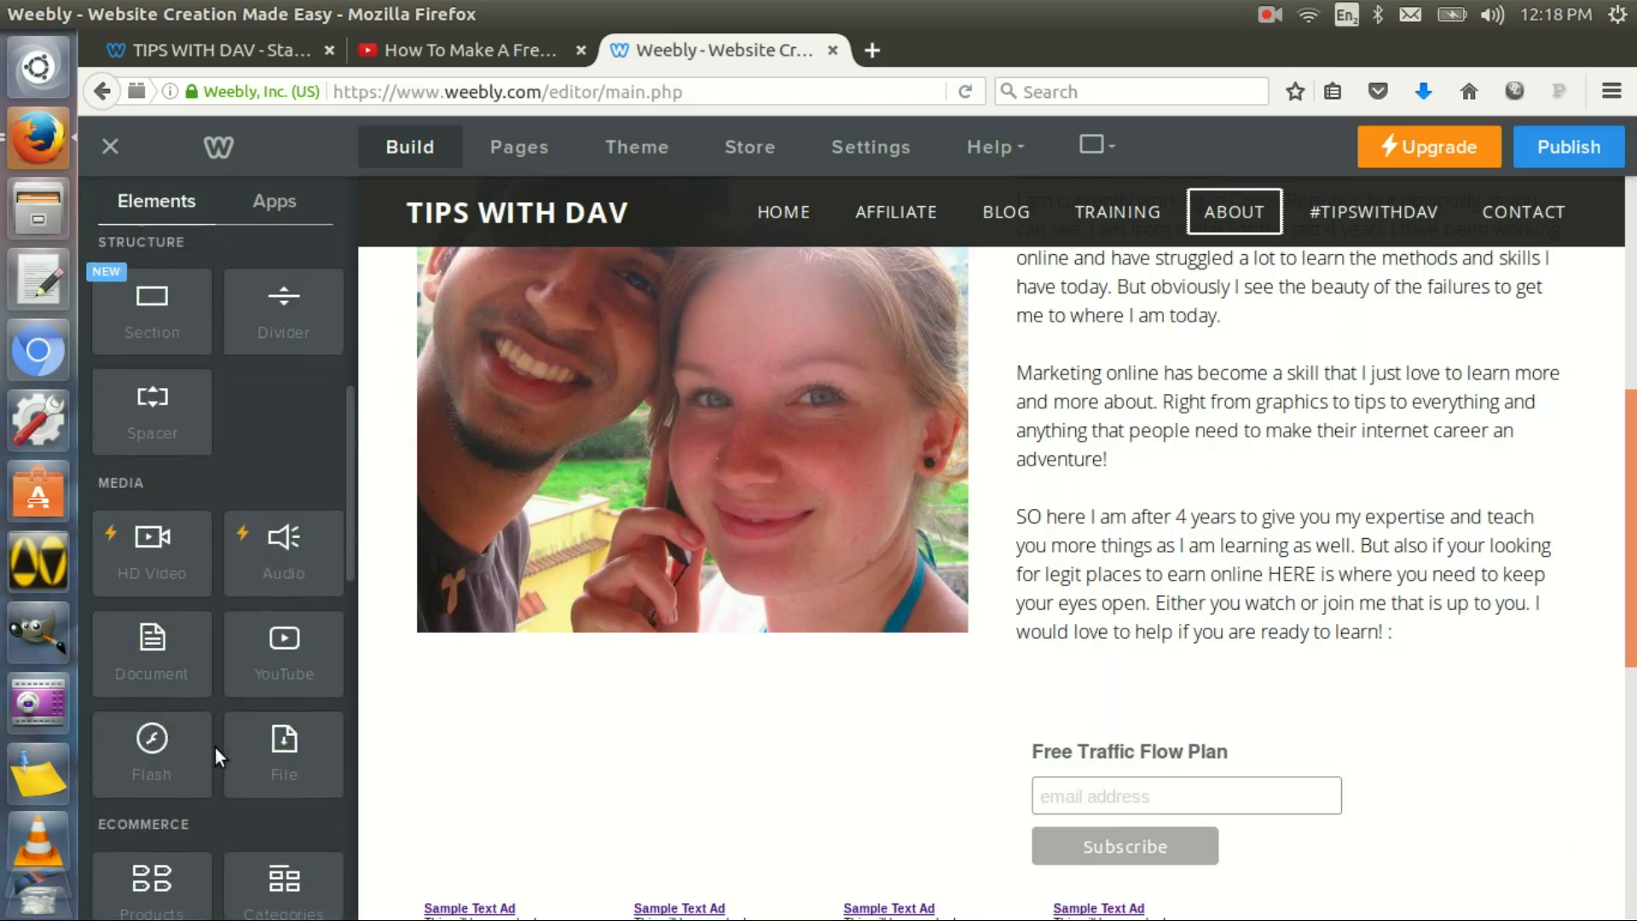
mouse_move(1047, 731)
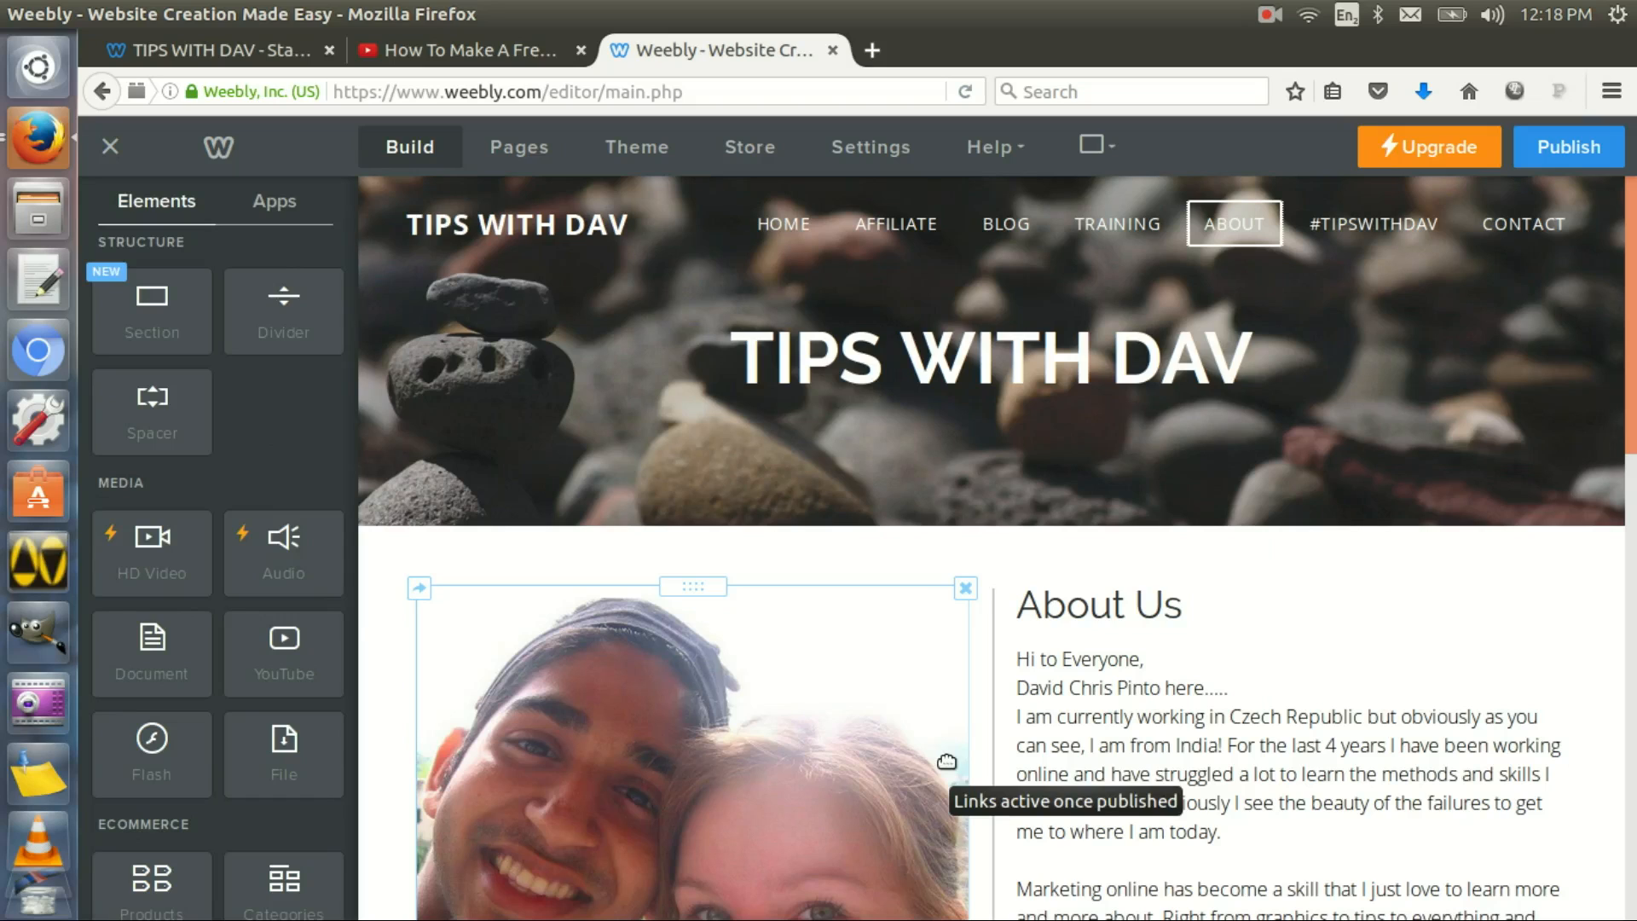
mouse_move(369, 559)
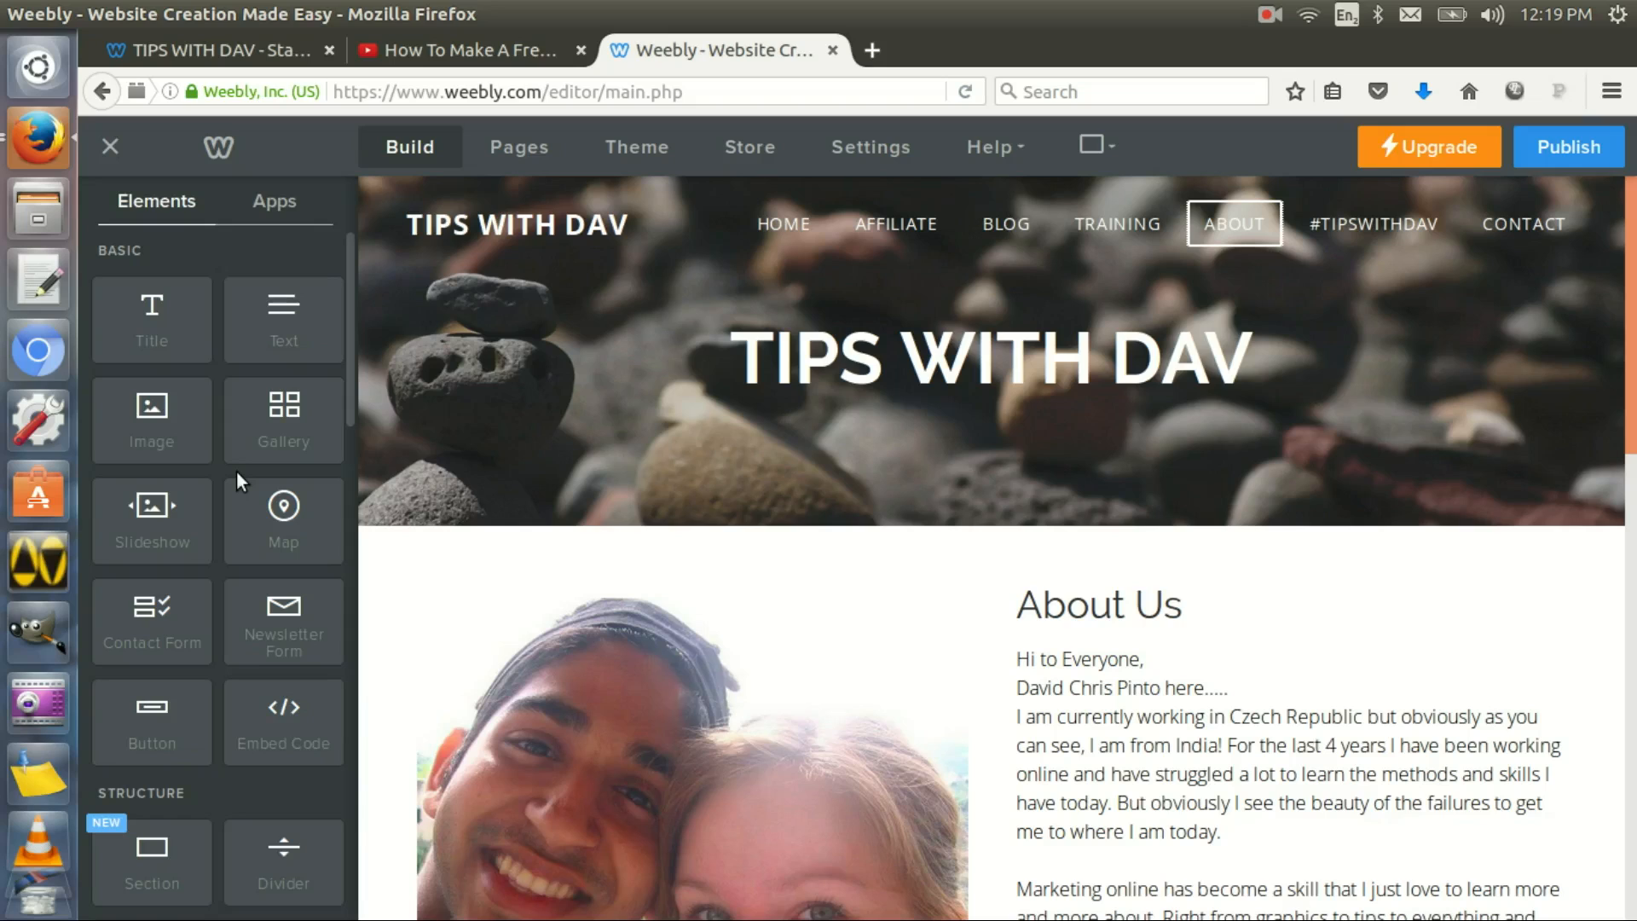
mouse_move(239, 473)
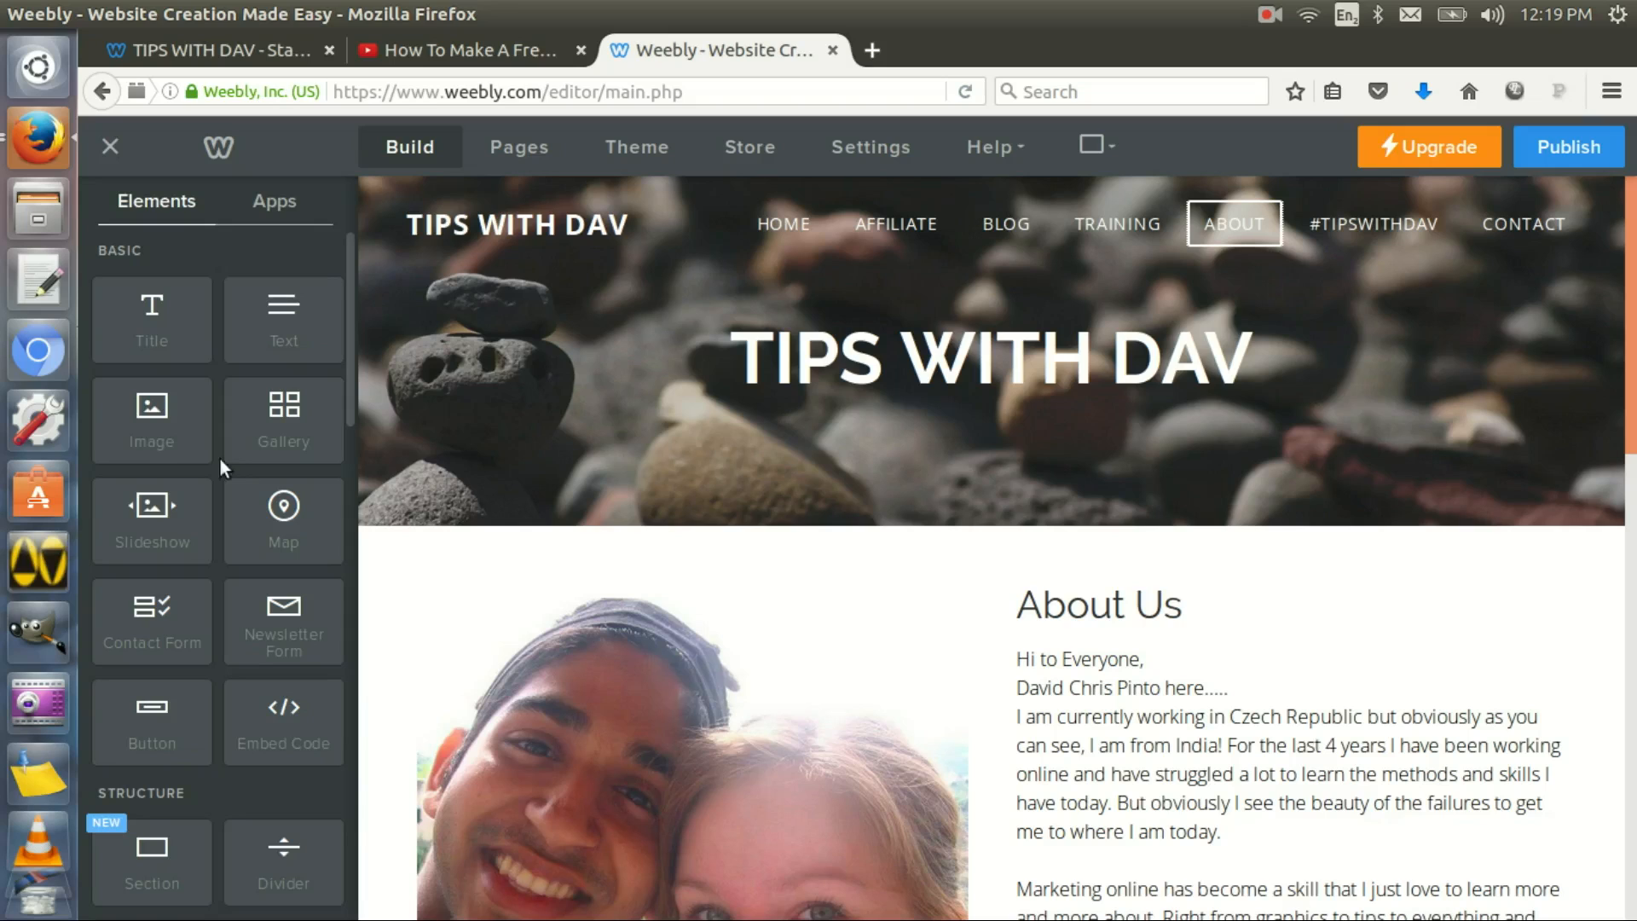
Switch to the live Tips With Dav tab and scroll its home page to the top
left_click(215, 50)
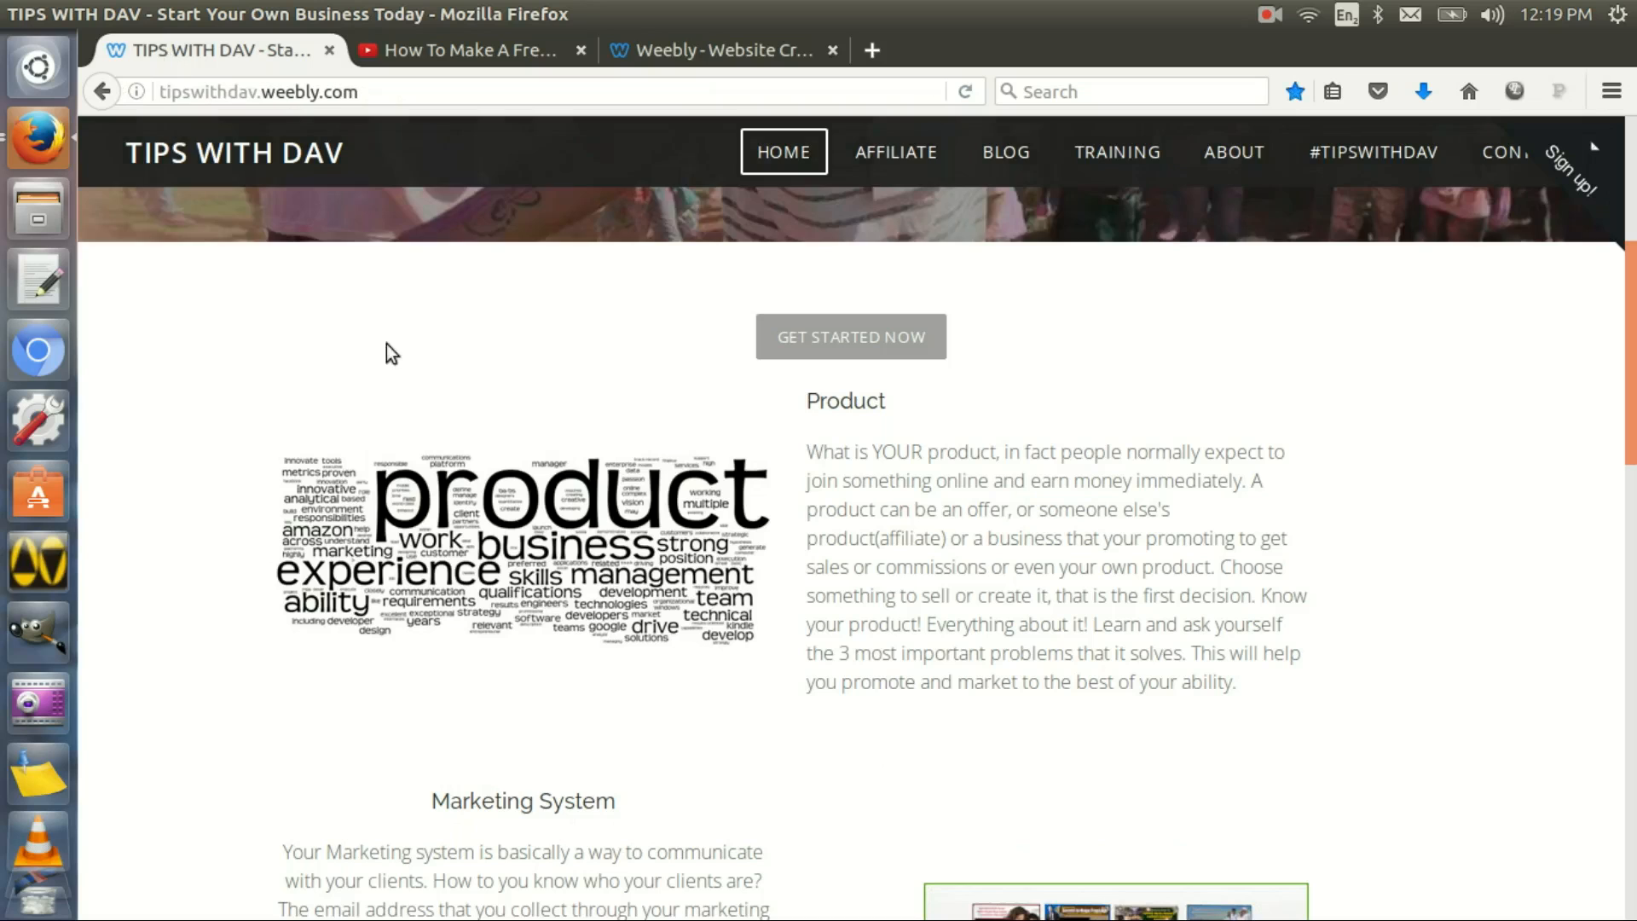
scroll("up", 3)
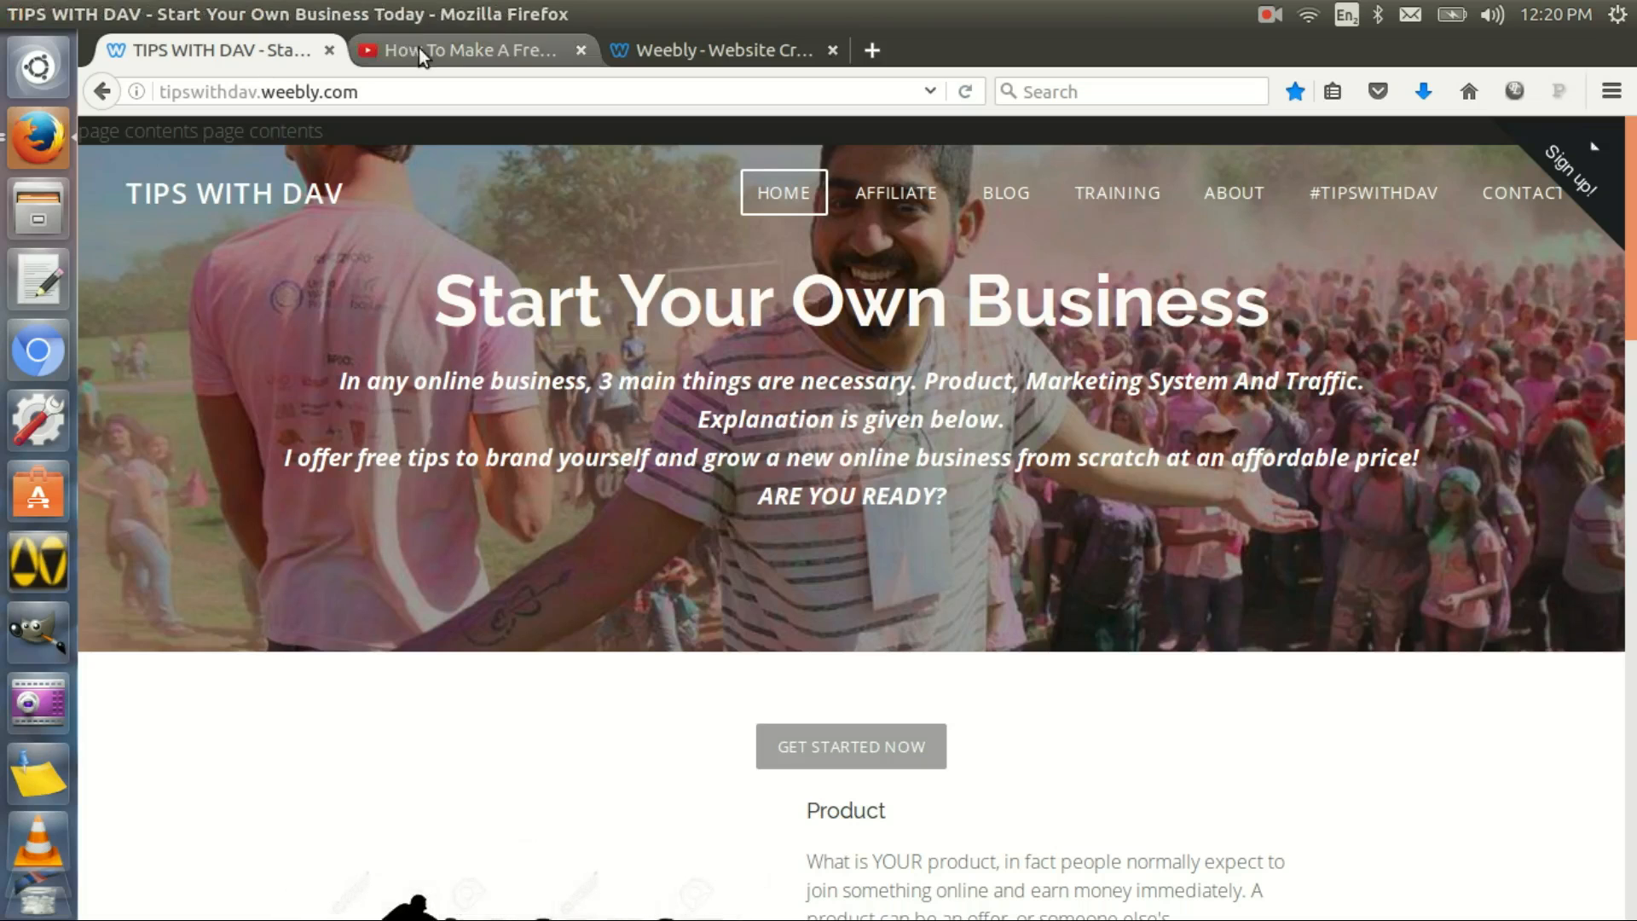
View the David Pinto YouTube channel page, then return to the live Tips With Dav site
left_click(470, 49)
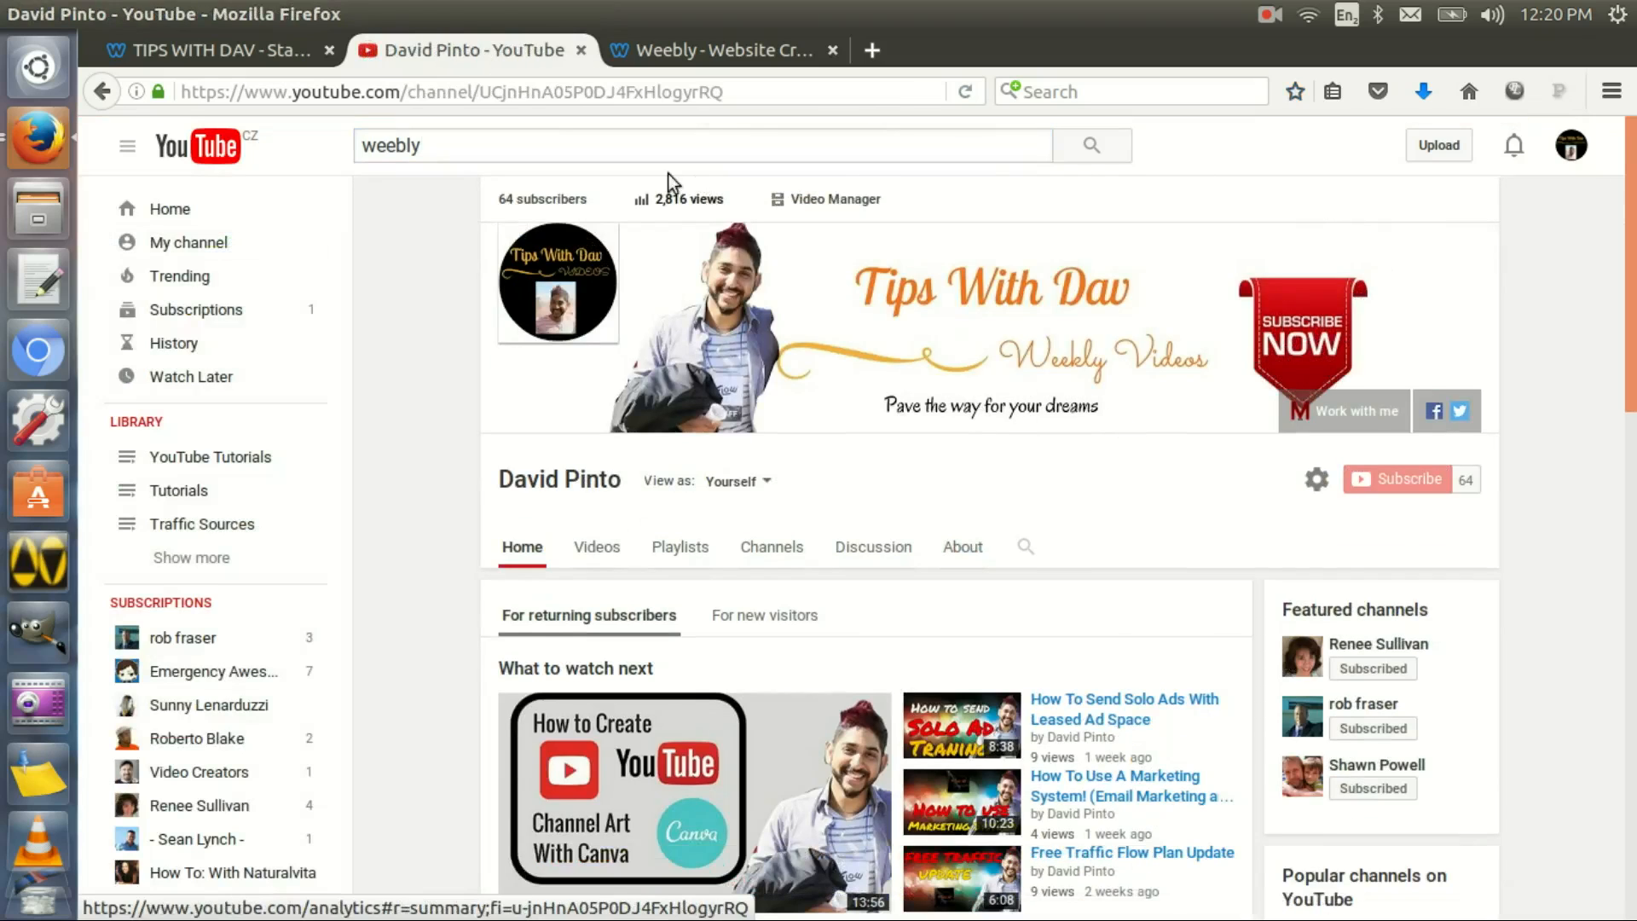
left_click(208, 49)
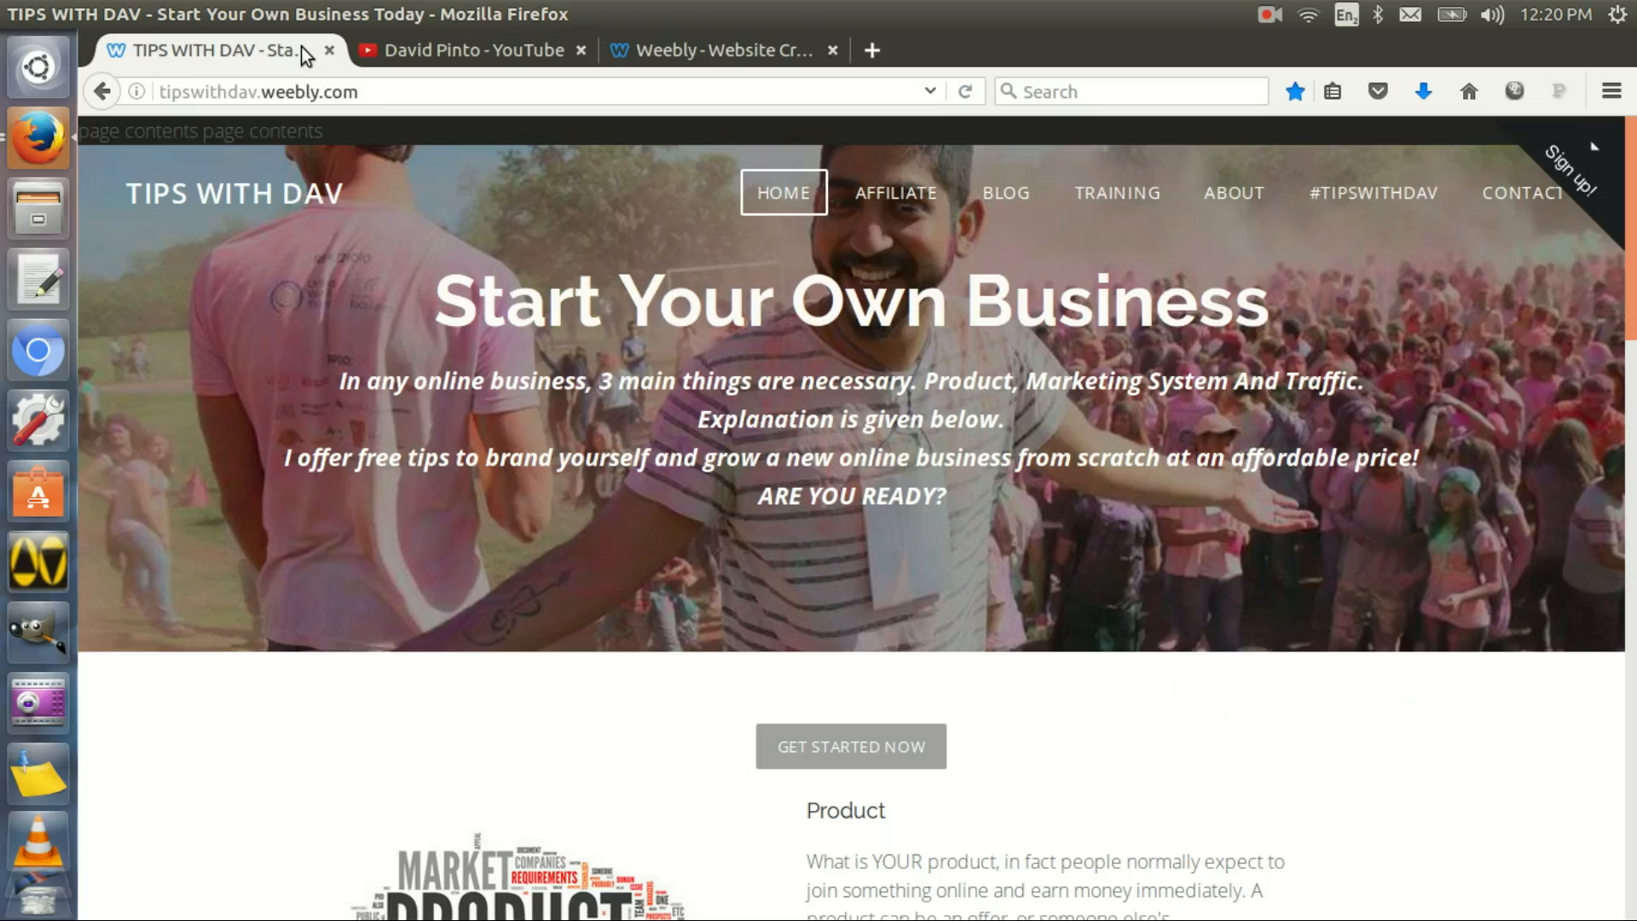